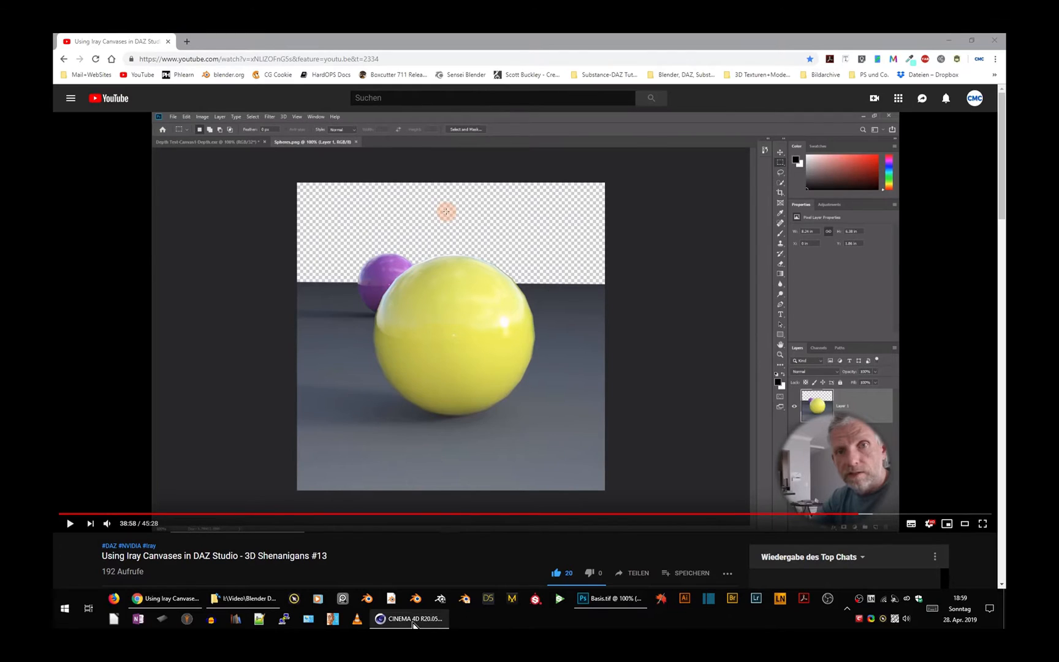
- Switch to Cinema 4D and maximize the top-down (Oben) view of the scene
click(408, 618)
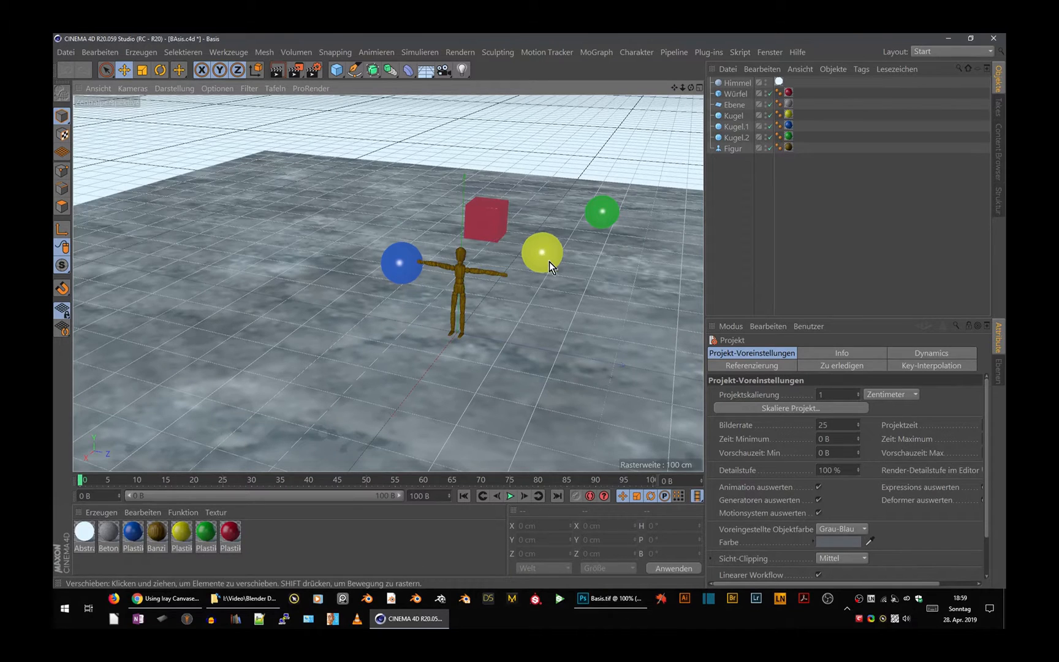
mouse_move(568, 317)
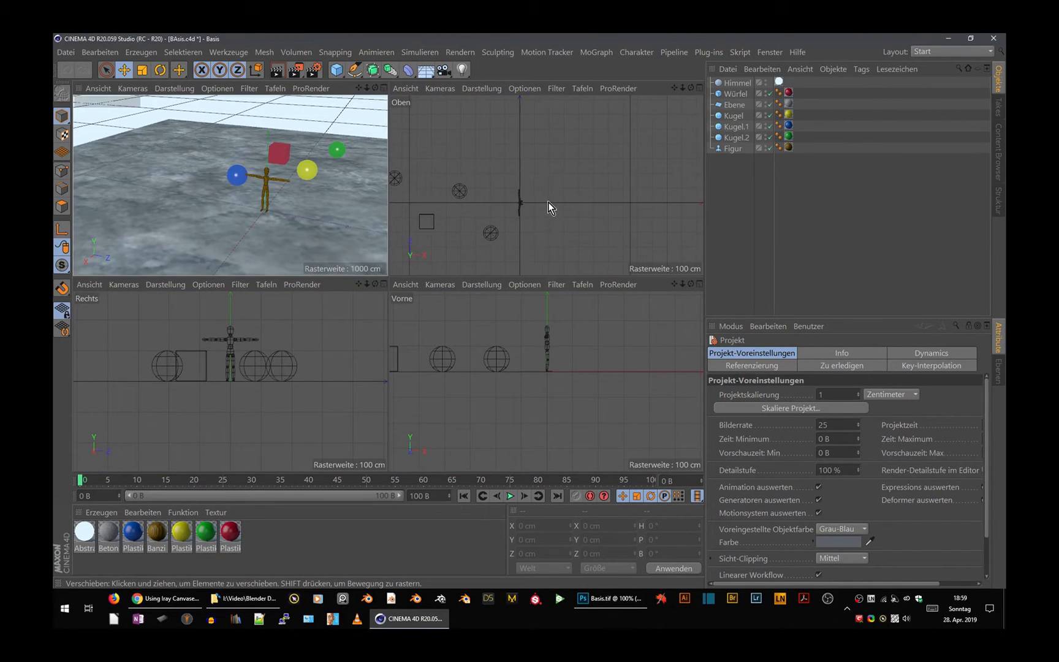
click(700, 88)
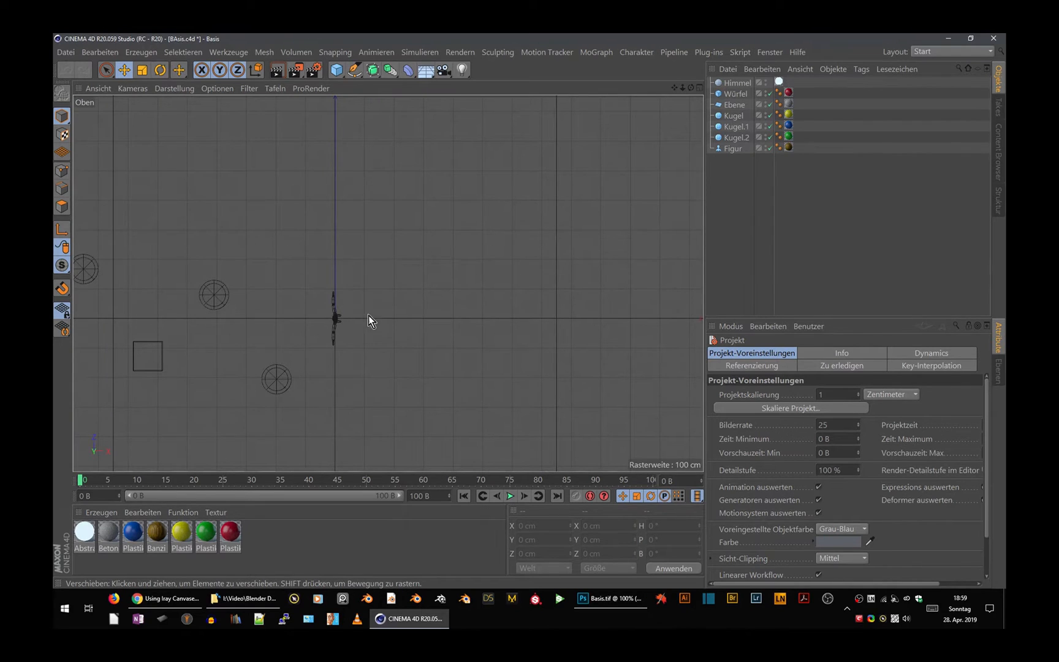
mouse_move(171, 311)
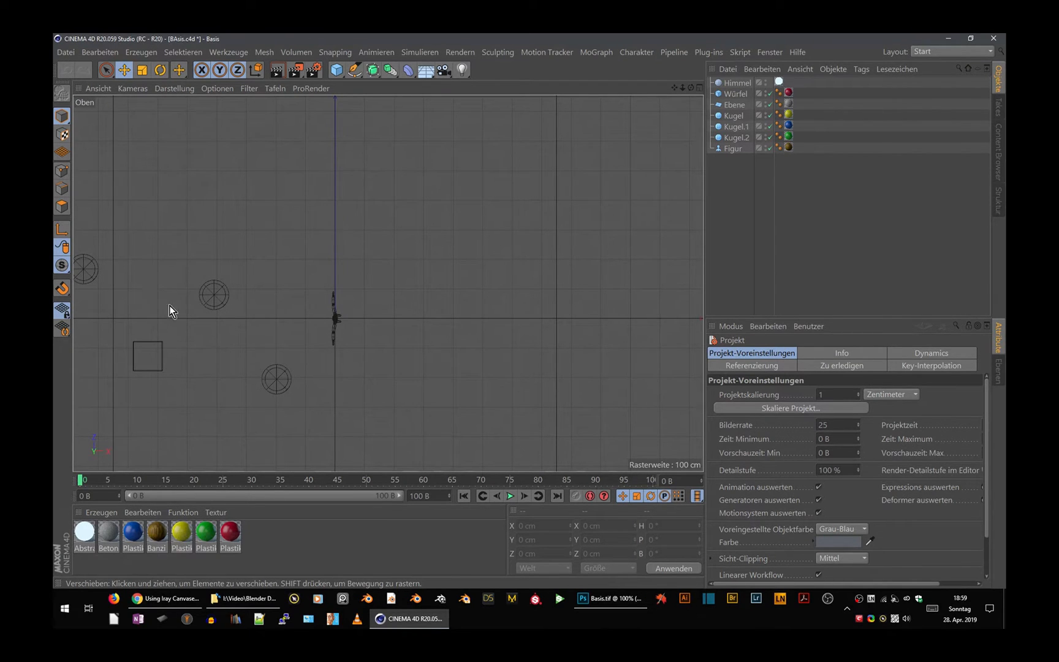
mouse_move(432, 344)
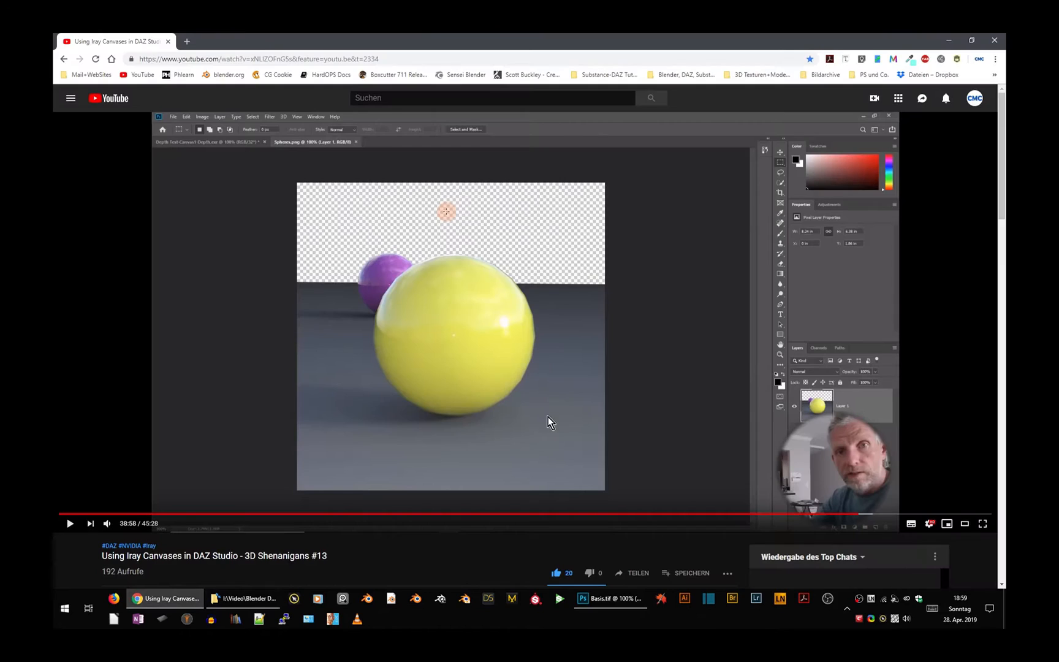
- View the Basis render's Tiefe depth channel alone, then return to the RGB composite and Layers
click(609, 598)
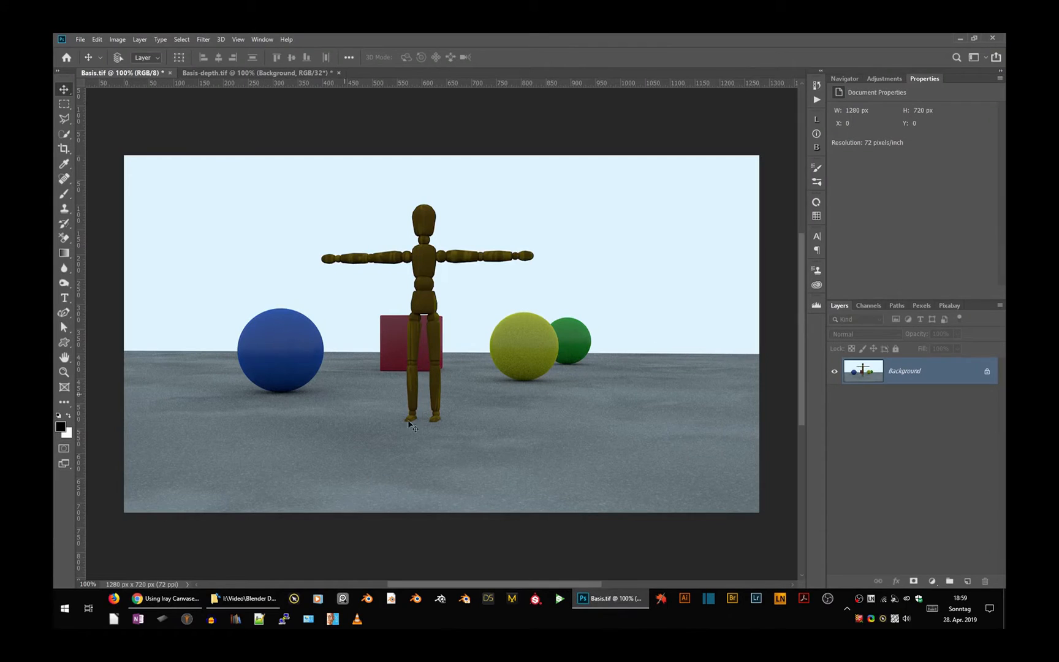
mouse_move(356, 299)
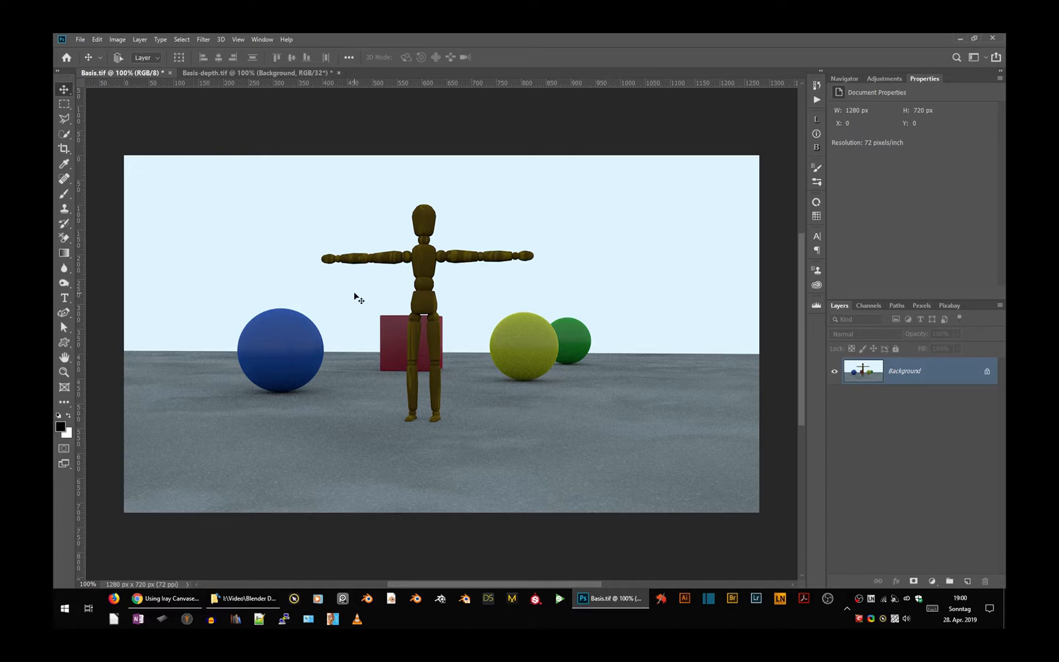
mouse_move(873, 315)
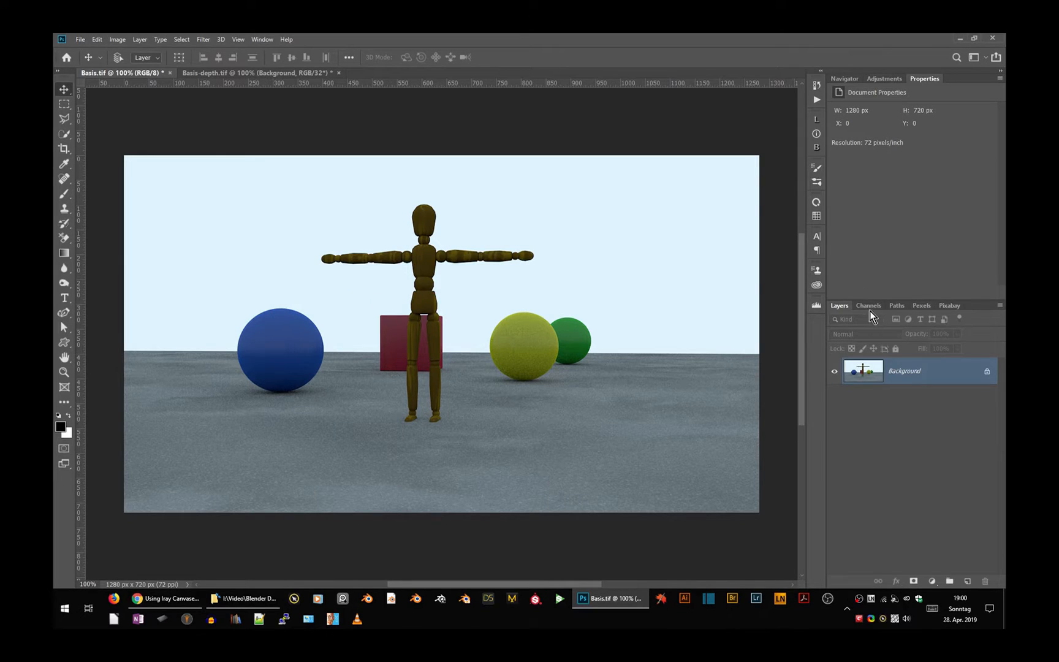
click(869, 305)
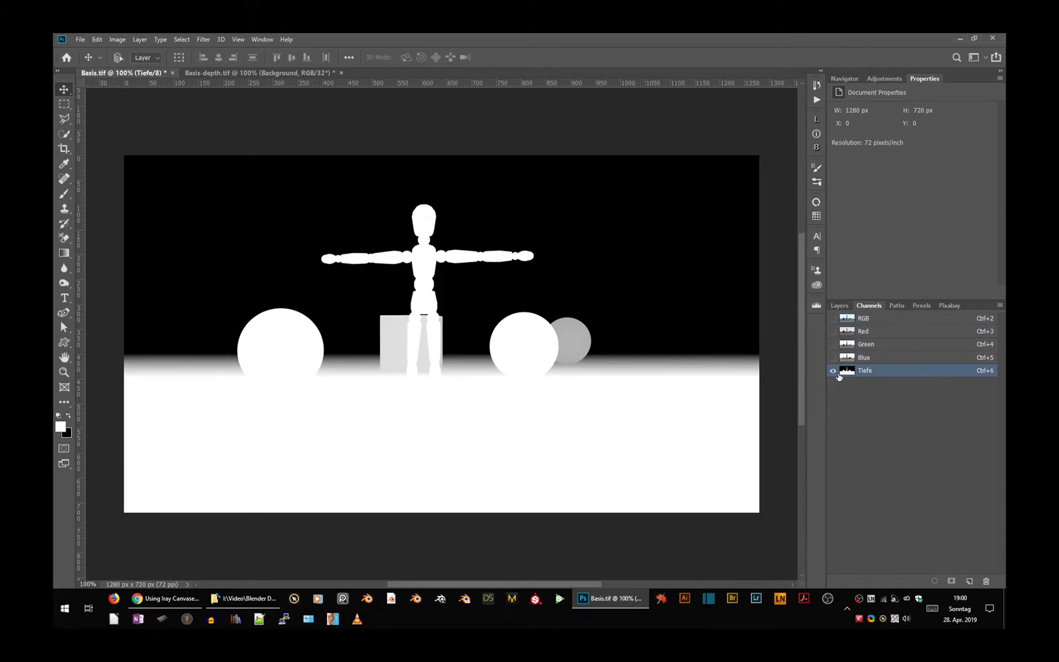
mouse_move(531, 347)
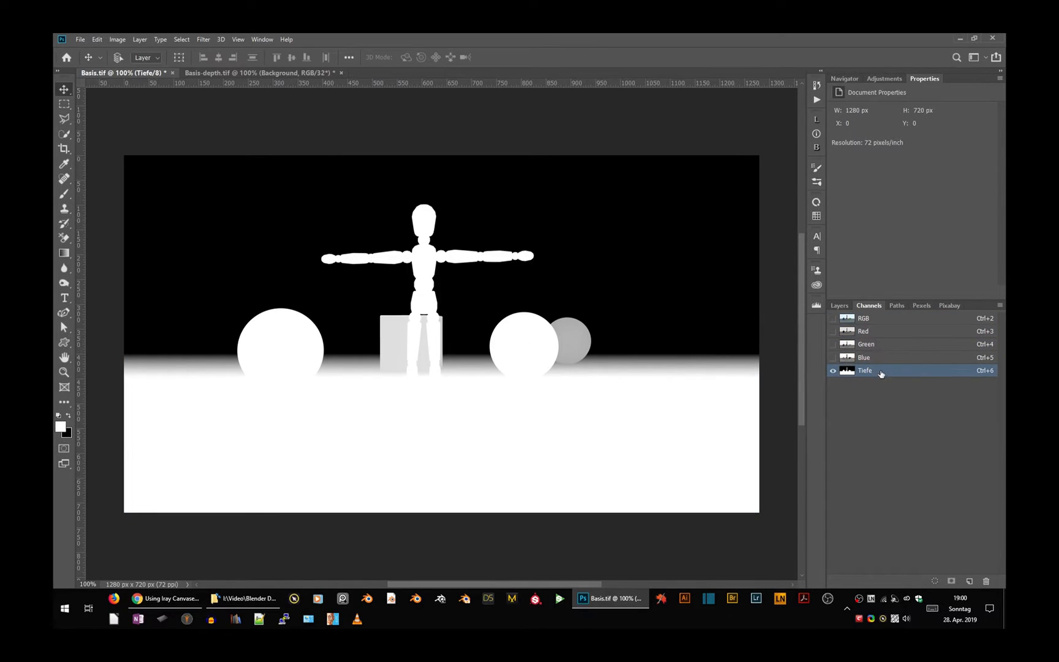
click(863, 318)
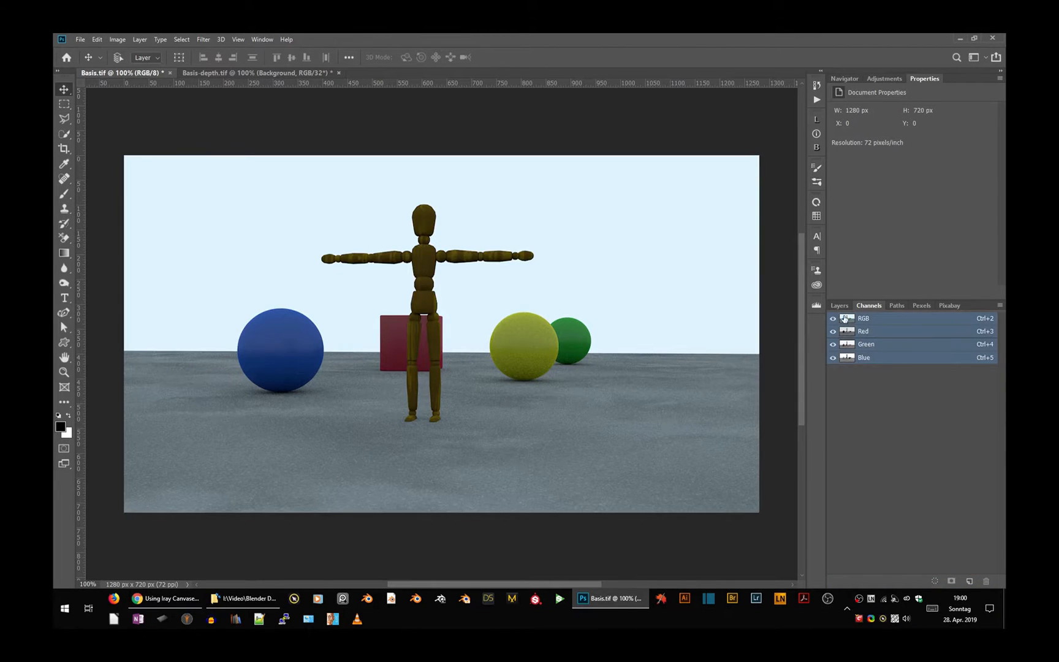
click(840, 306)
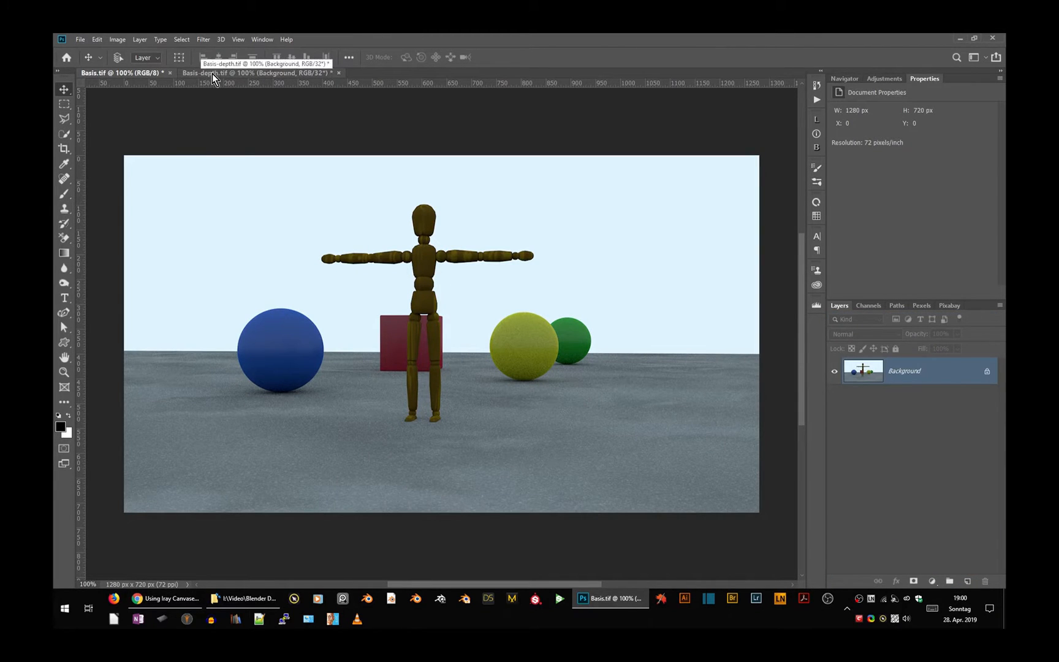
- In Basis-depth.tif, toggle the inverted Correct depth pass layer against the original depth pass
click(257, 73)
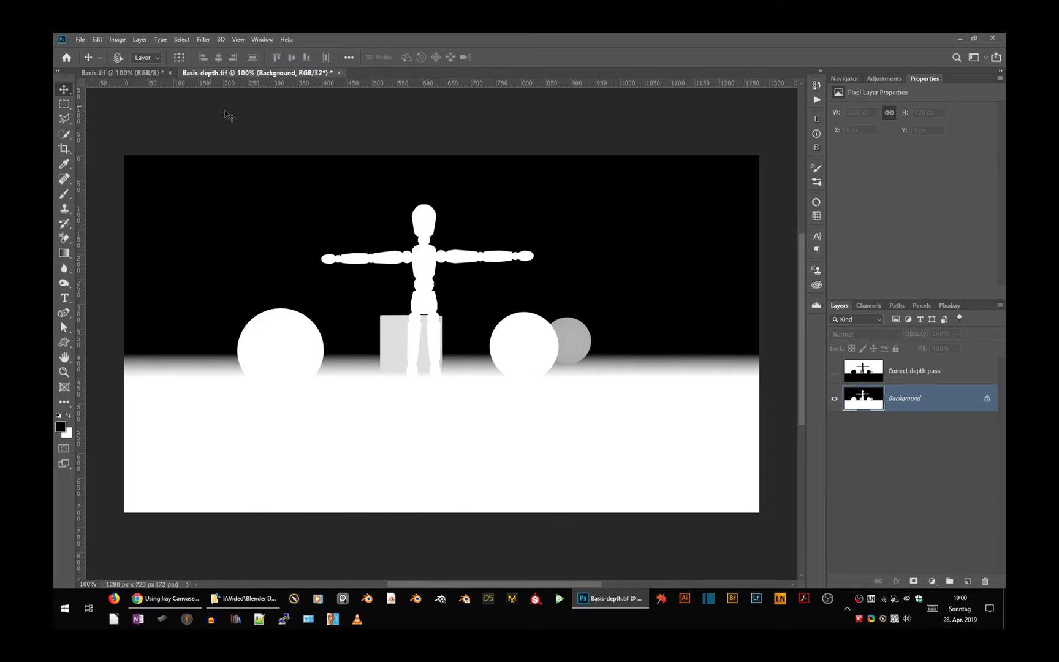
mouse_move(308, 78)
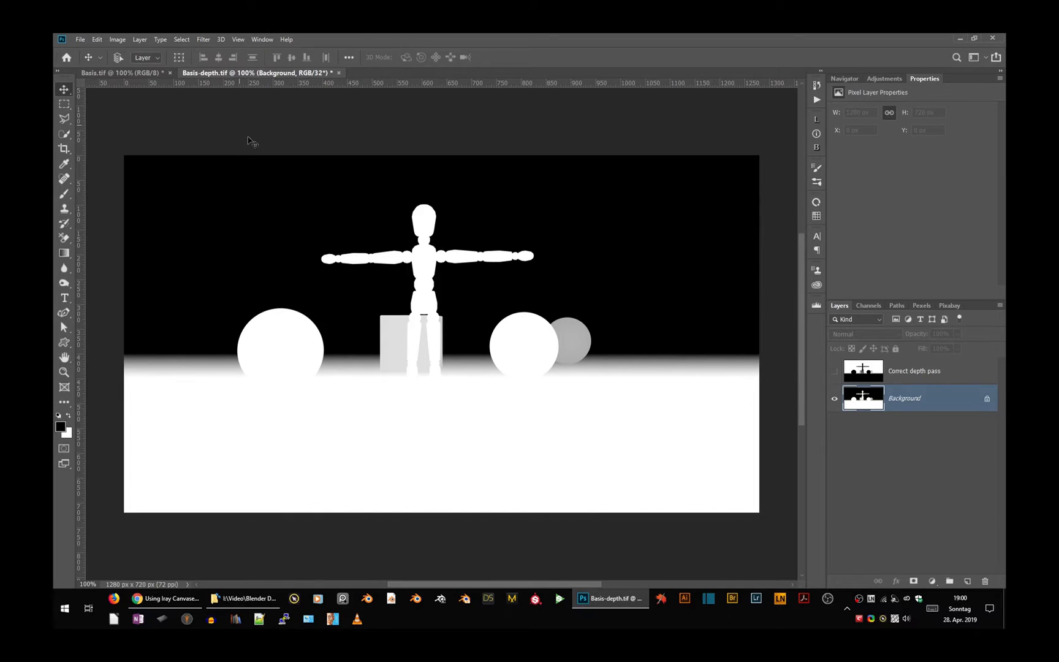
mouse_move(553, 164)
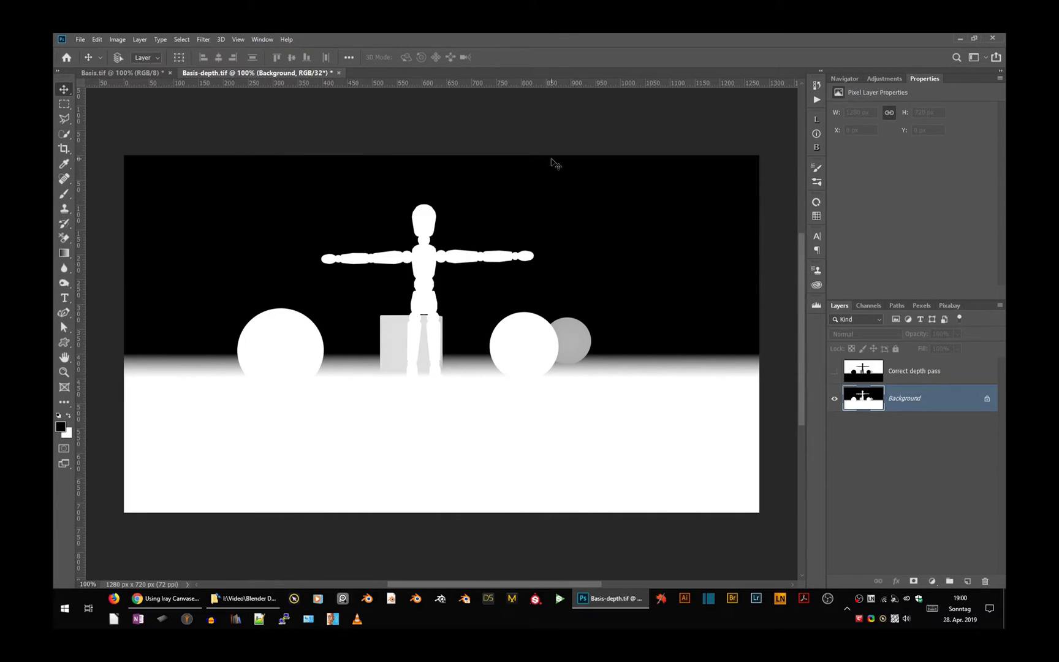
mouse_move(536, 130)
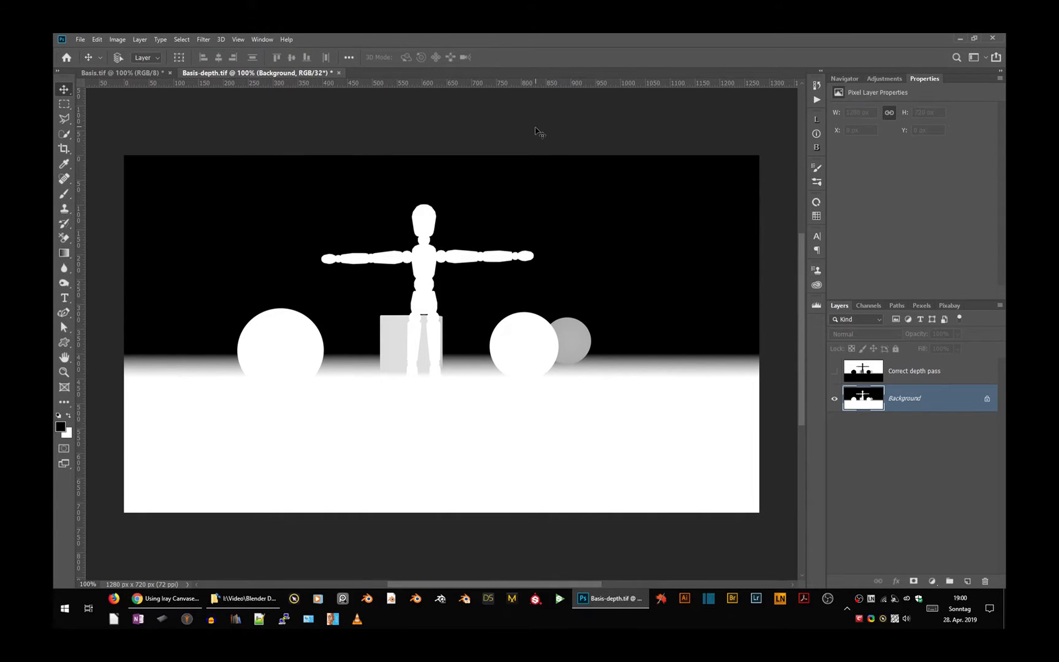
click(915, 370)
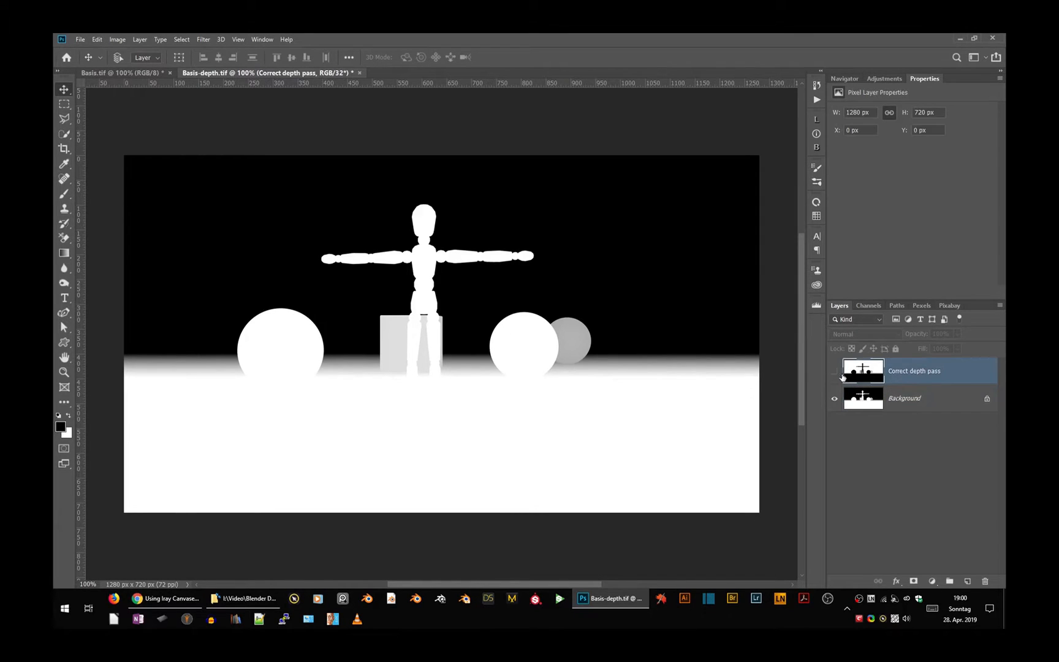
click(835, 371)
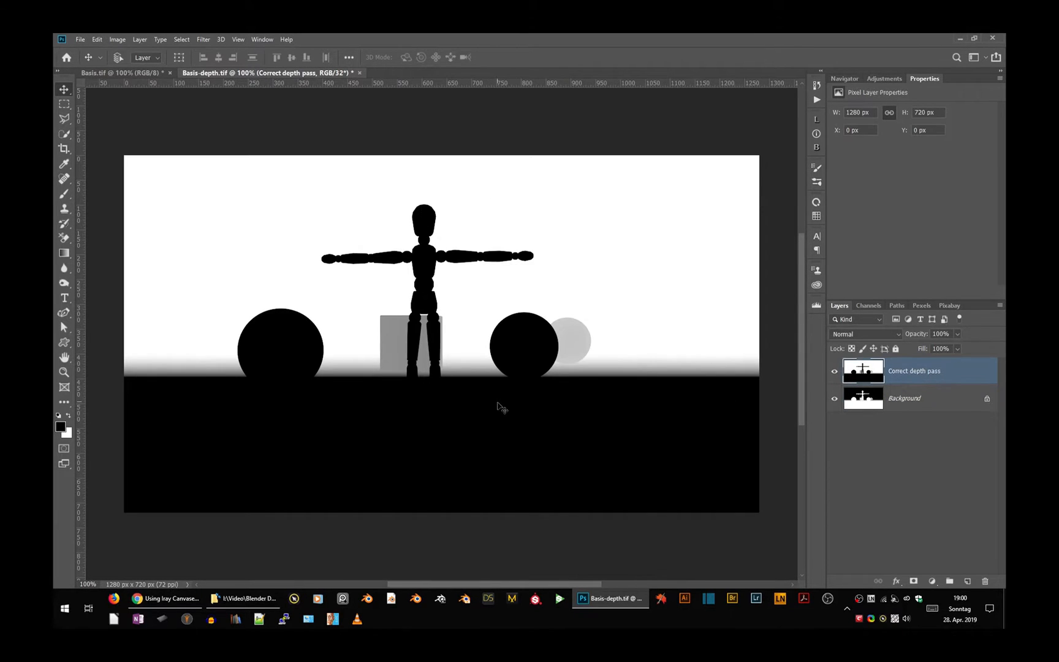
mouse_move(437, 435)
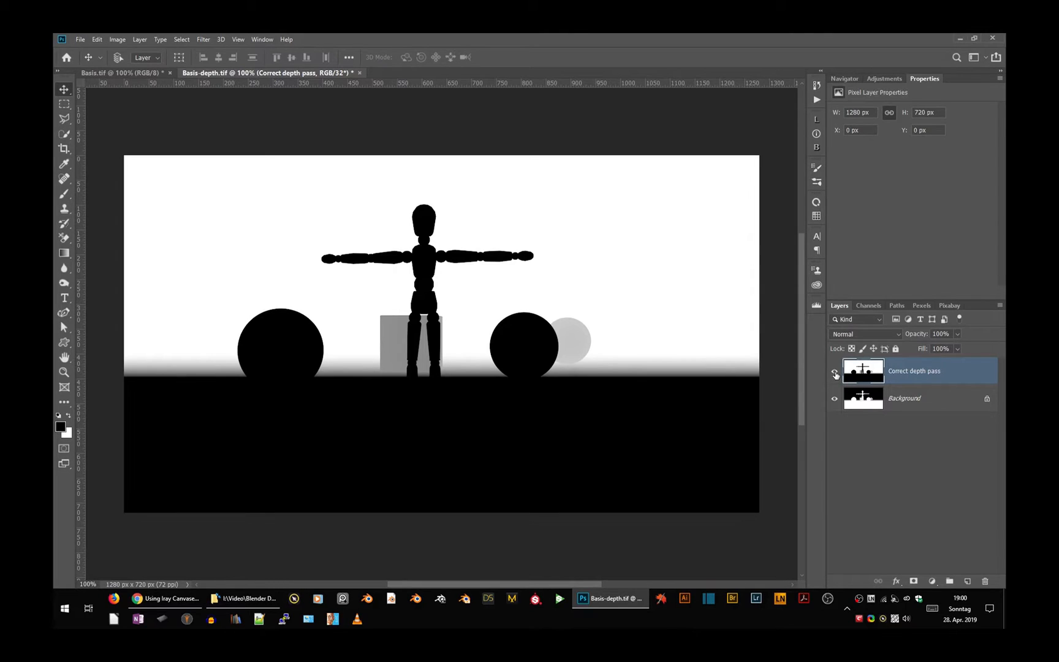
click(928, 398)
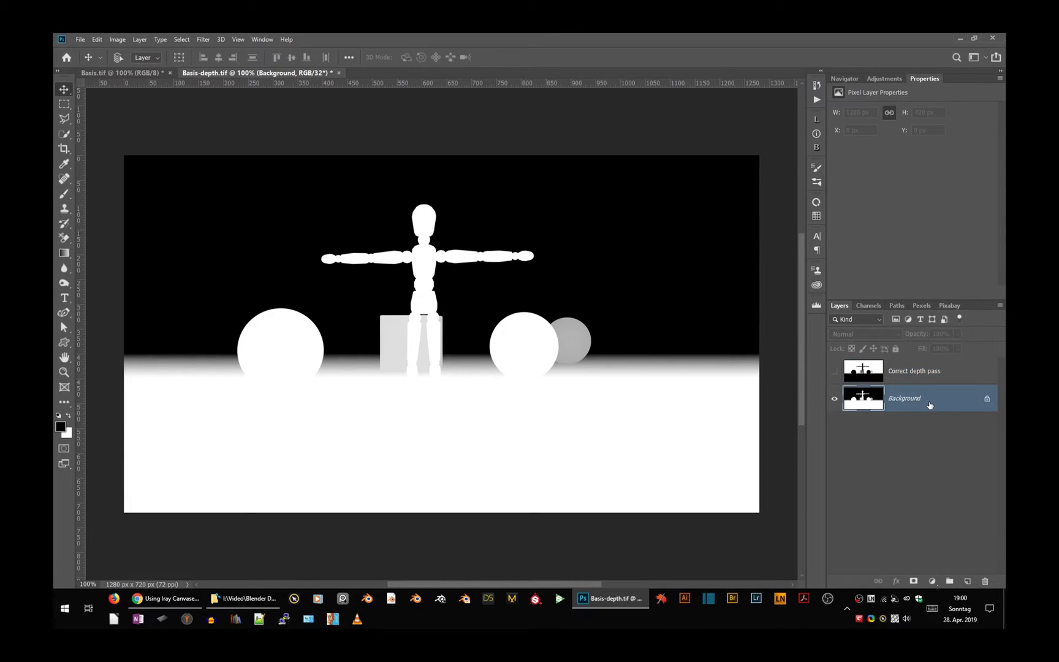
click(914, 371)
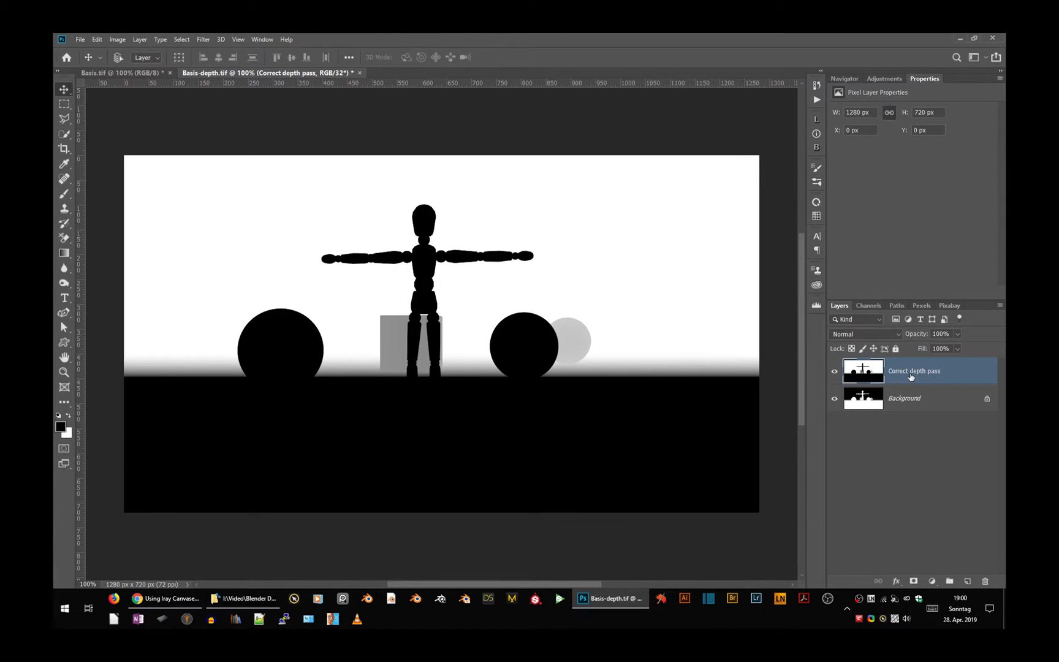
click(905, 398)
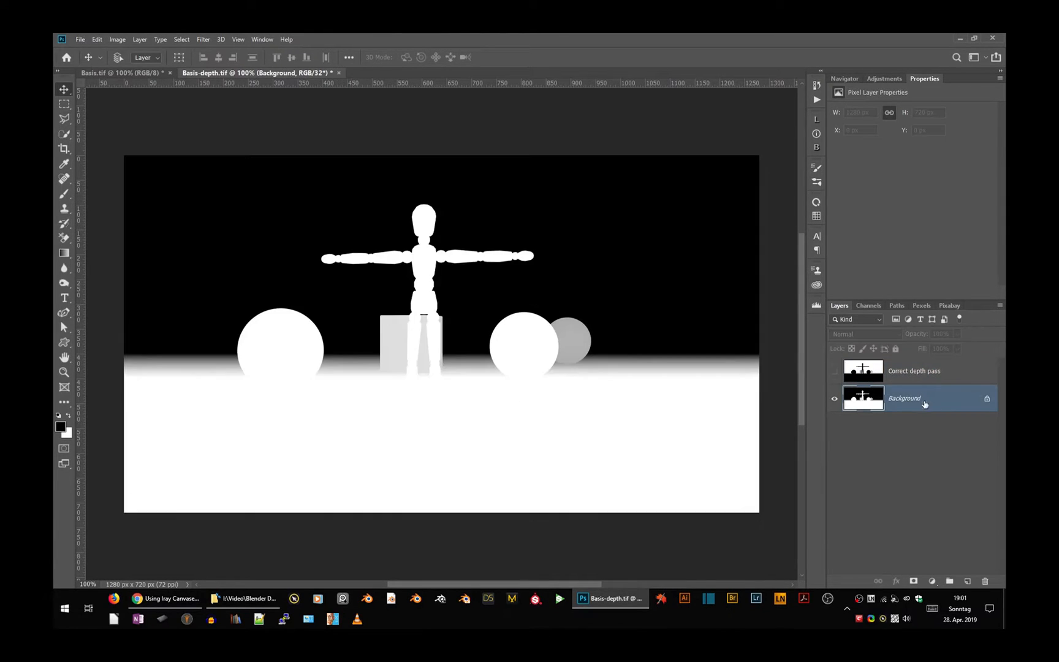
mouse_move(622, 355)
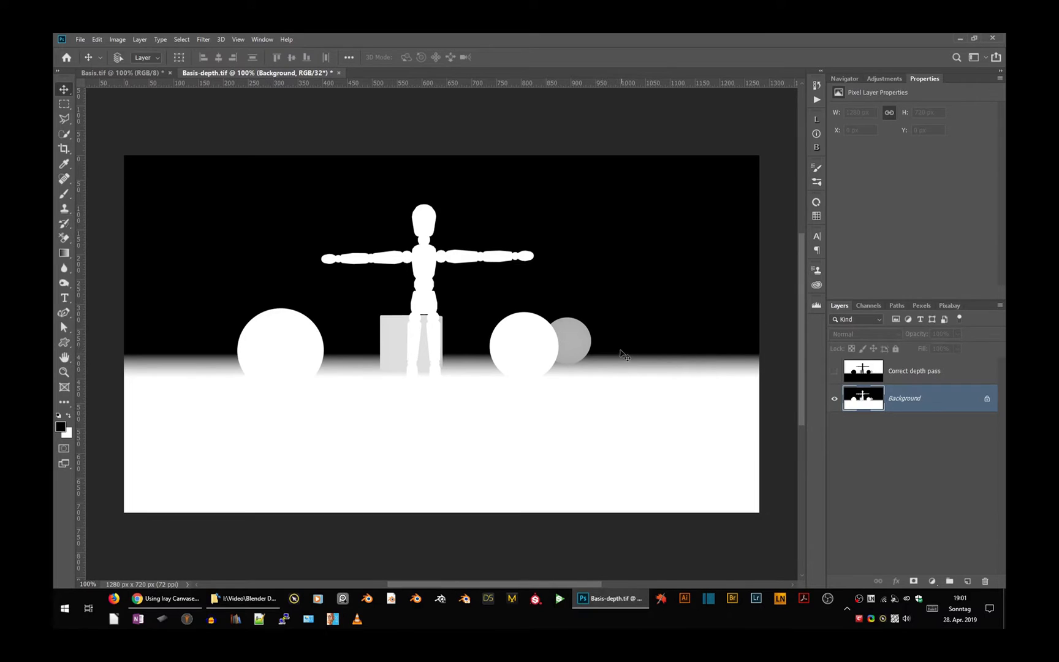
mouse_move(558, 392)
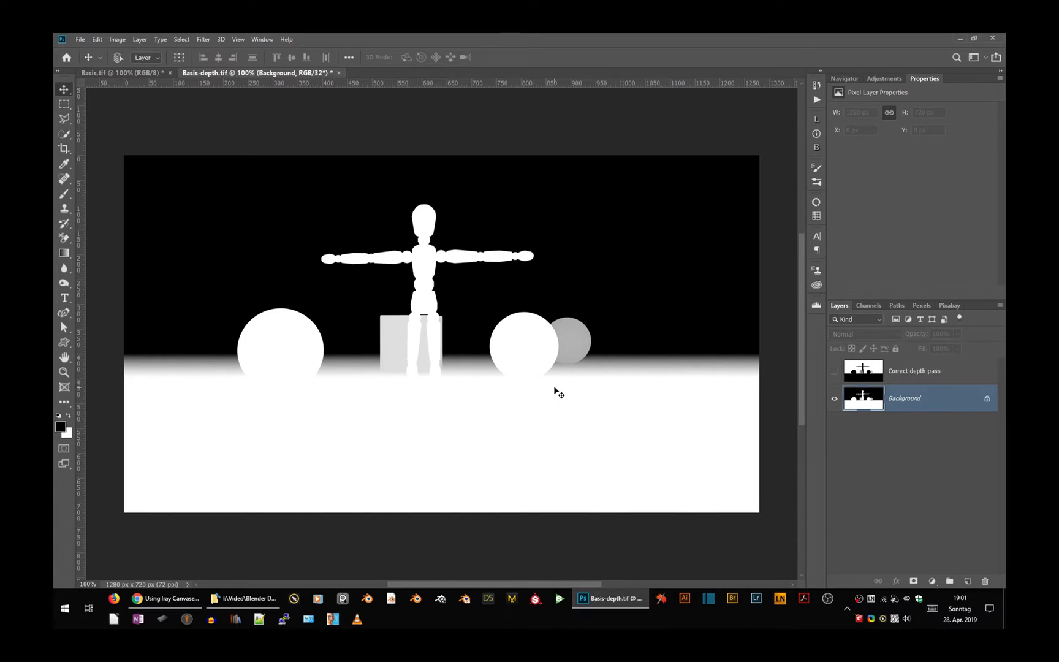
mouse_move(620, 376)
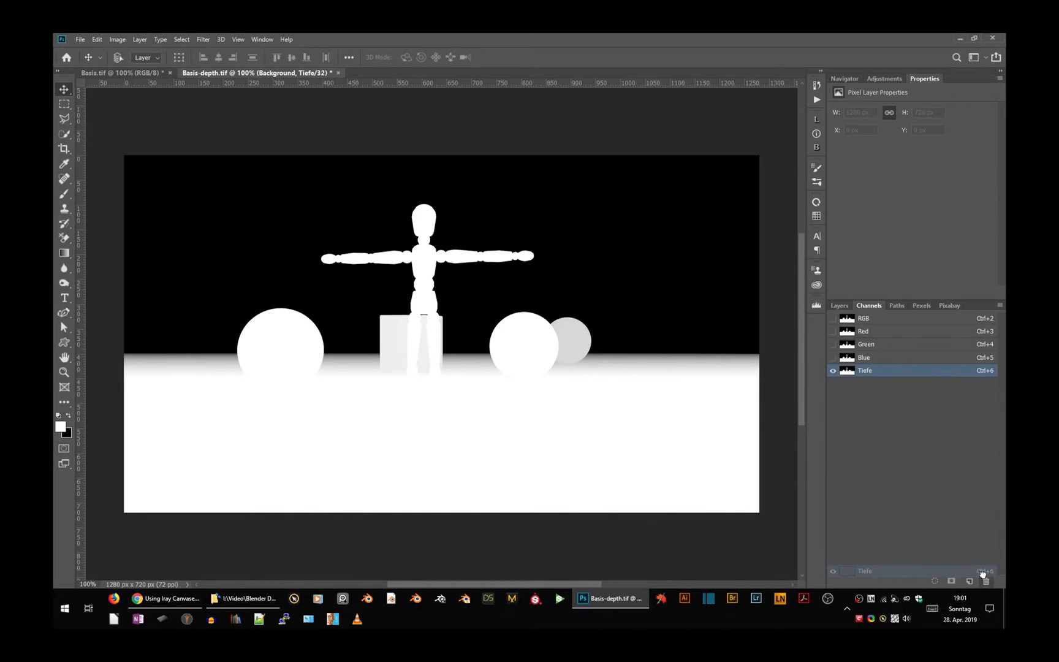
- Return to the Layers panel of the Basis-depth document
click(839, 306)
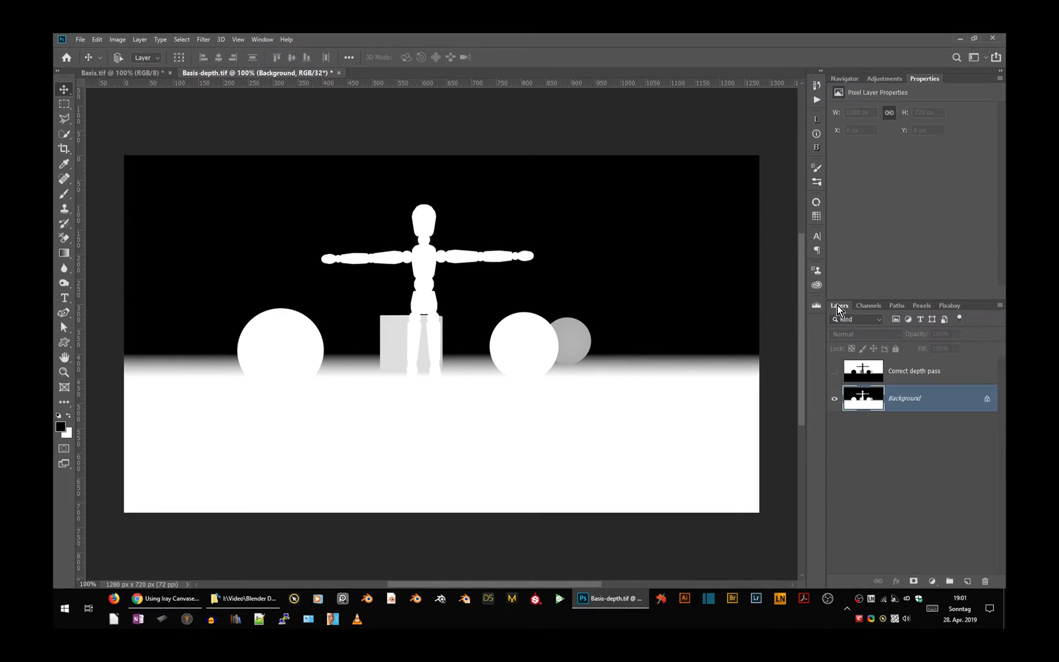
mouse_move(875, 363)
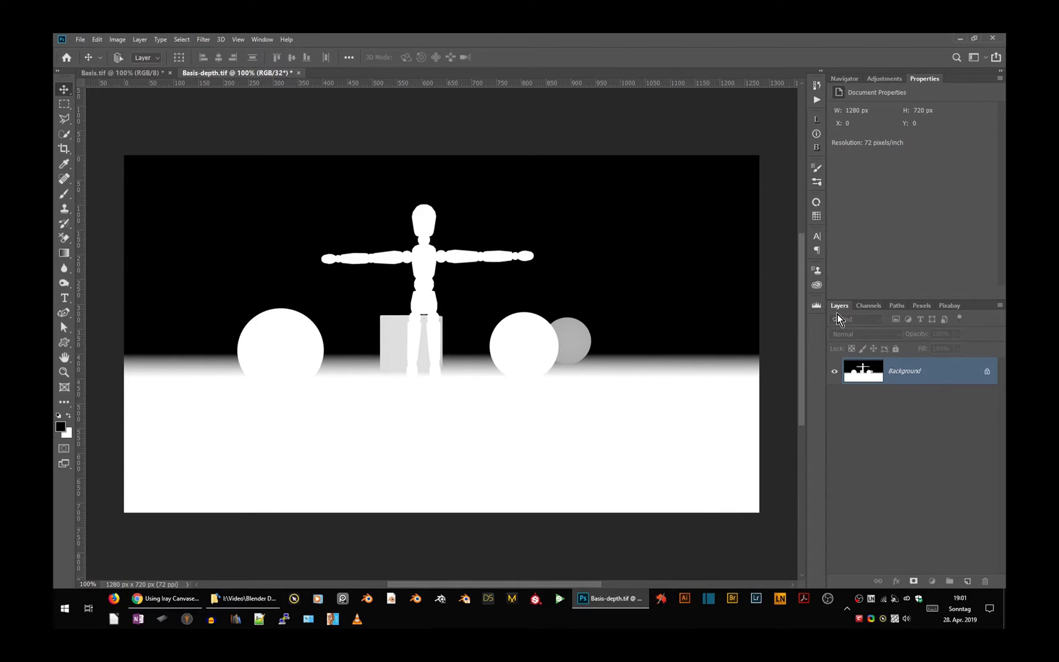
mouse_move(836, 323)
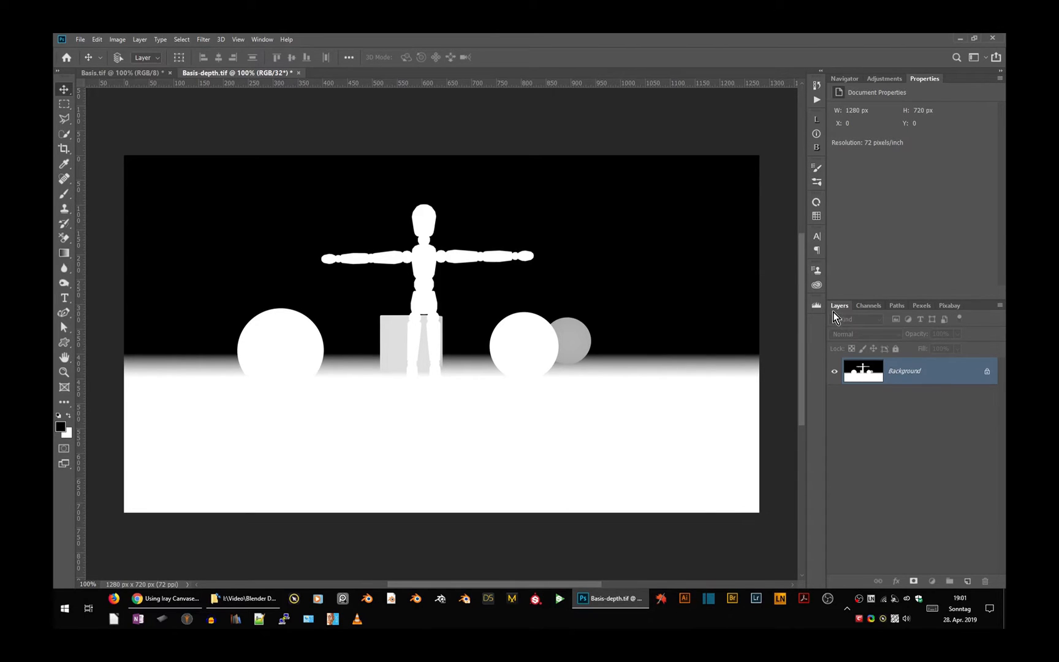
click(122, 72)
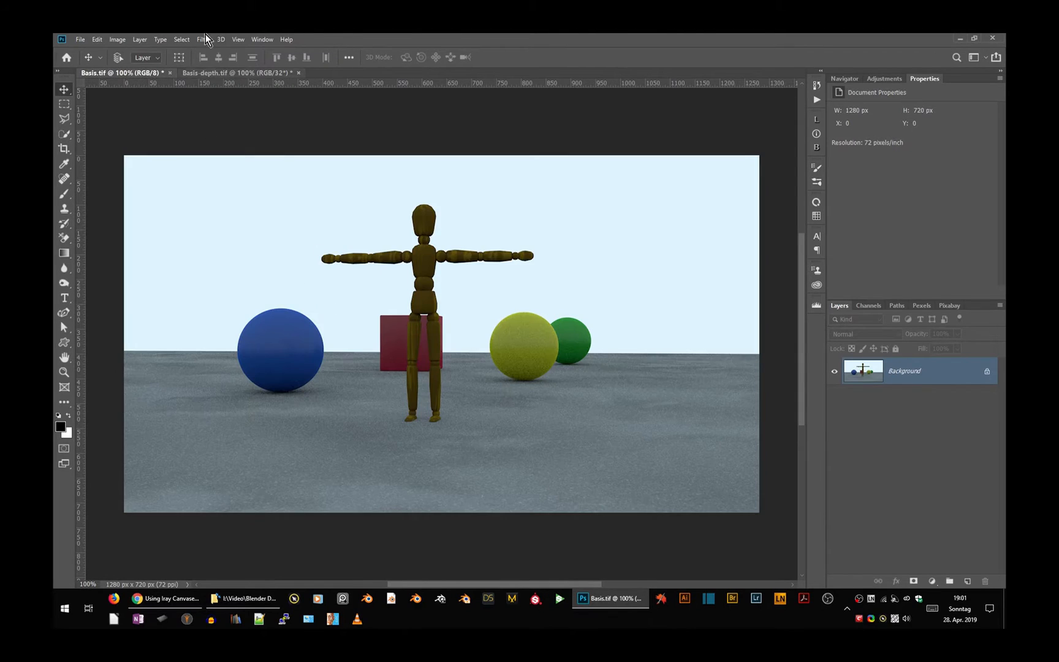
click(239, 72)
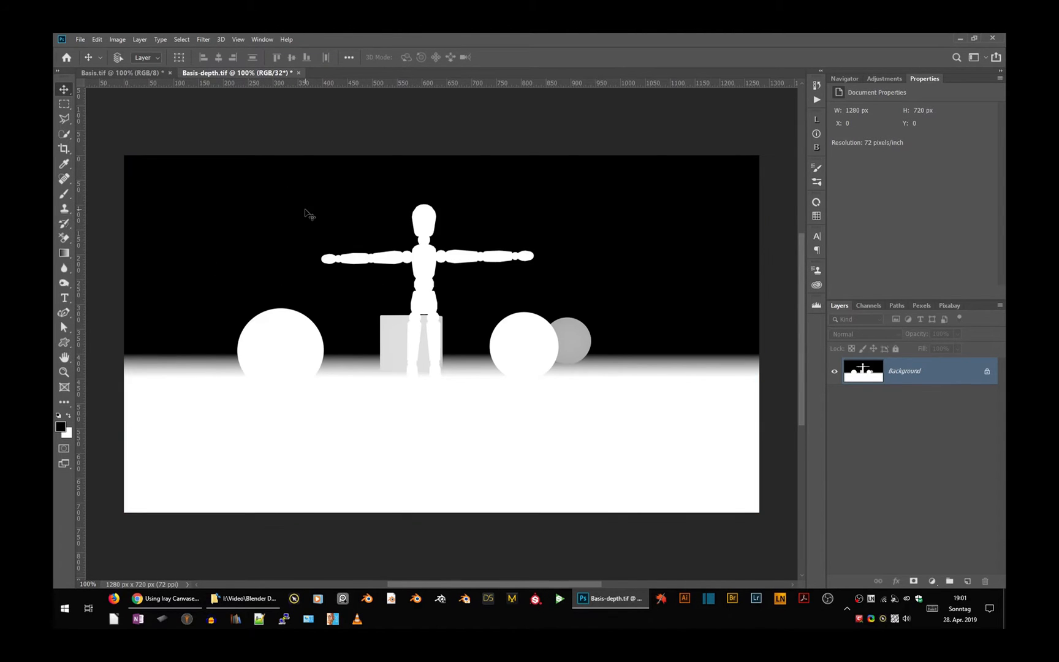
mouse_move(850, 365)
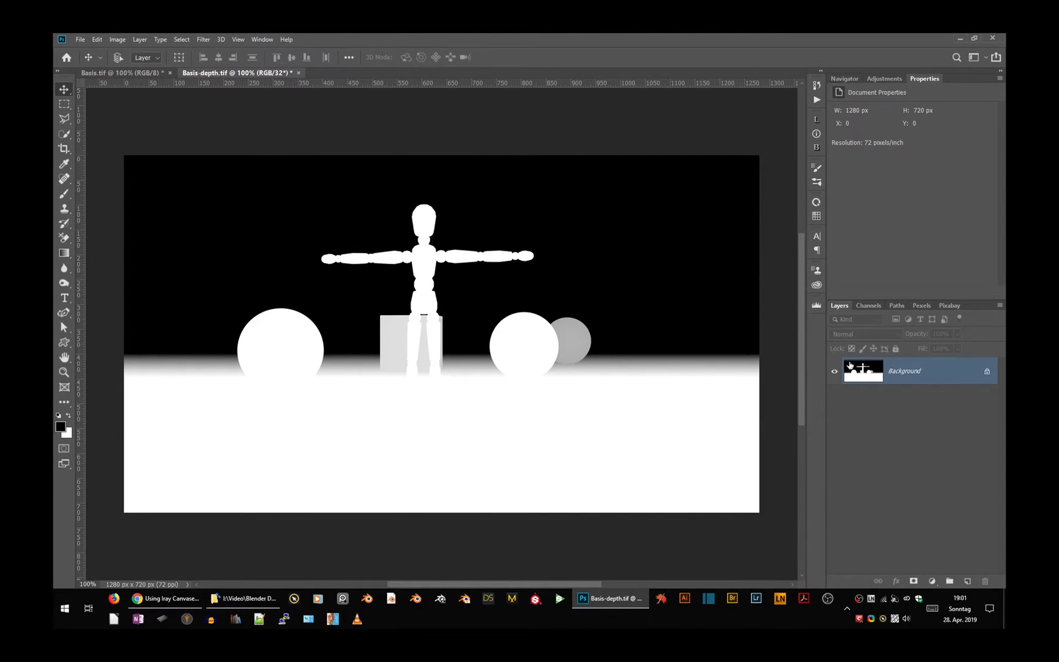
click(125, 72)
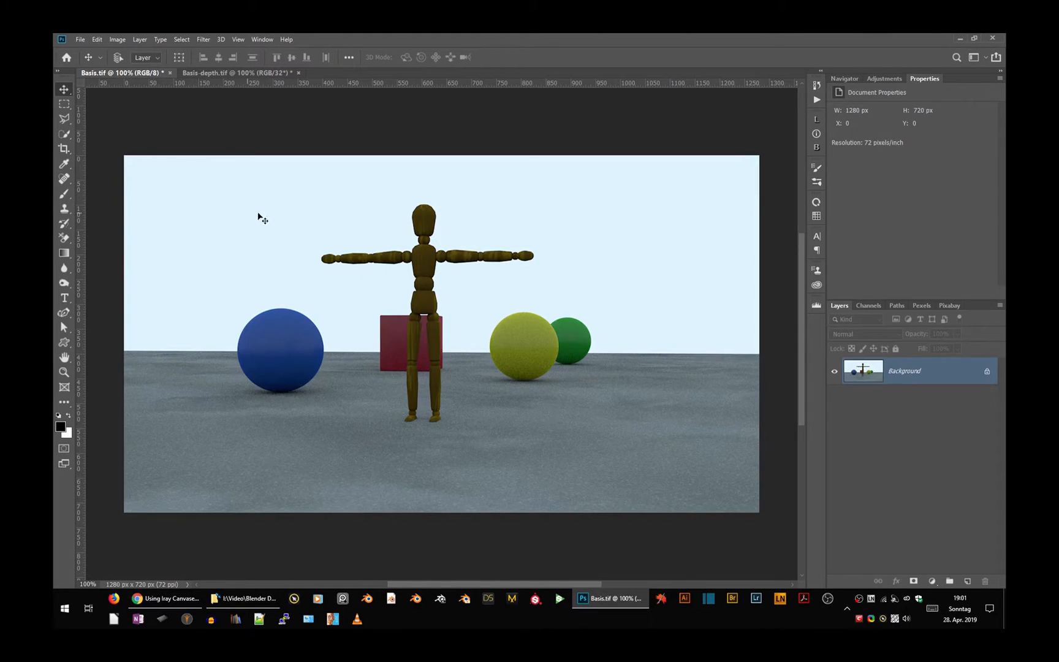
click(238, 72)
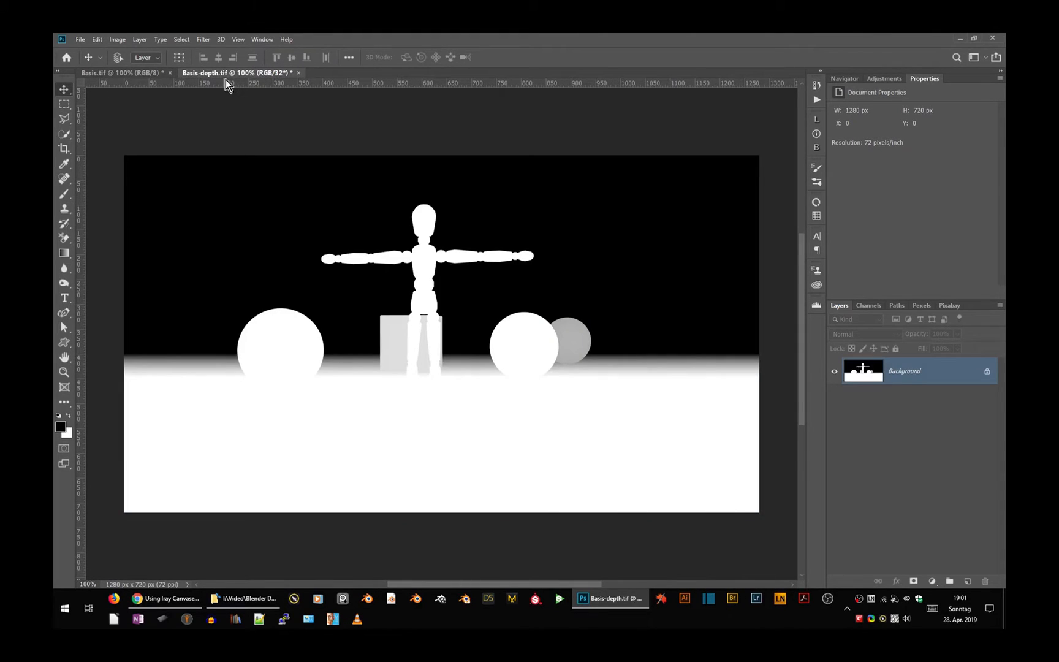
mouse_move(278, 80)
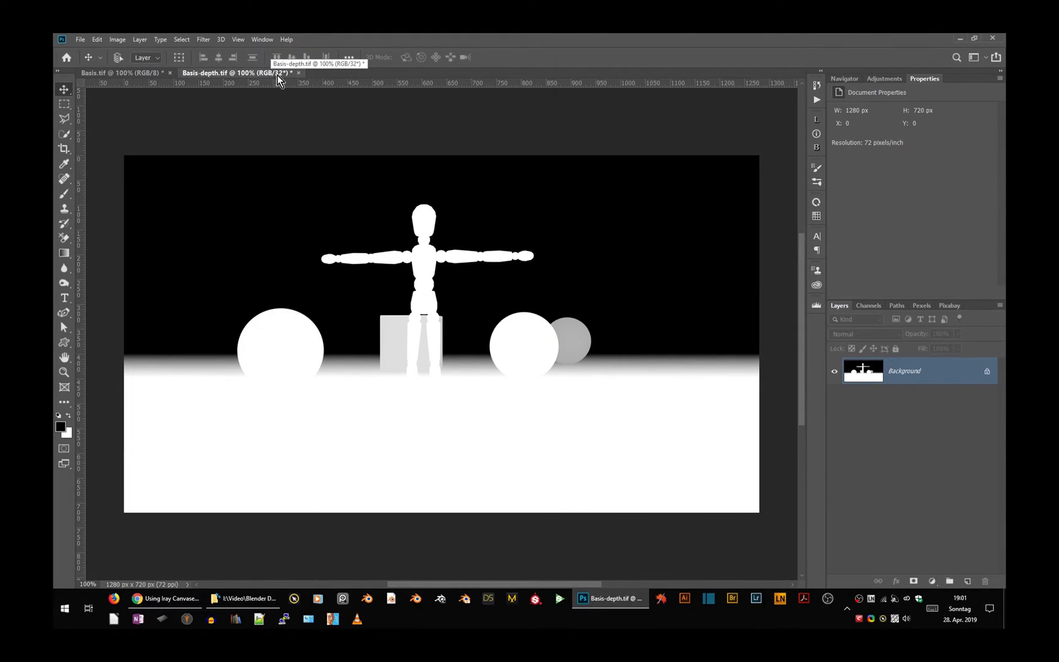
mouse_move(280, 79)
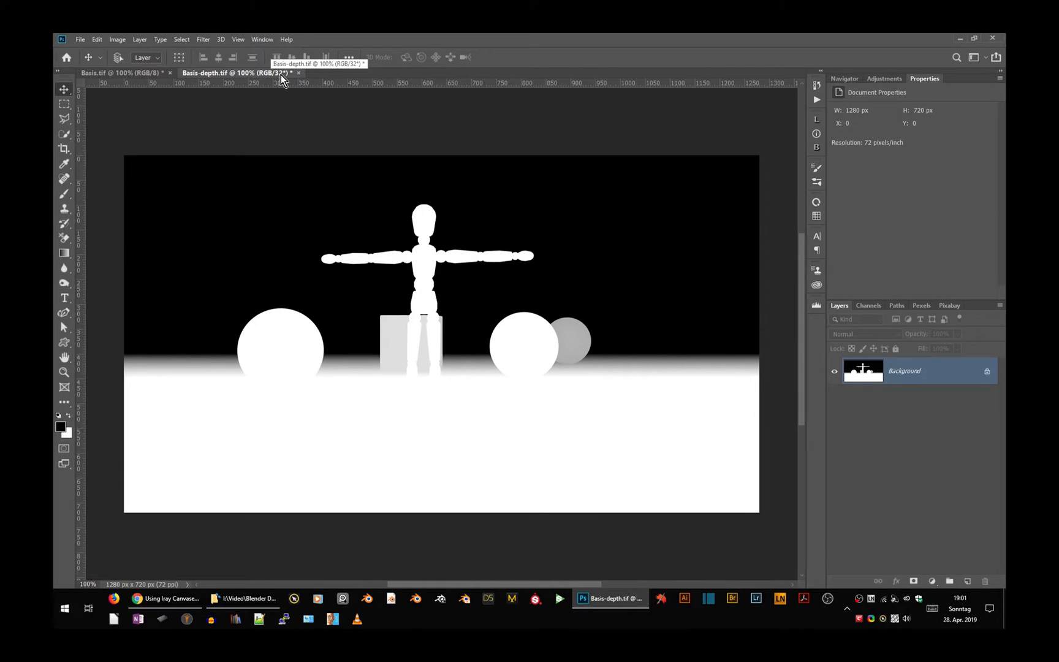
mouse_move(283, 79)
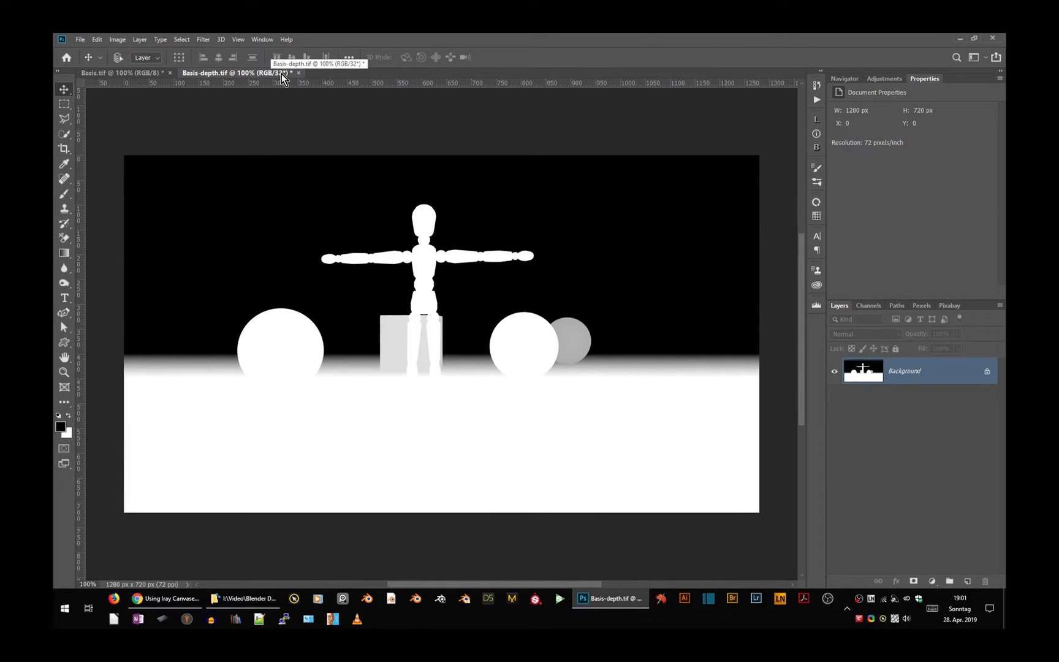
click(203, 39)
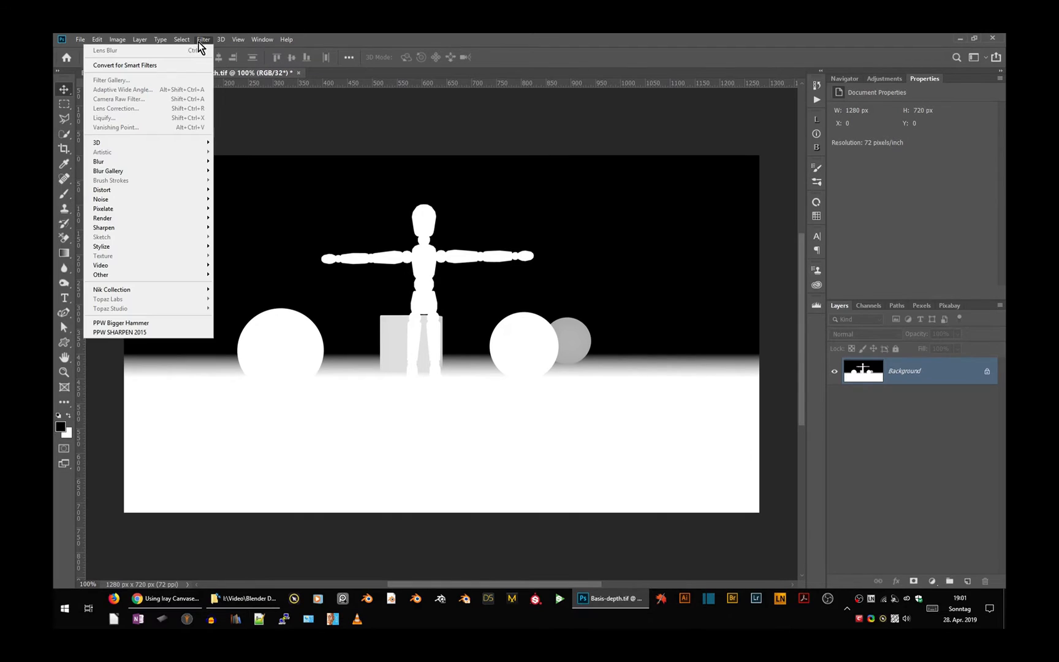
mouse_move(99, 161)
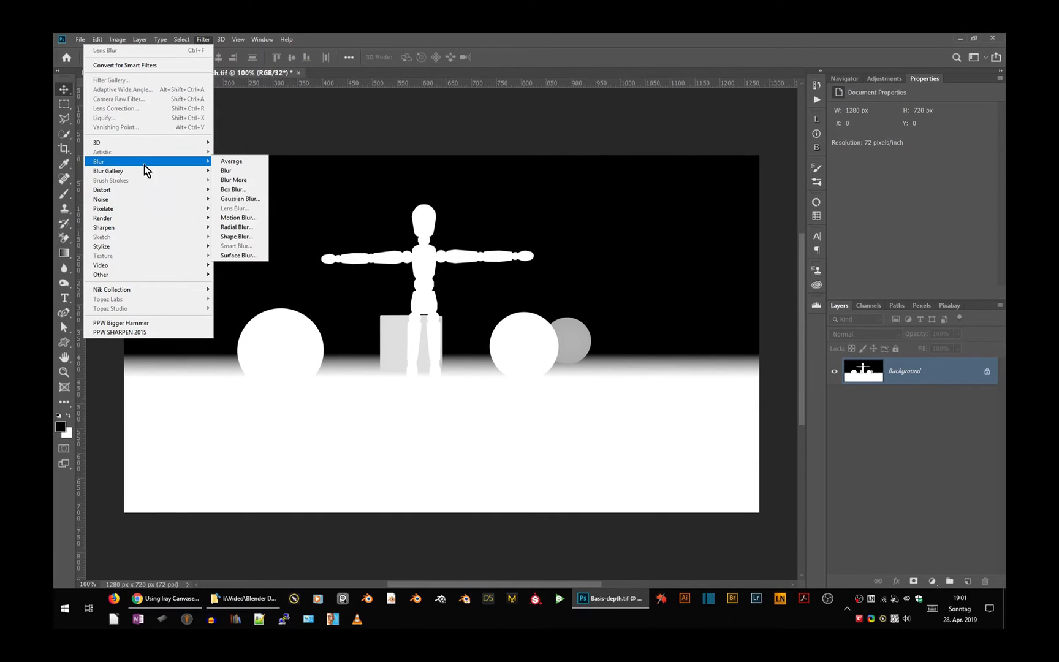
mouse_move(240, 198)
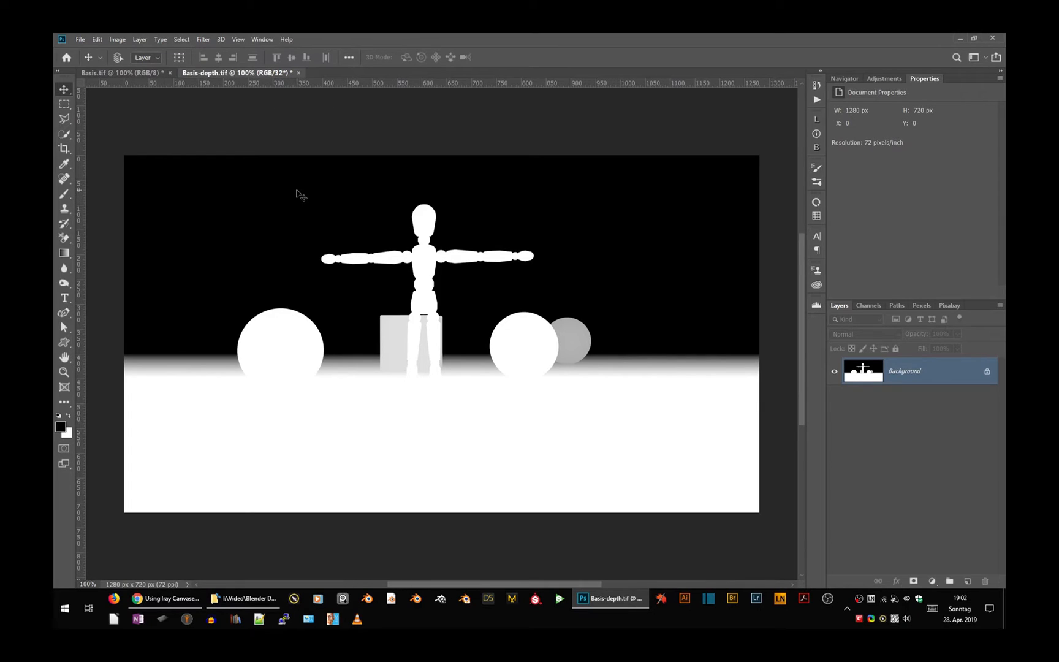
mouse_move(282, 110)
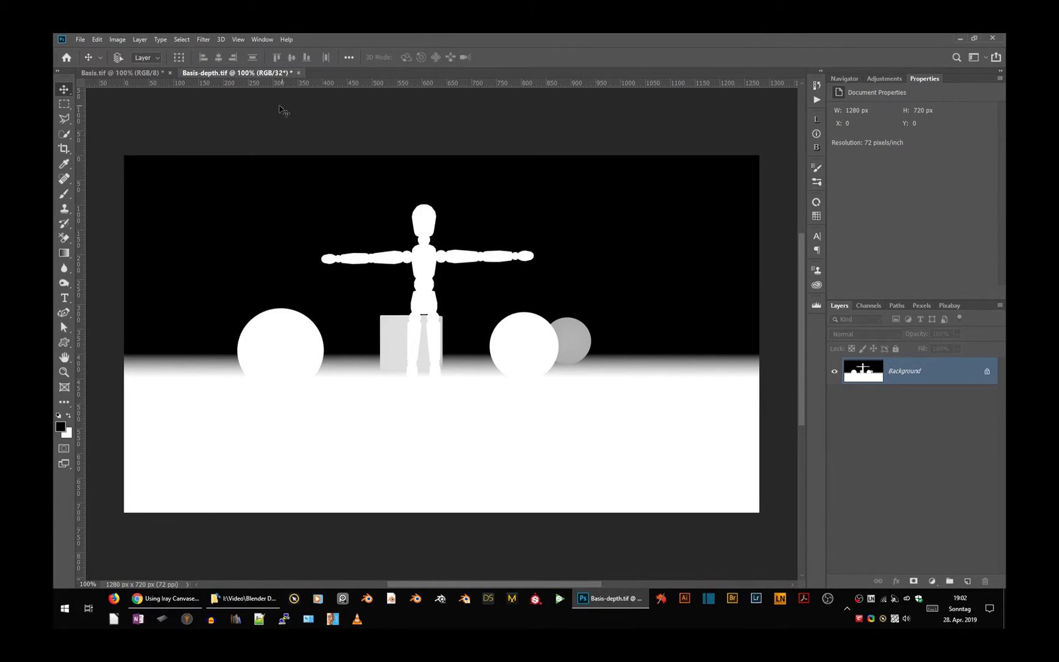
right_click(905, 370)
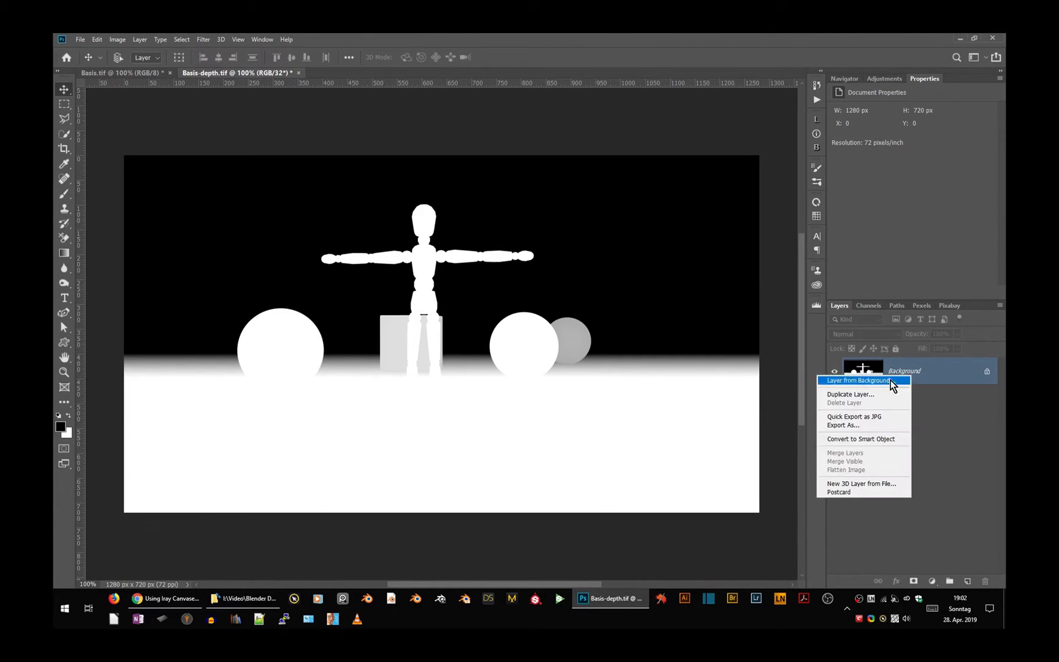
click(851, 394)
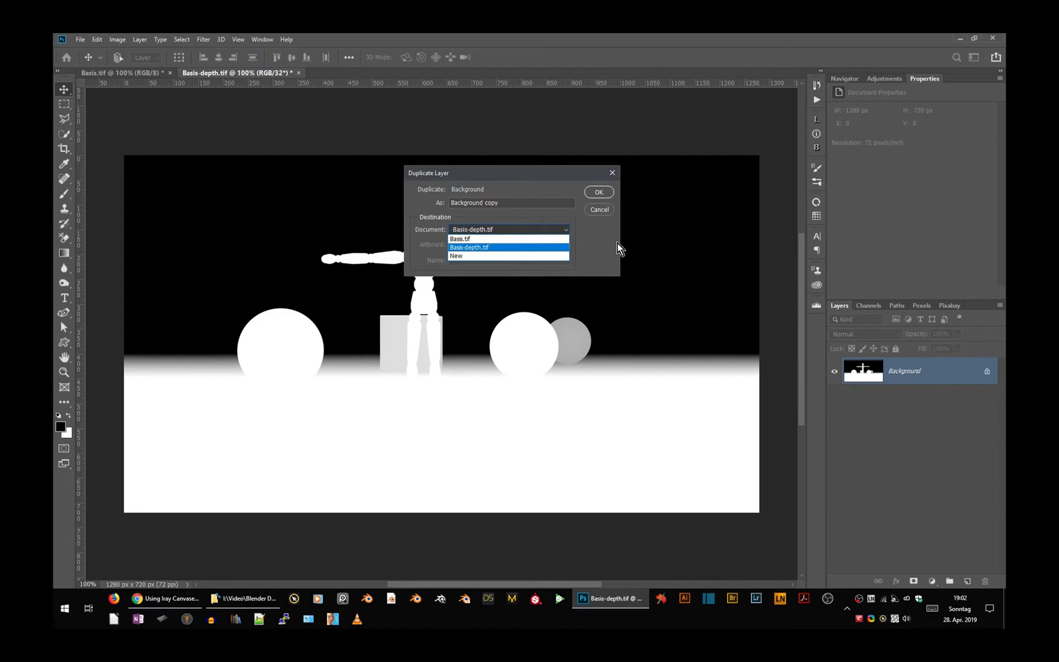
mouse_move(601, 220)
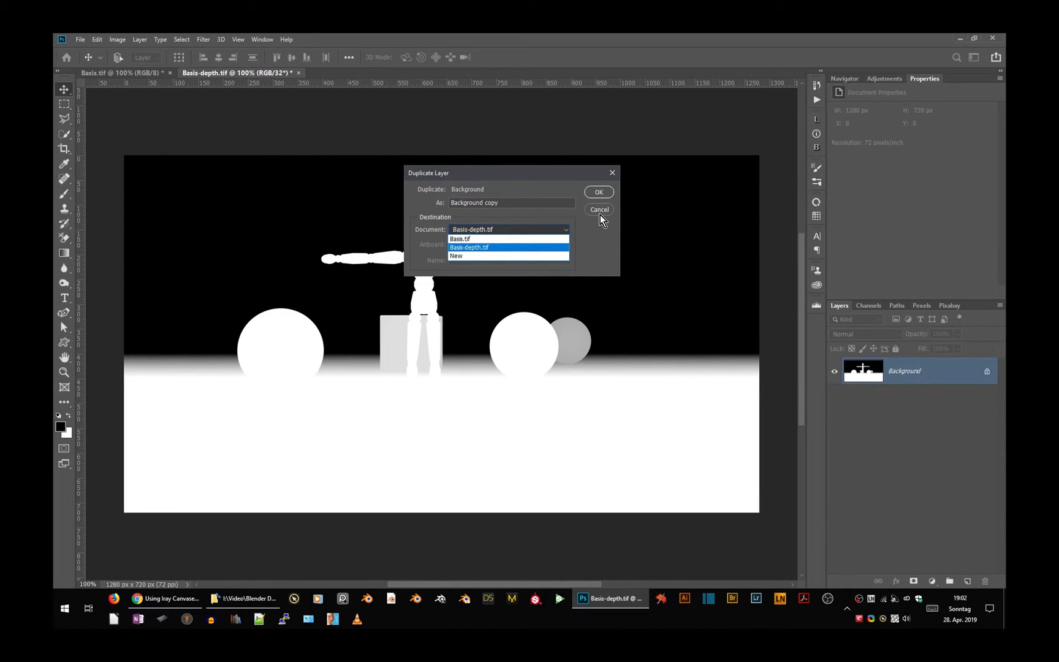
click(469, 247)
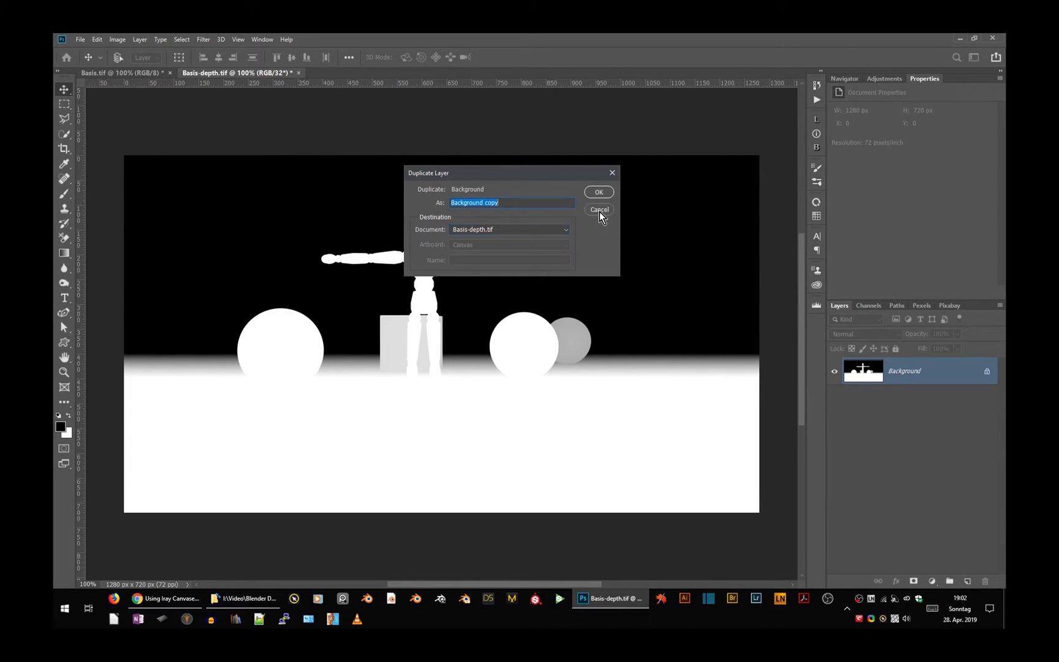
click(599, 210)
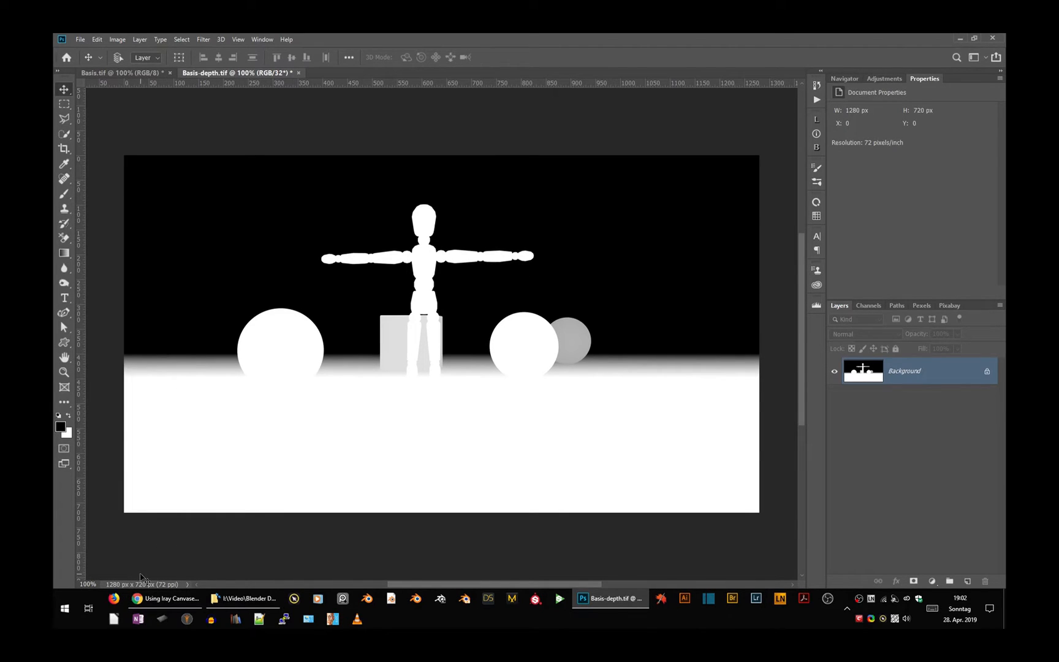
mouse_move(113, 592)
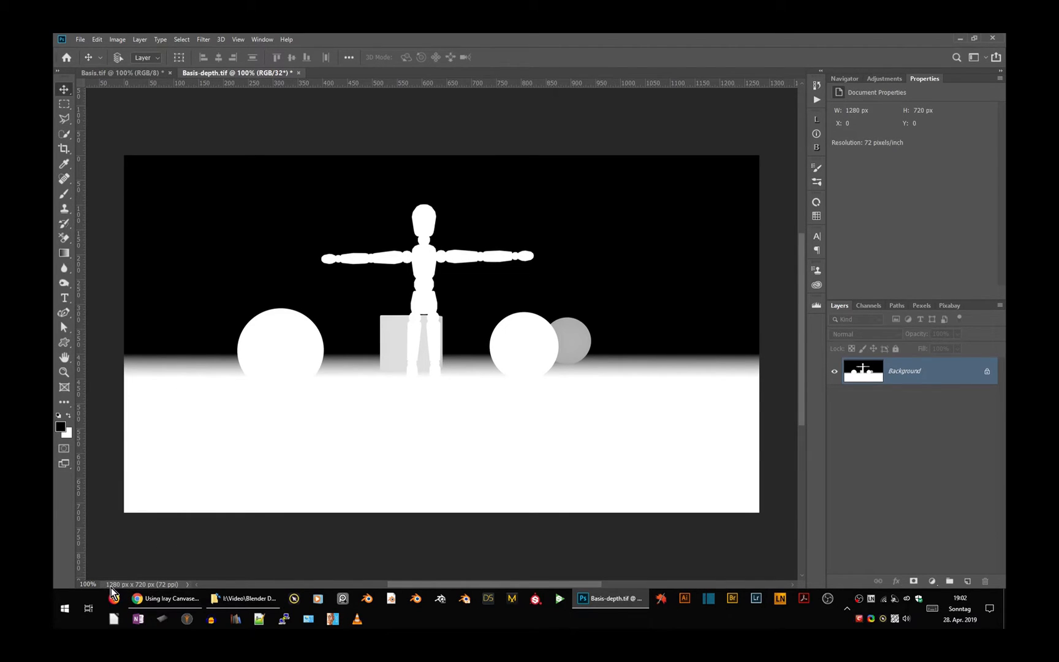
mouse_move(203, 561)
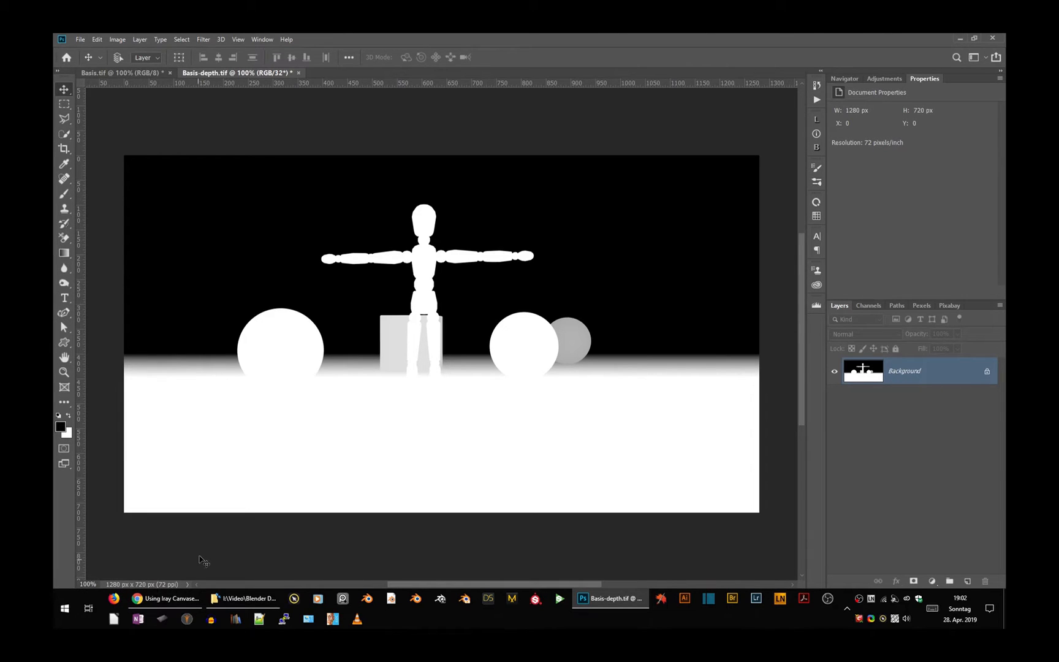
click(121, 72)
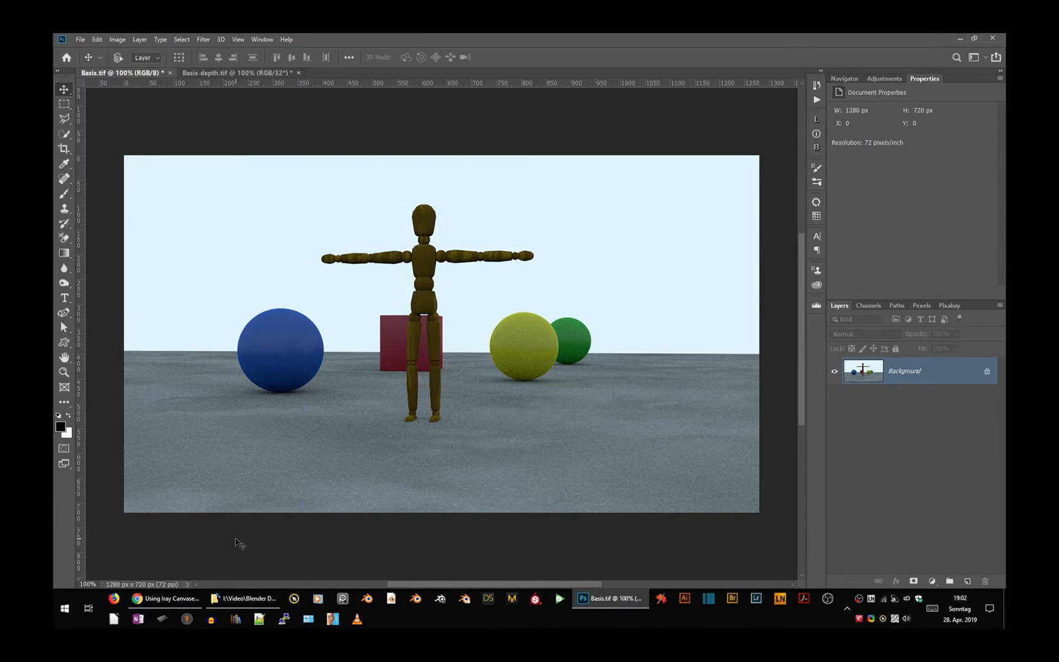
- Select and copy the entire depth map from the Basis-depth document
click(239, 73)
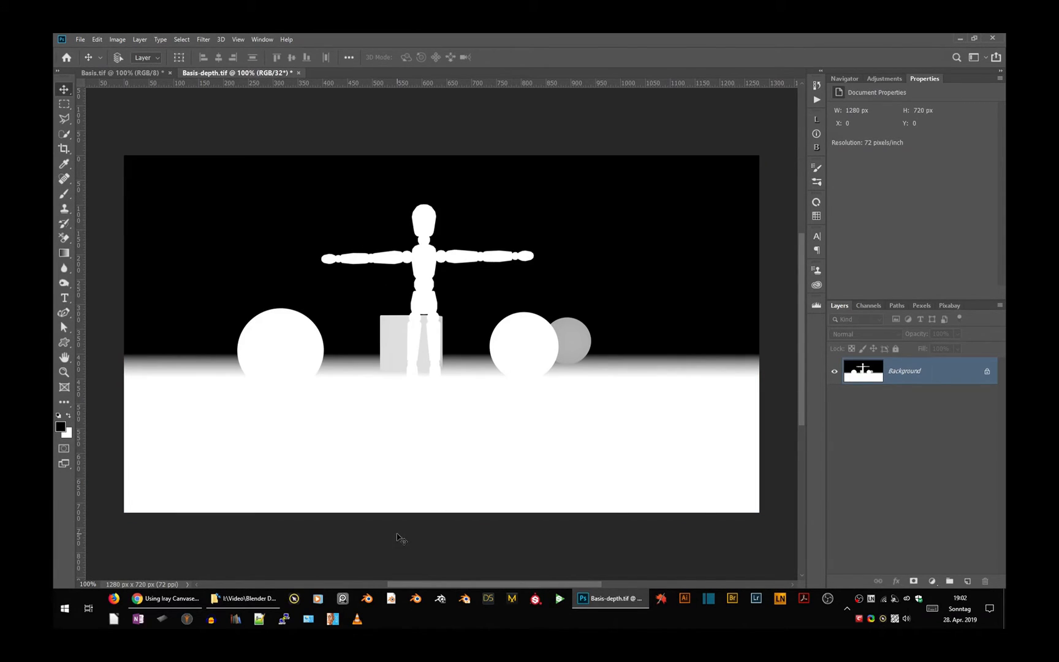
key(ctrl+a)
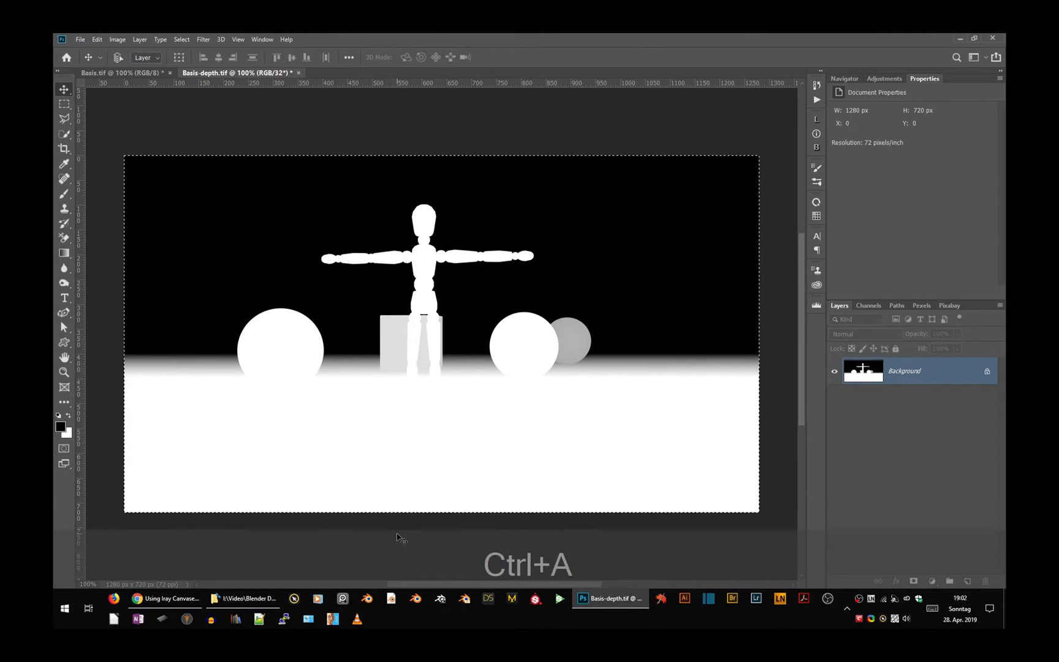
key(ctrl+a)
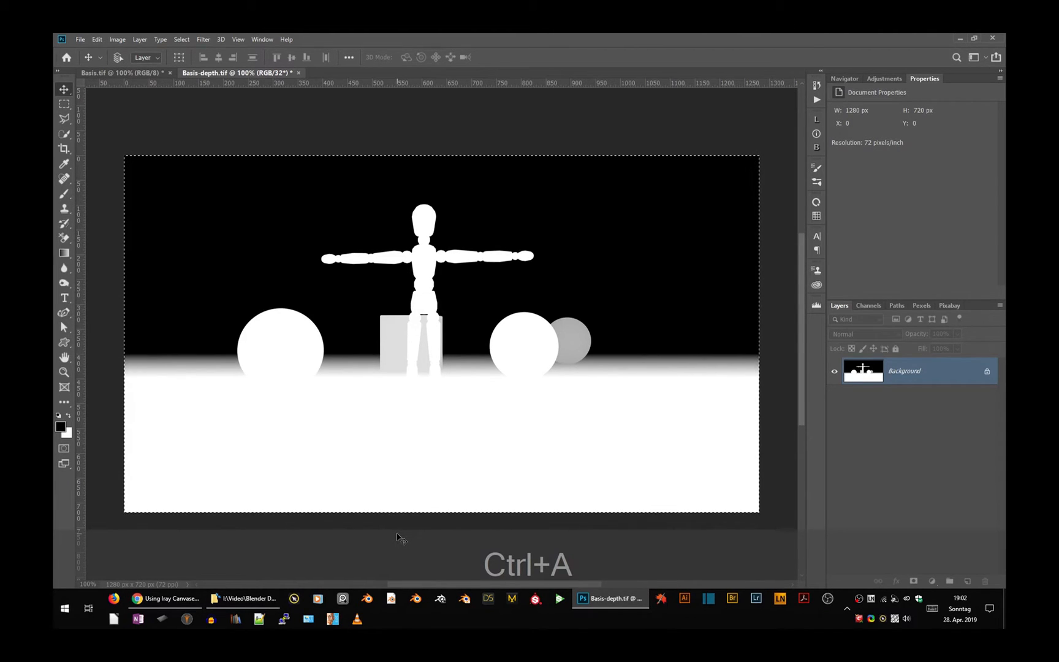
key(ctrl+c)
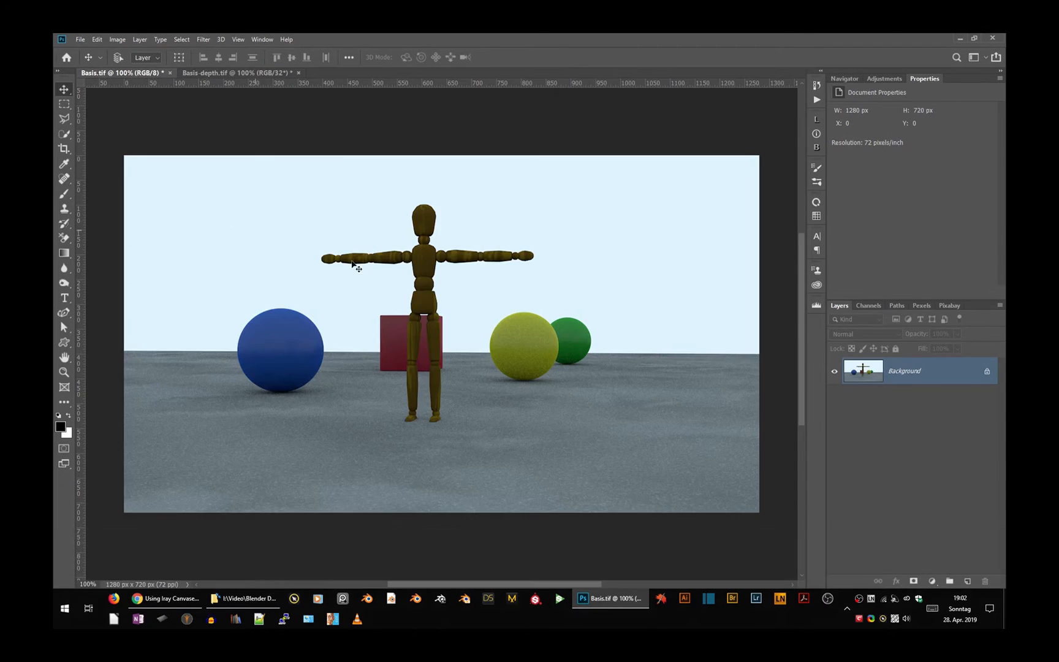
- Paste the depth map into the render's alpha channel, rename it Depth and deselect
click(868, 305)
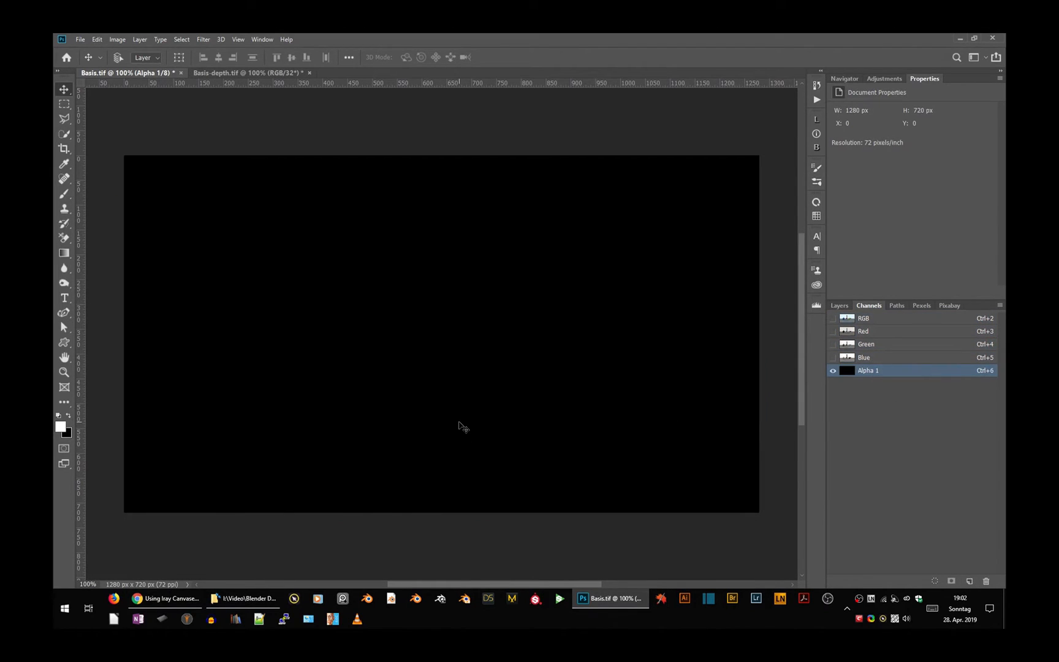
key(ctrl+v)
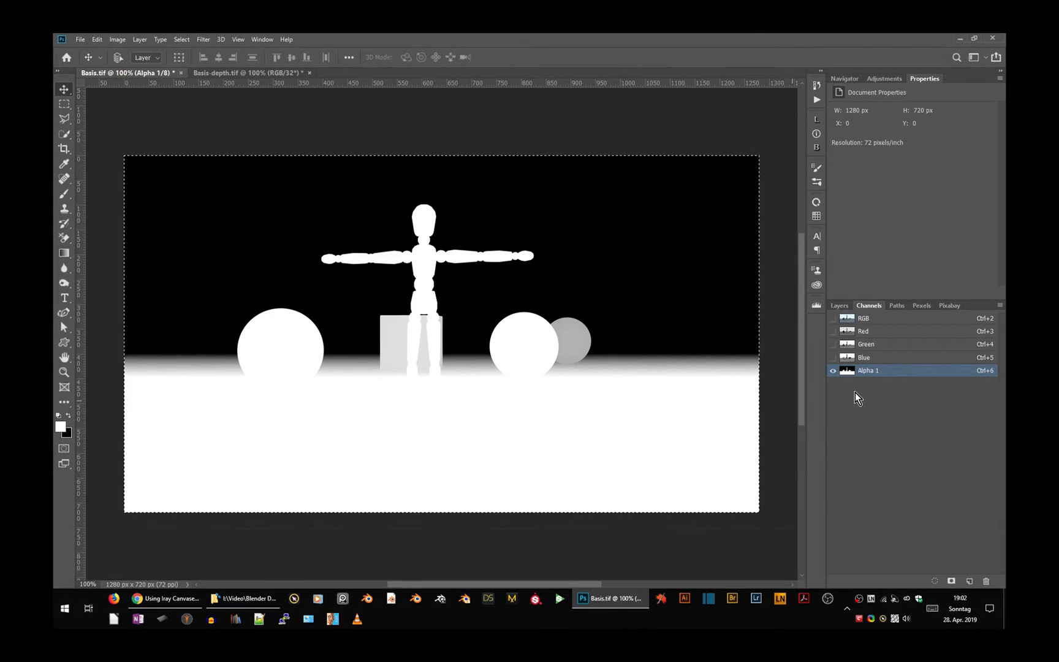
double_click(870, 371)
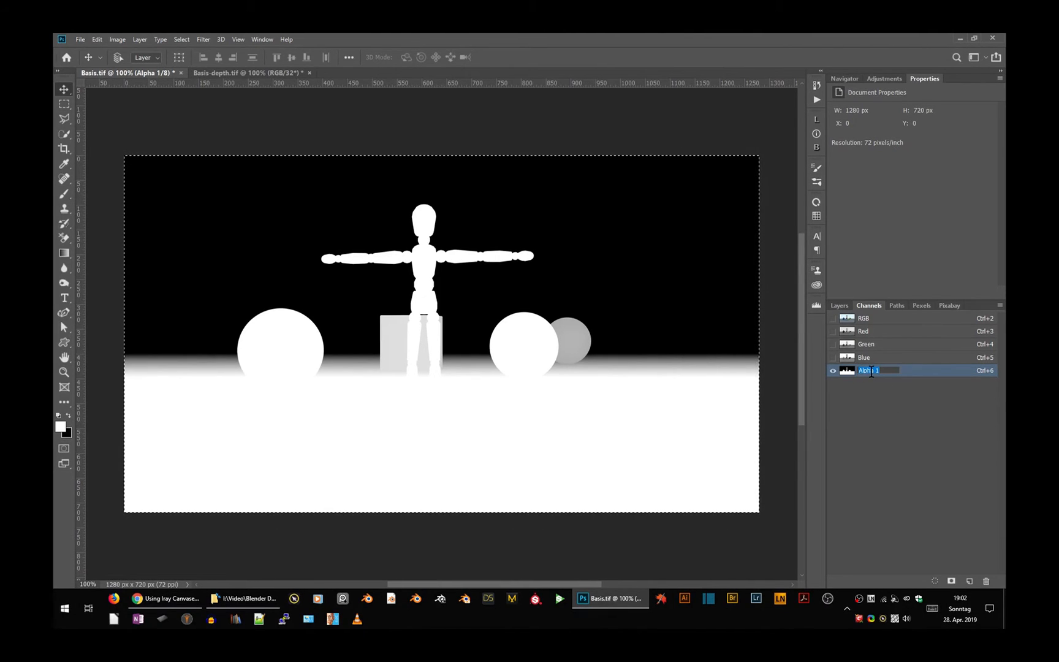
key(shift)
text(Depth)
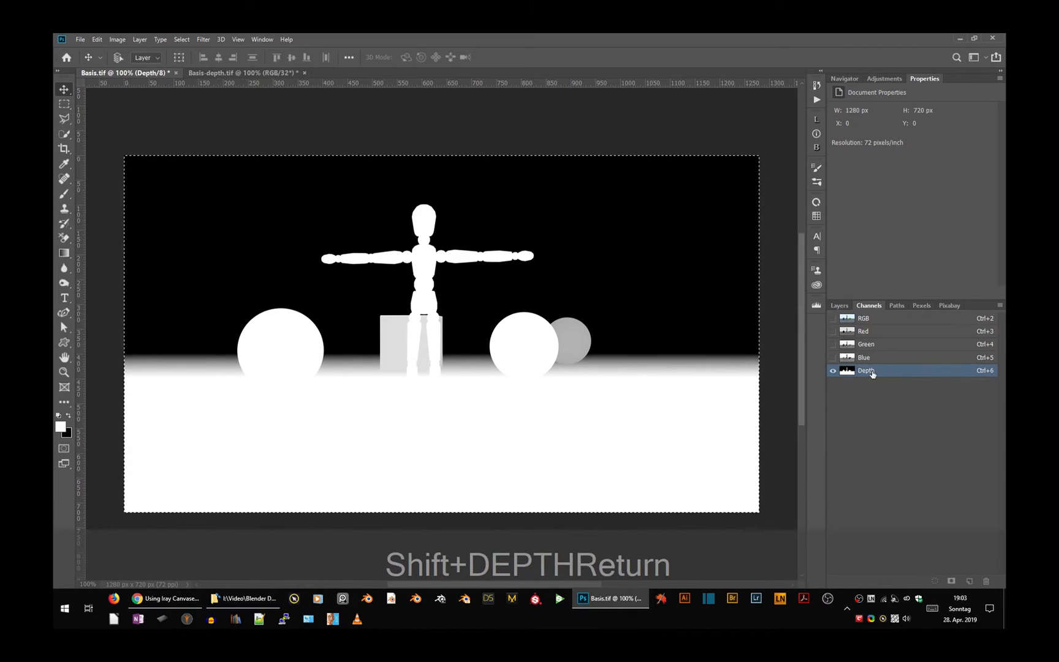
key(ctrl)
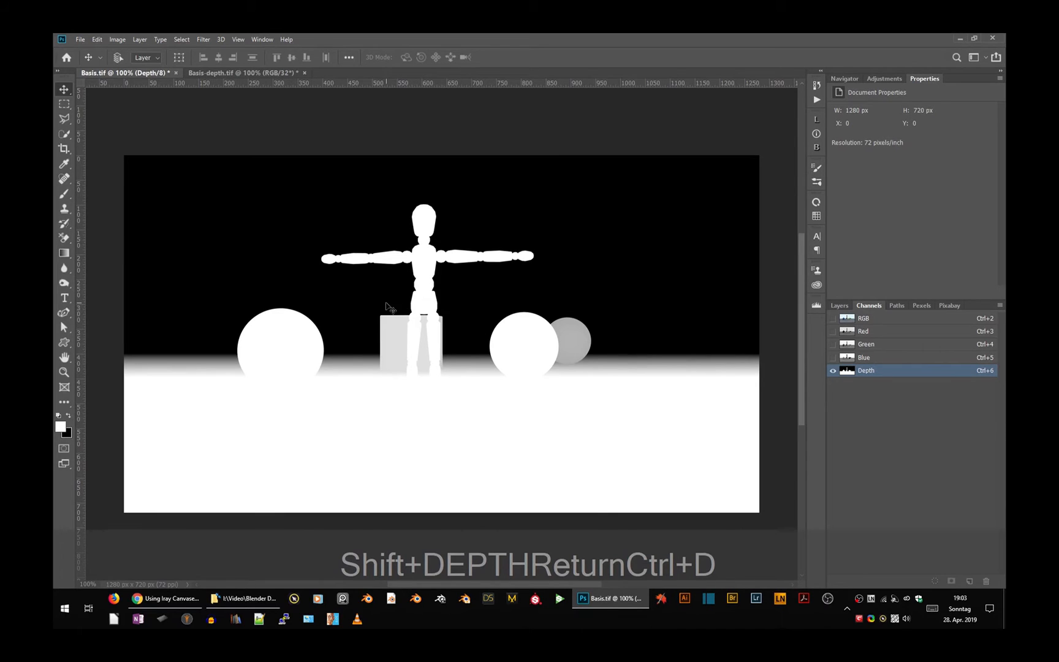
- Show the full-colour RGB render again and return to the Layers list
click(839, 305)
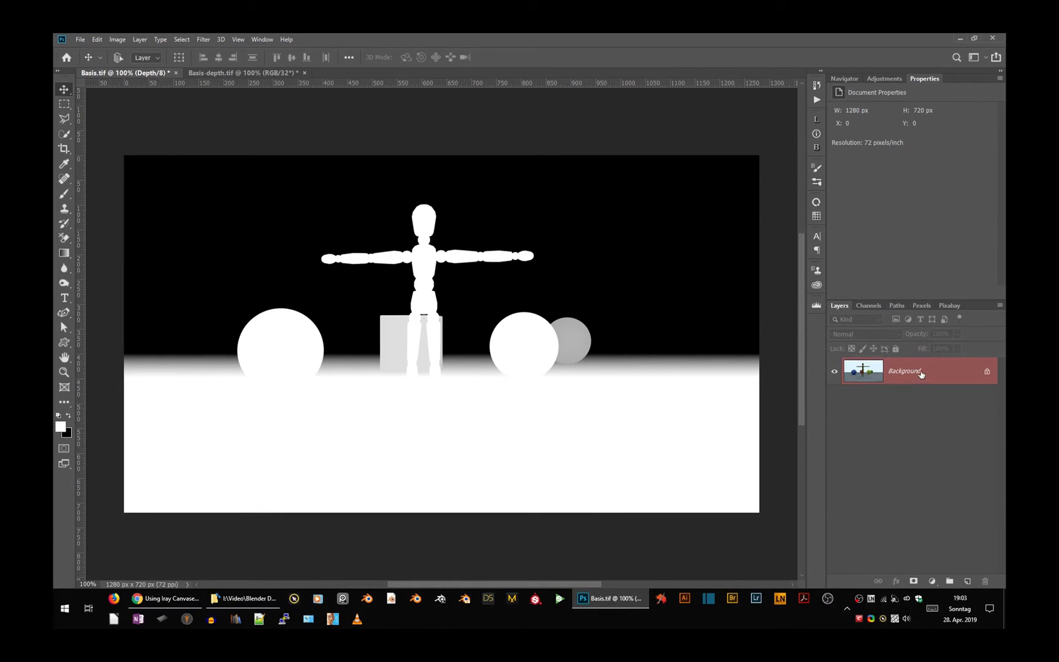
click(869, 305)
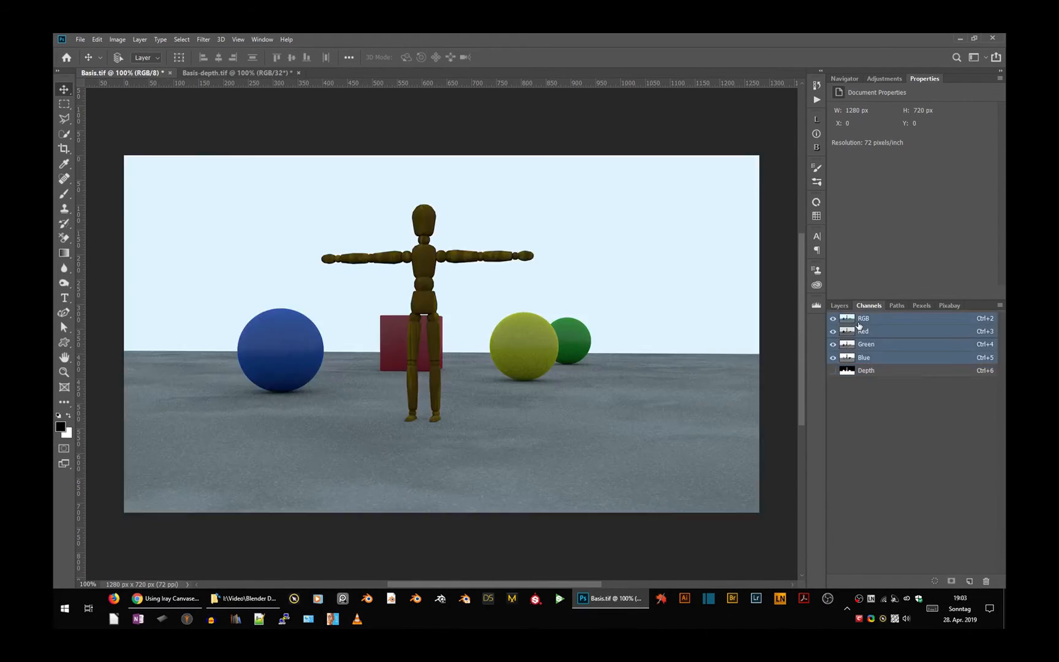
click(839, 305)
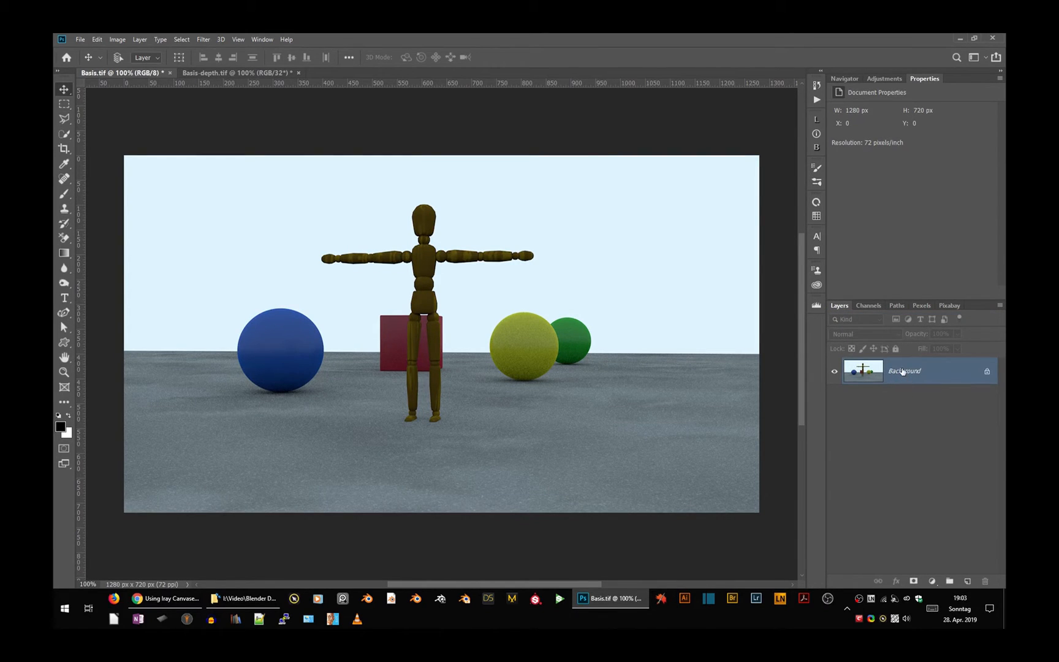
mouse_move(904, 371)
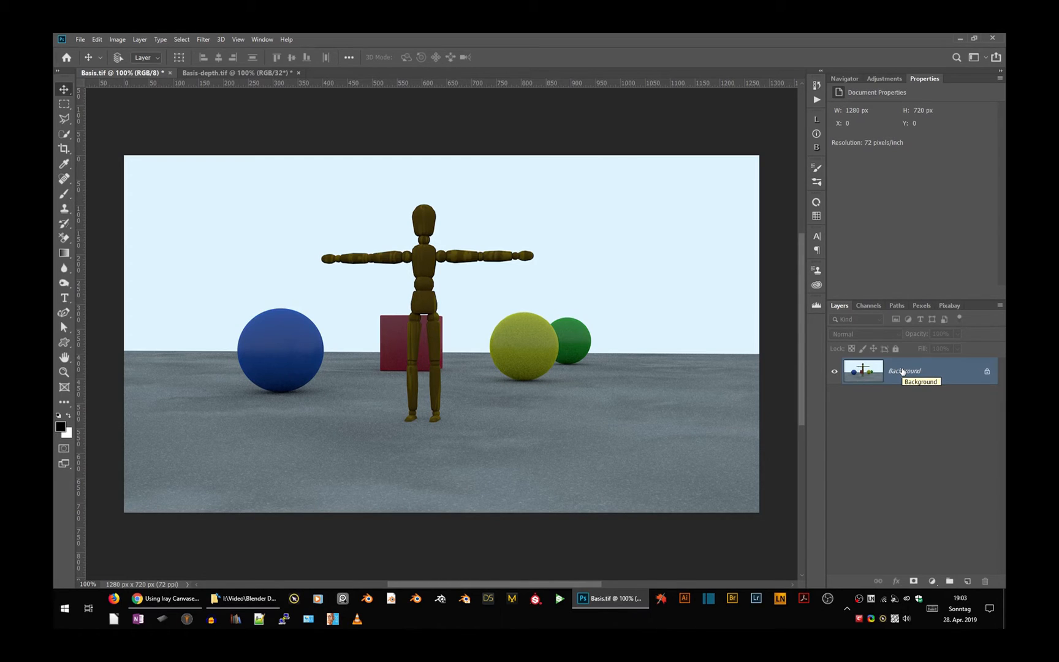
mouse_move(970, 582)
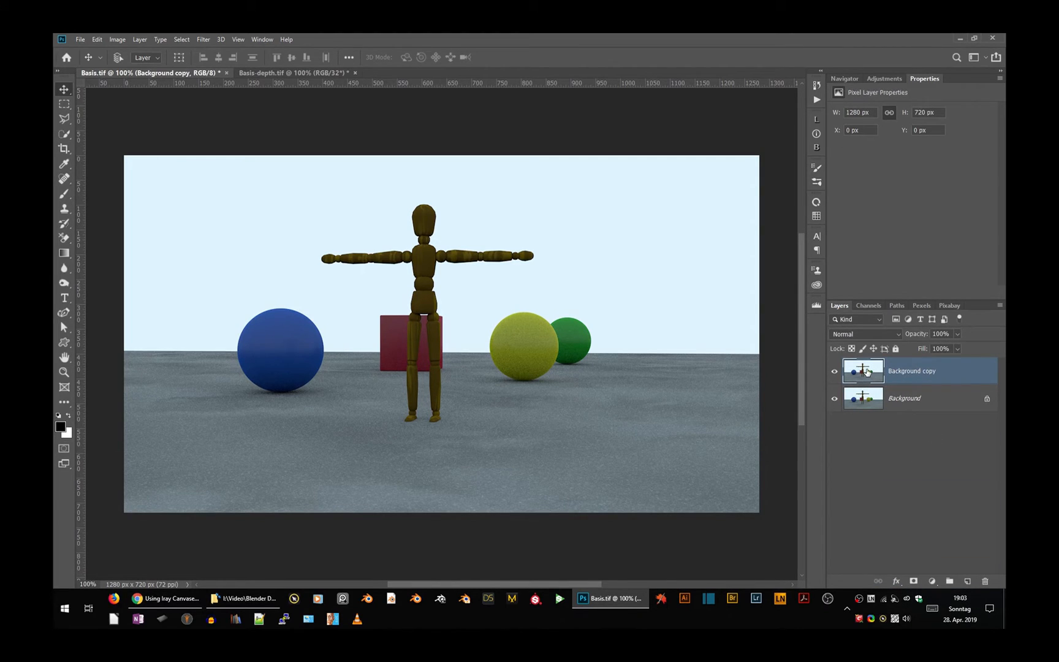
mouse_move(936, 381)
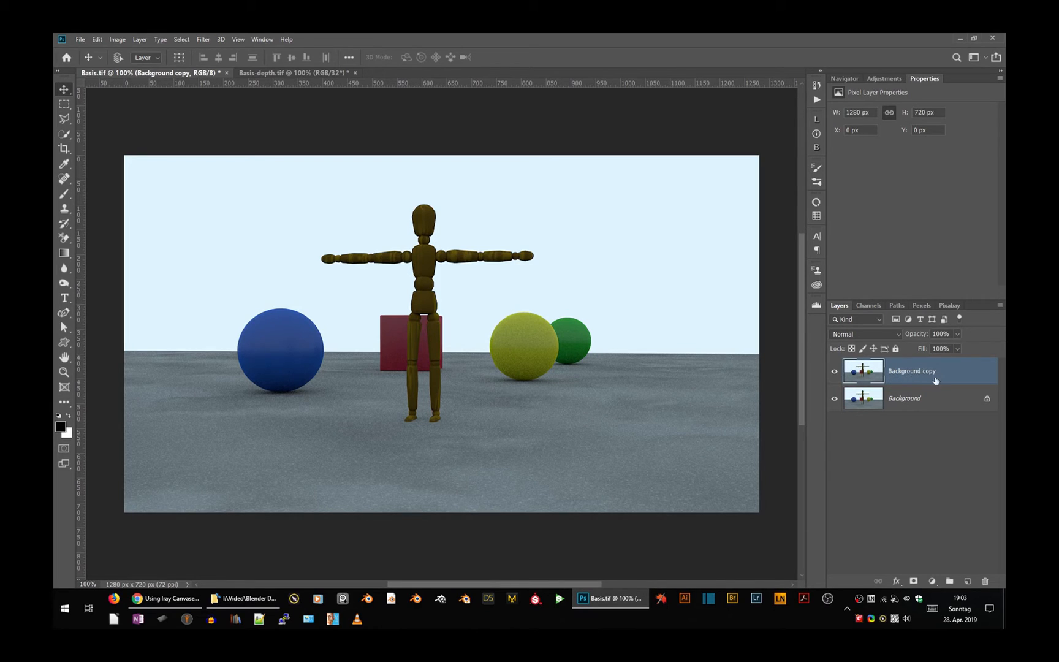
mouse_move(908, 375)
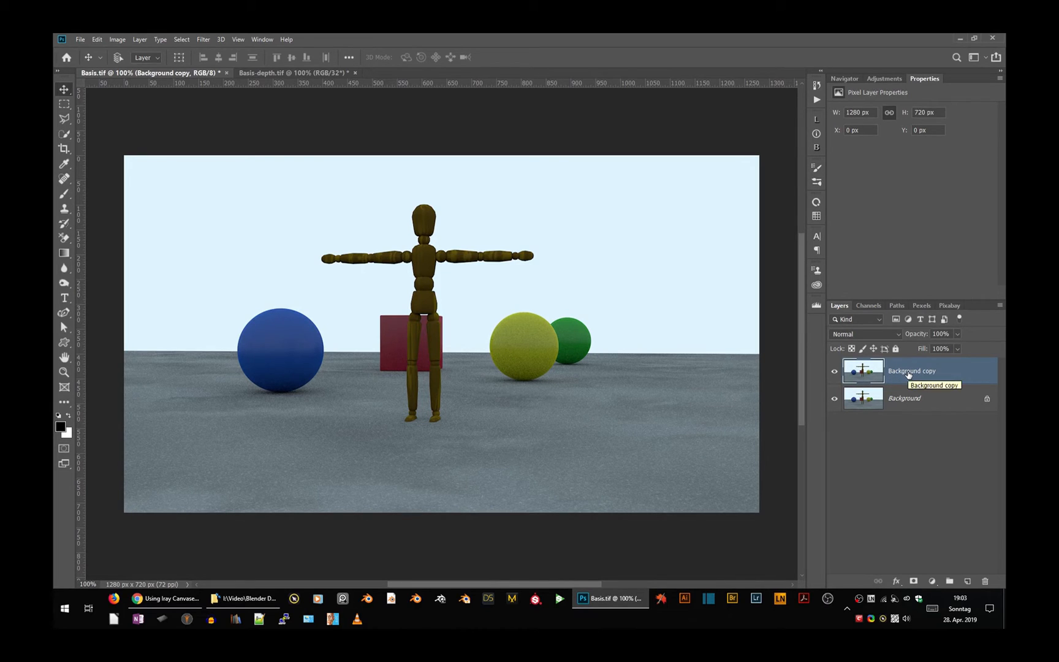
mouse_move(311, 355)
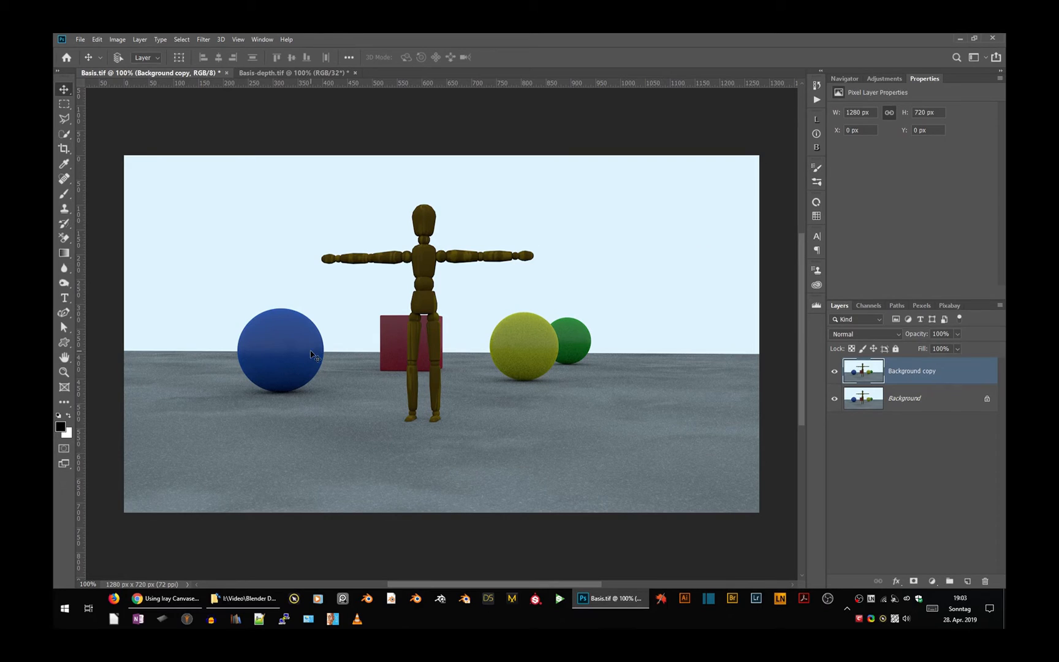
click(59, 431)
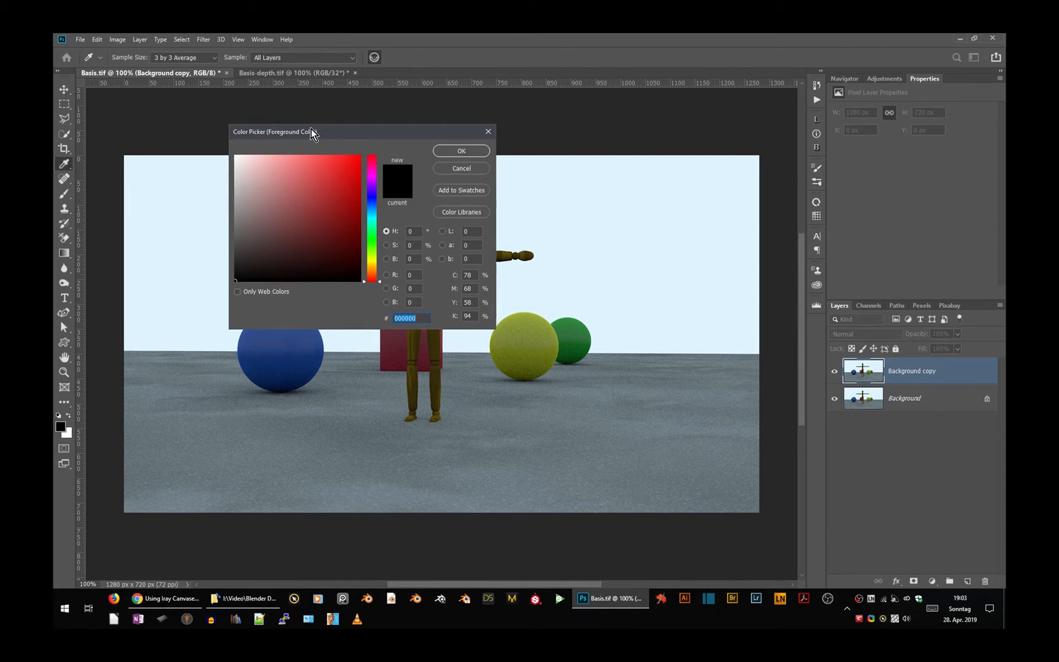
mouse_move(234, 285)
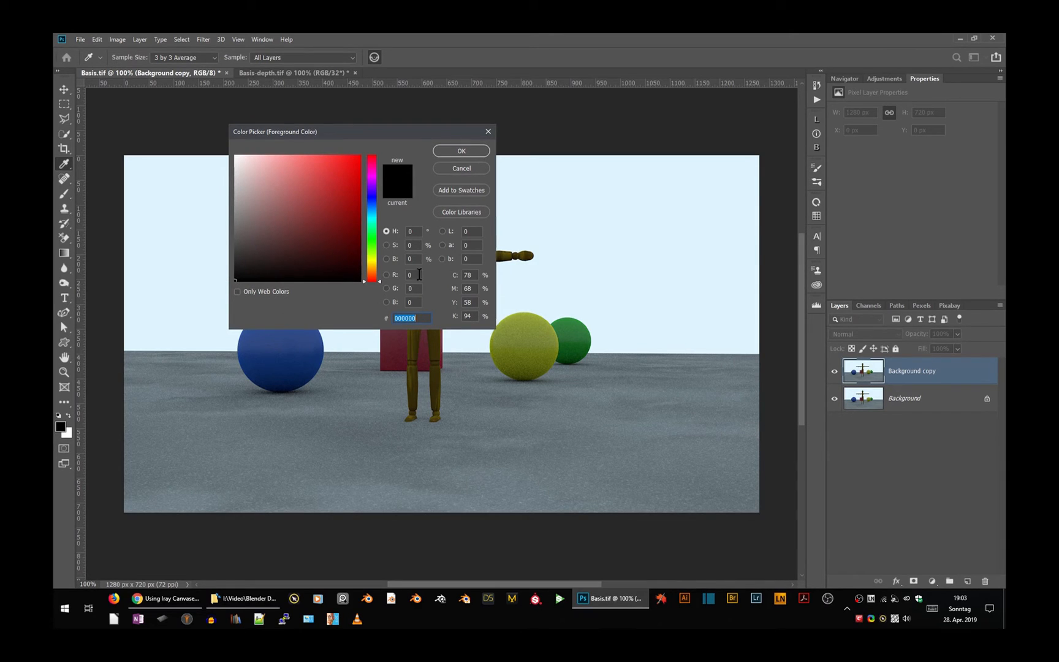
click(239, 278)
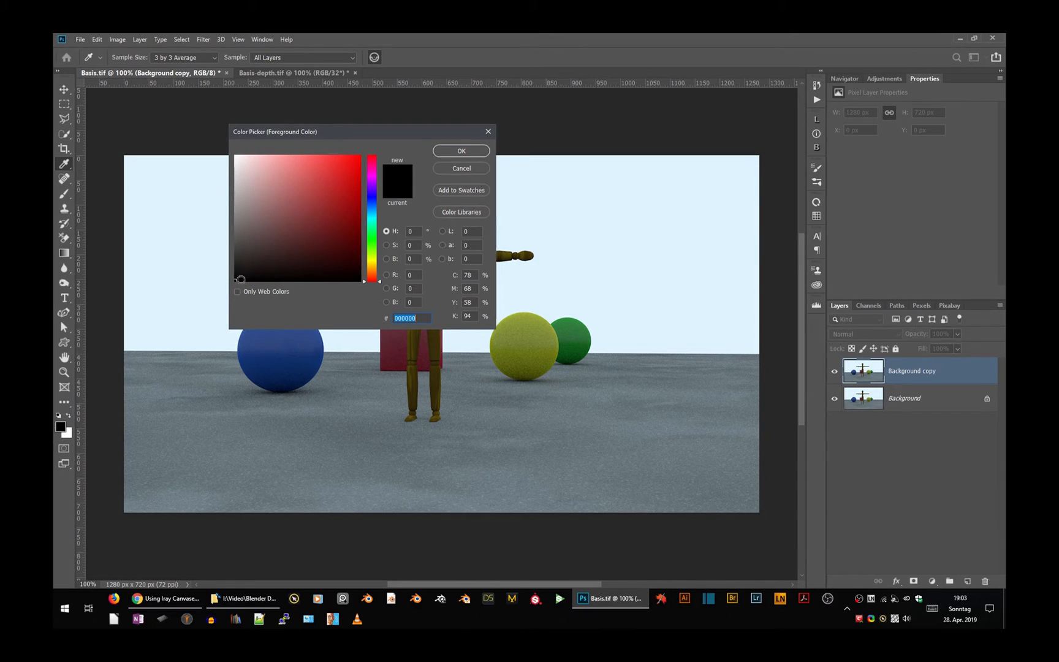
click(240, 157)
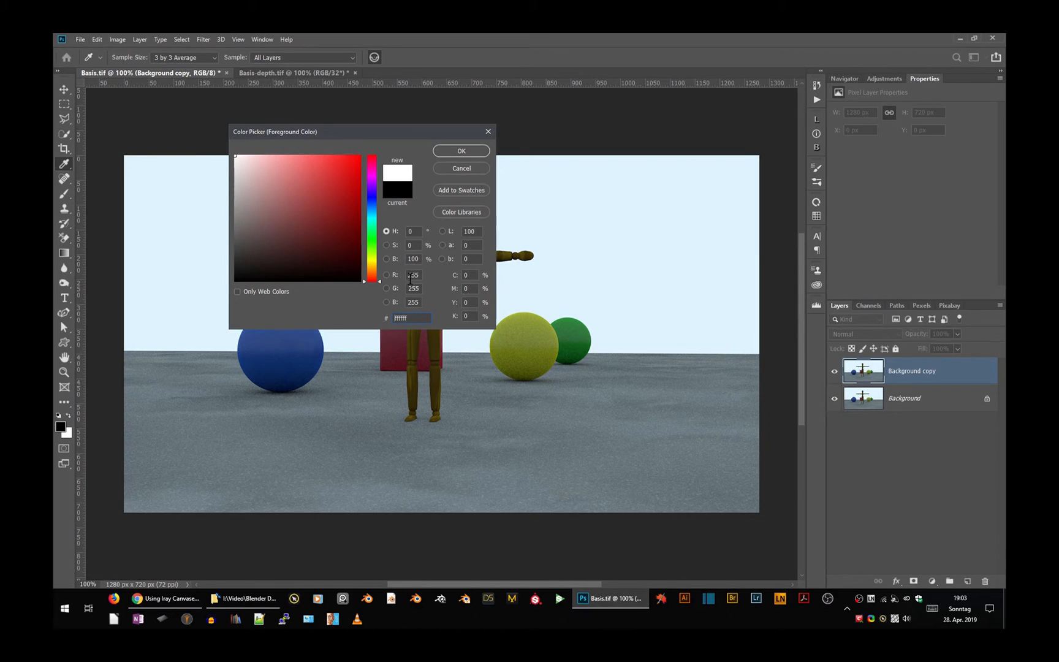
mouse_move(454, 172)
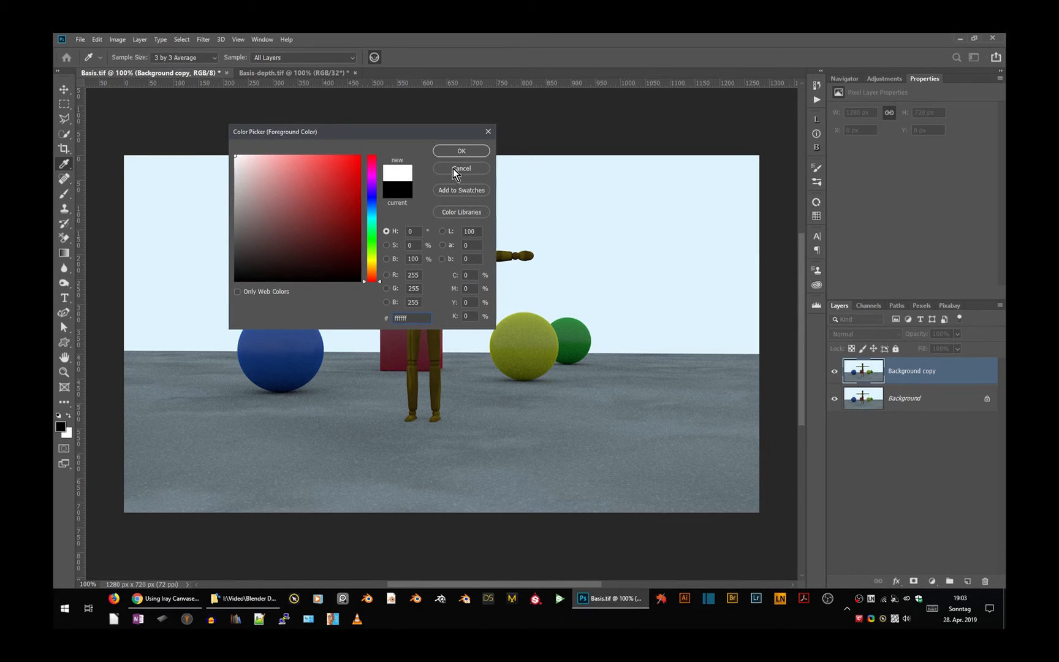
click(462, 168)
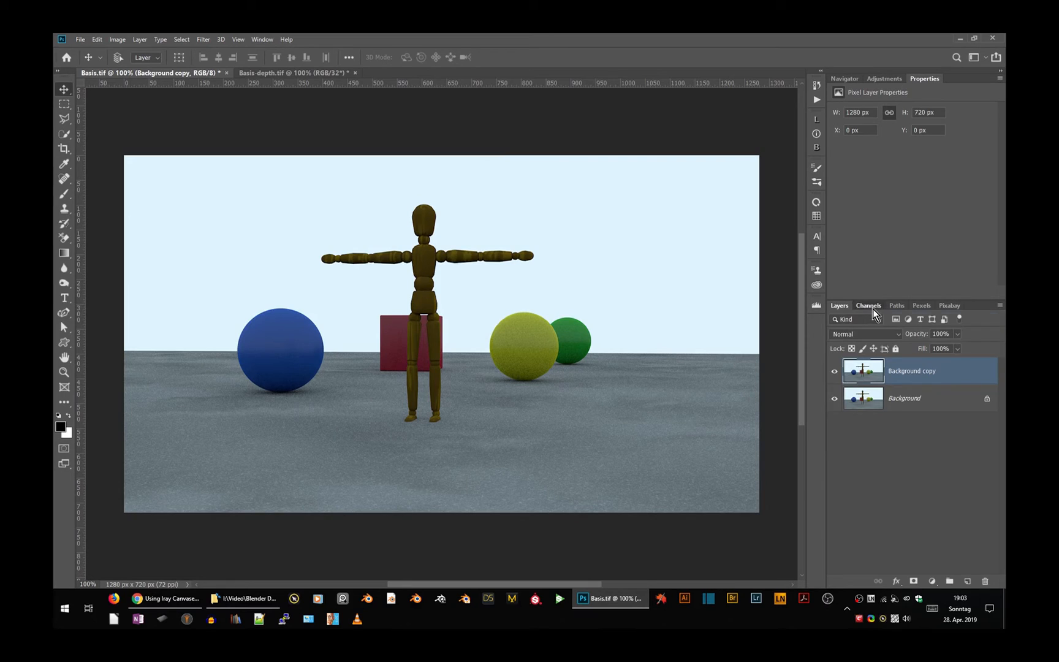
- Check the Depth channel, then launch Filter > Blur > Lens Blur on the Background copy layer
click(870, 305)
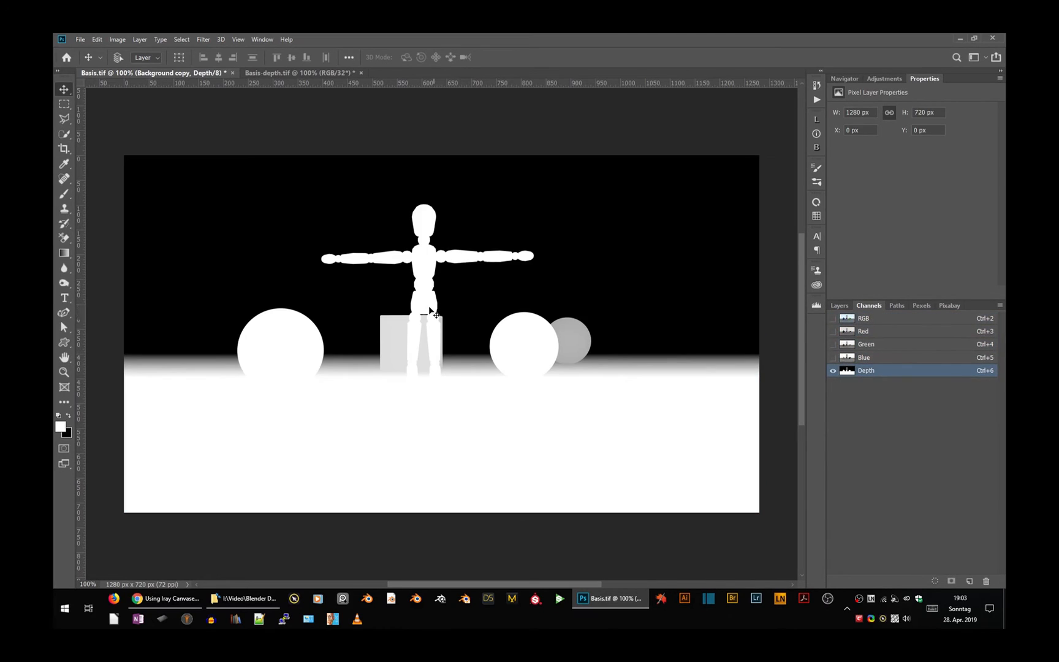
mouse_move(426, 285)
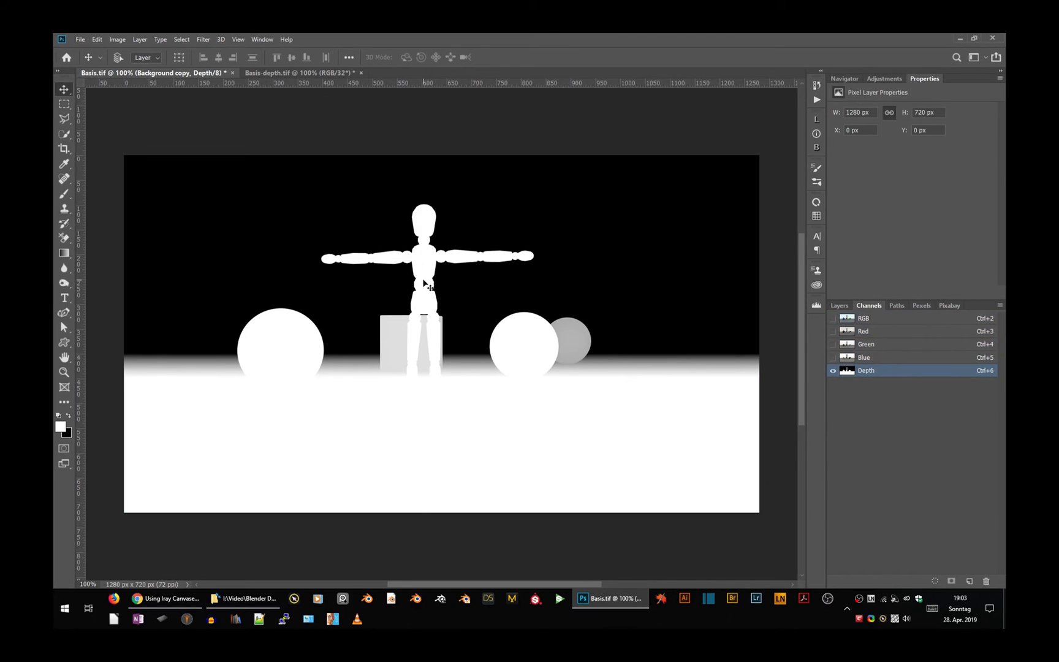
mouse_move(426, 282)
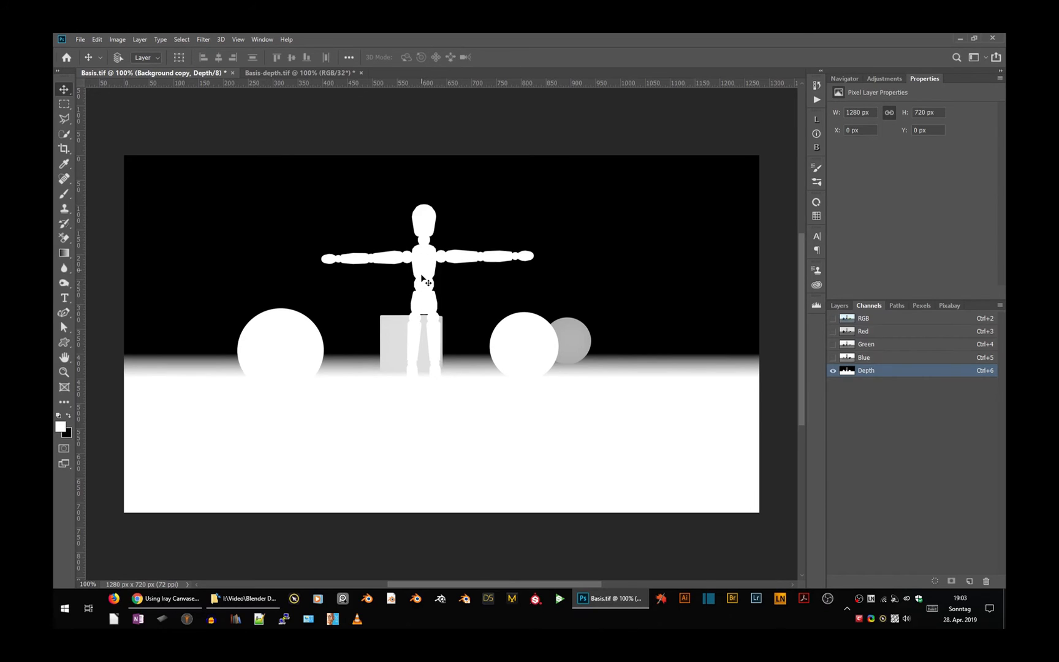
mouse_move(711, 241)
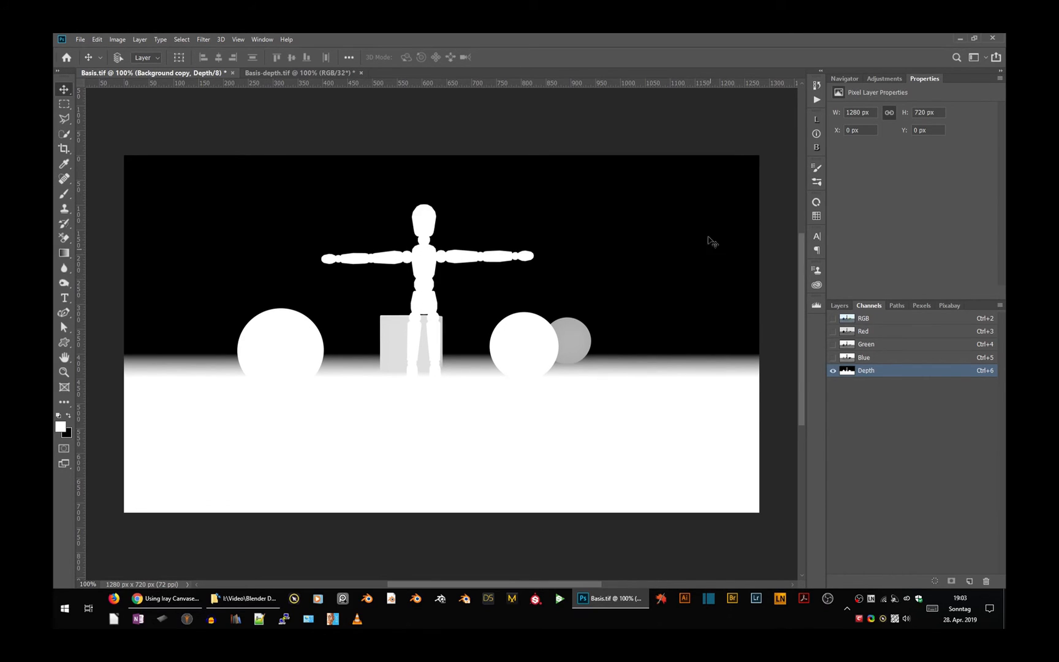
mouse_move(693, 276)
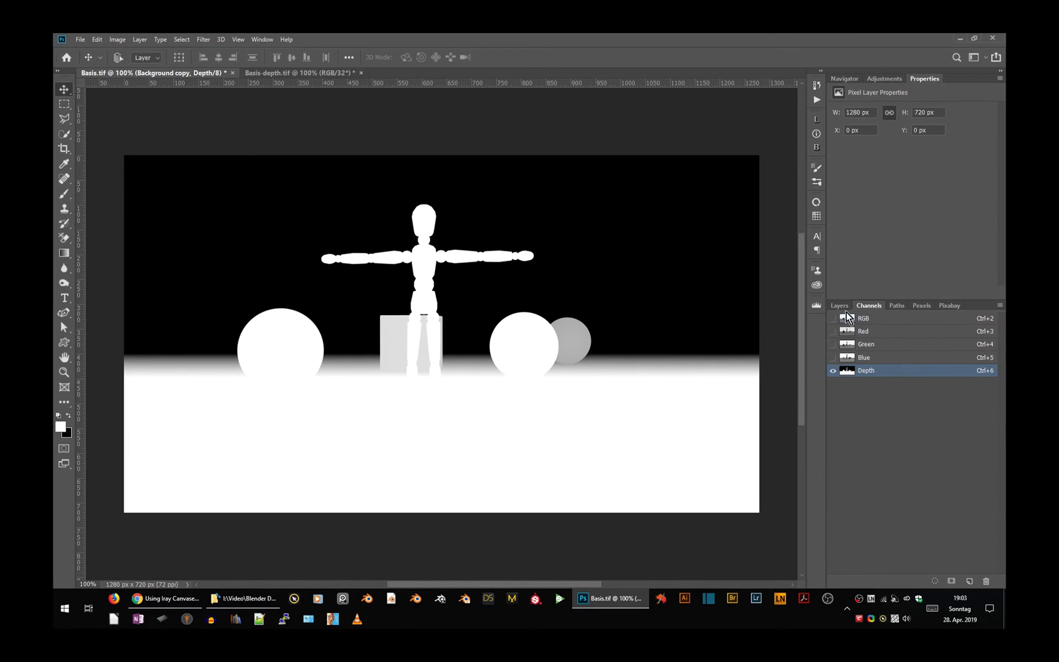
click(839, 306)
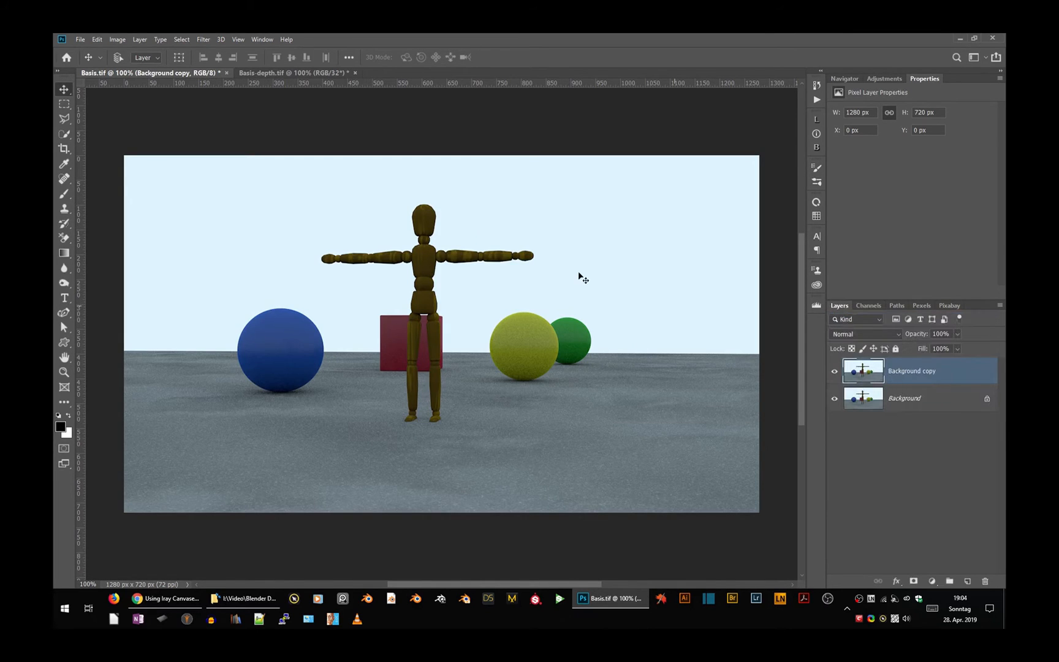
click(202, 39)
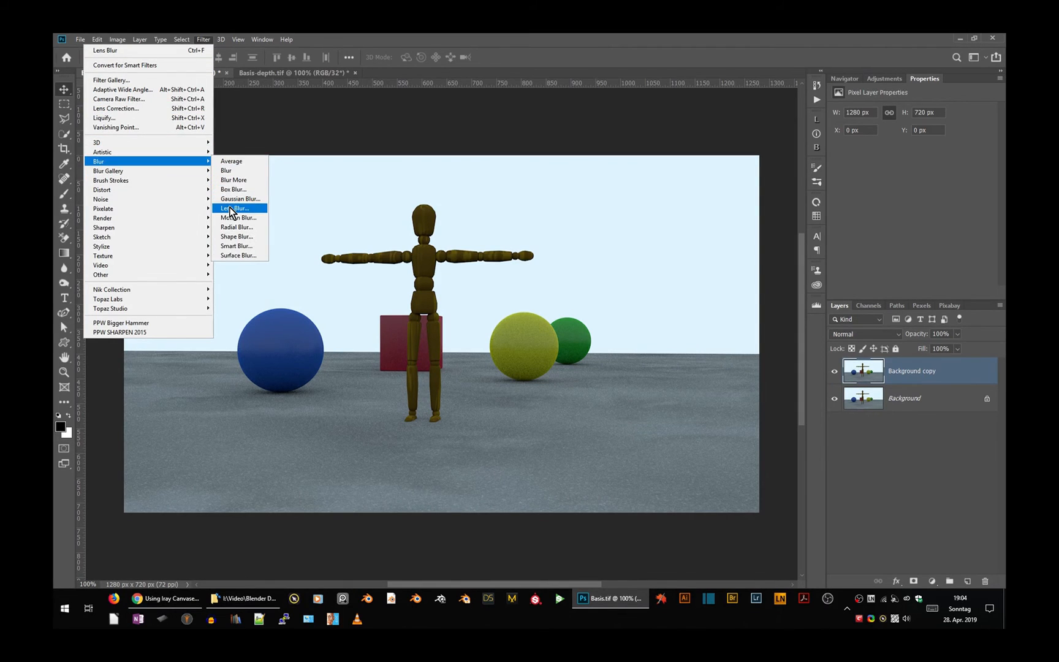
click(234, 208)
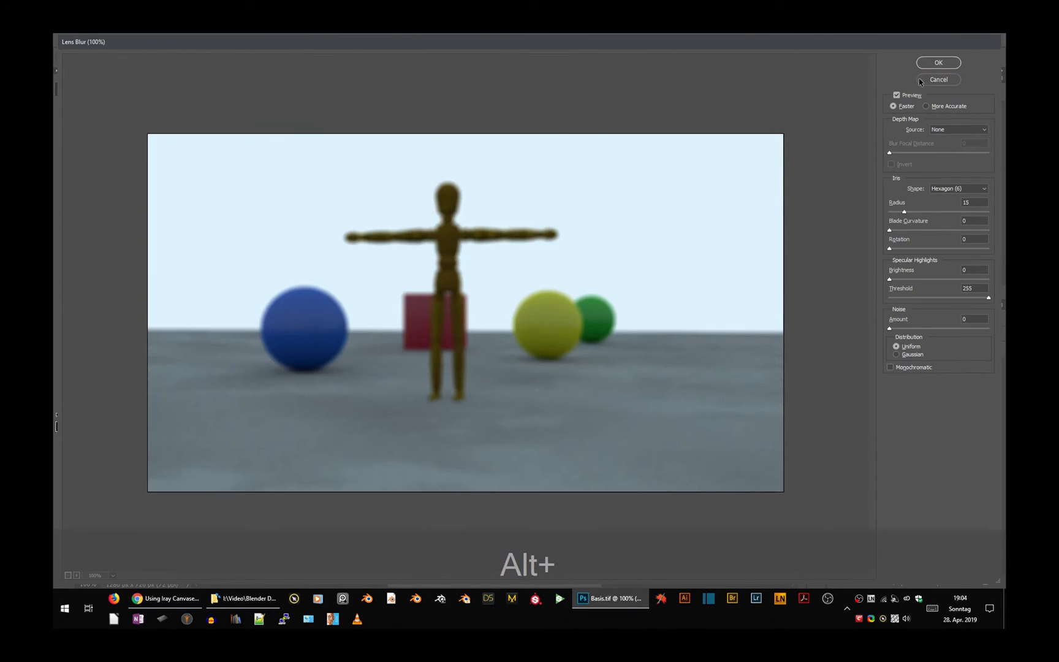
mouse_move(835, 226)
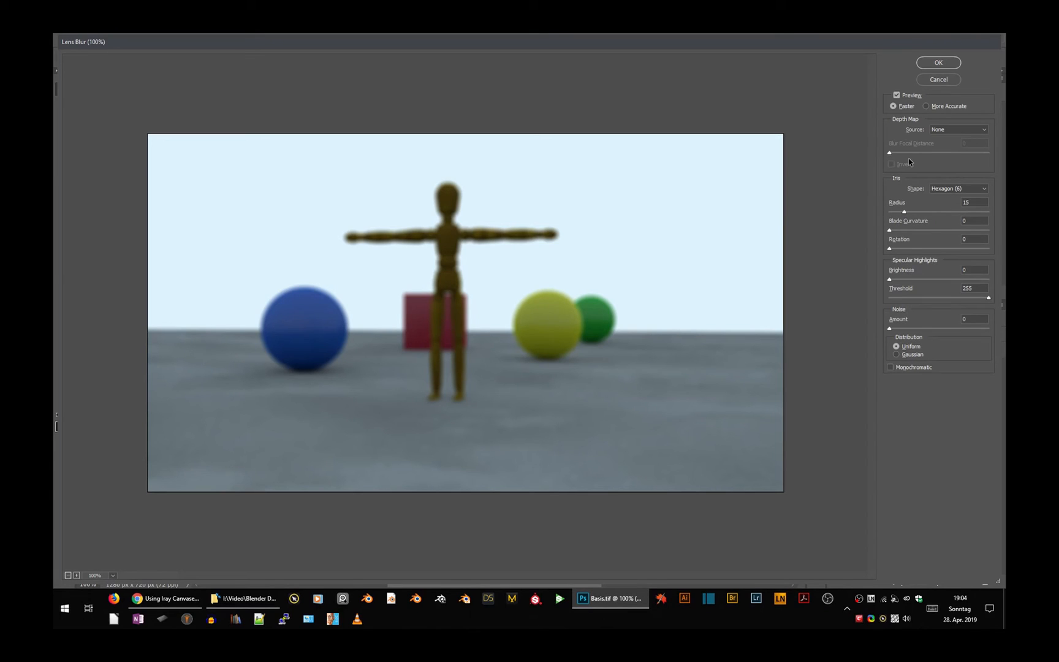
mouse_move(958, 232)
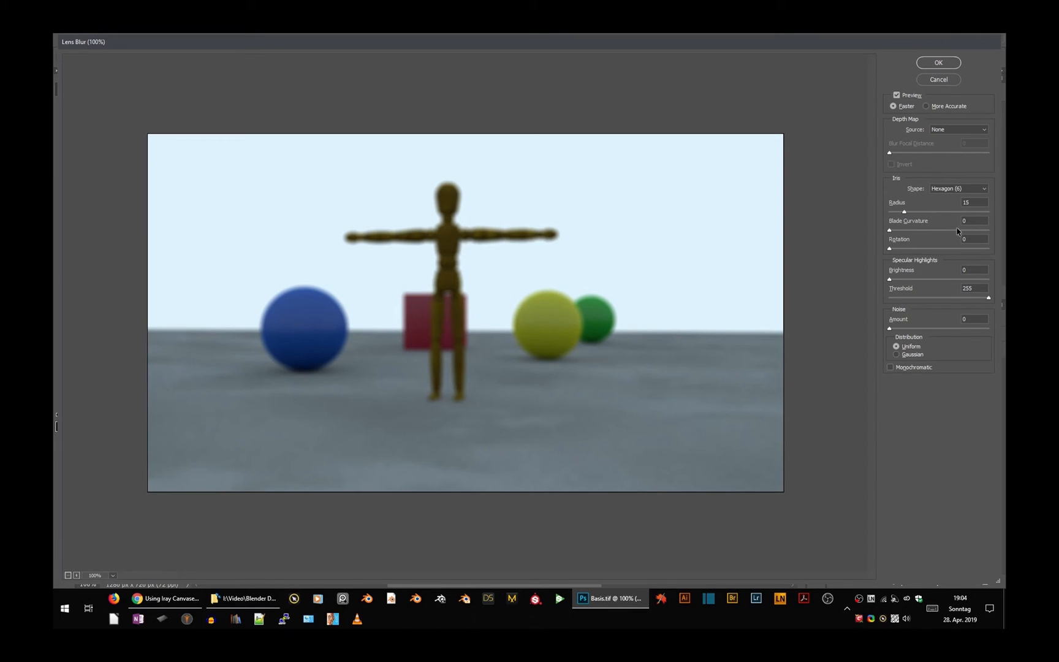
- Raise the Lens Blur radius to 28 for a stronger uniform blur
triple_click(974, 202)
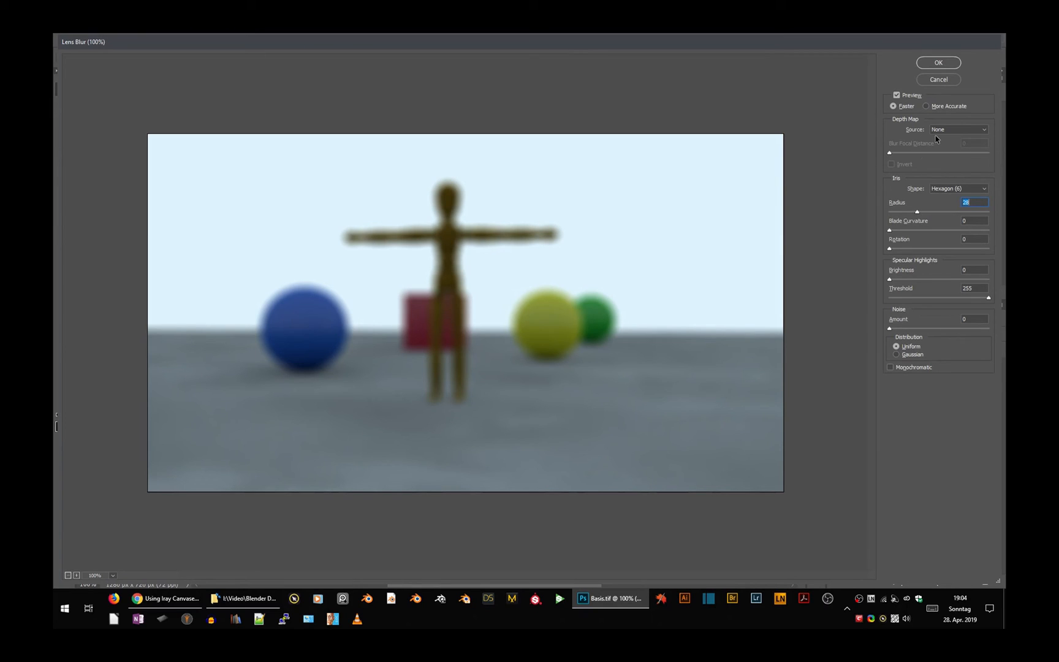
mouse_move(956, 131)
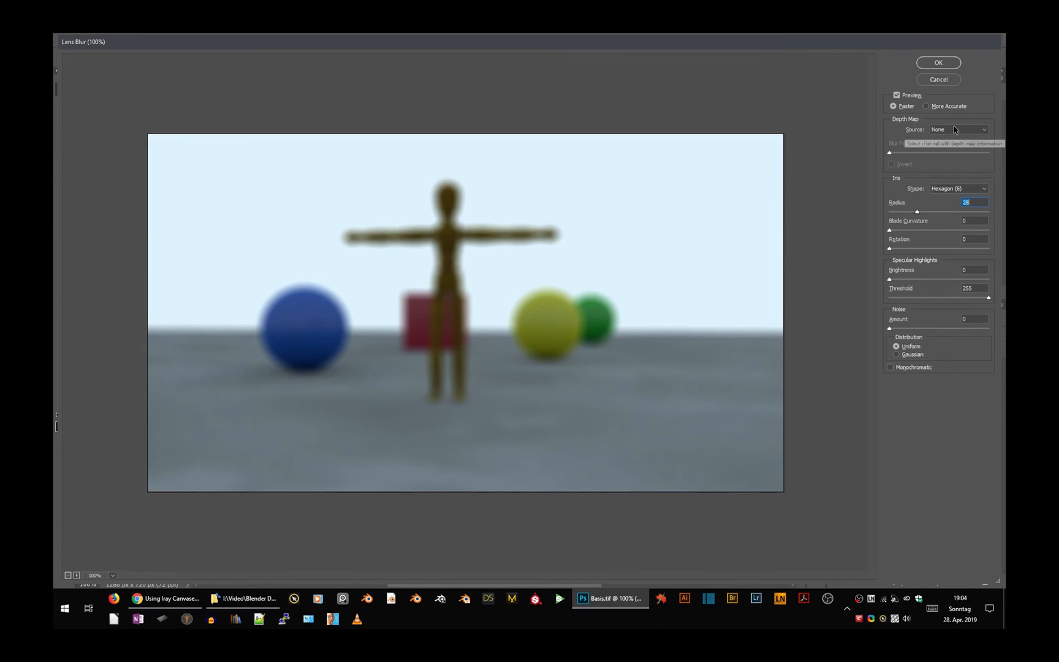
- Set the Lens Blur depth map source to the Depth channel
click(958, 129)
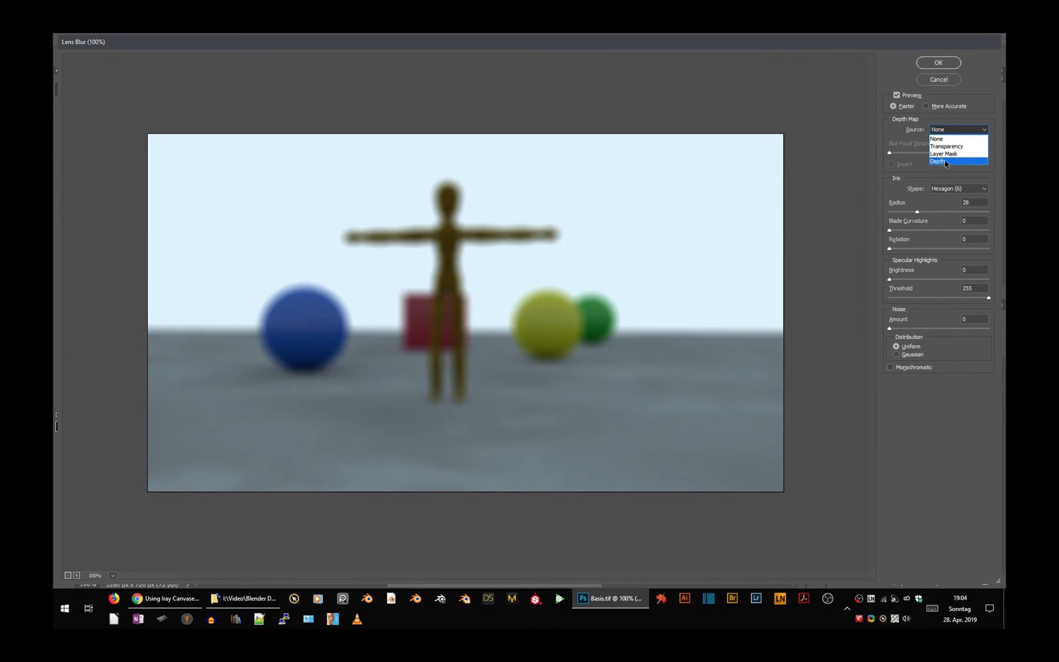
click(958, 161)
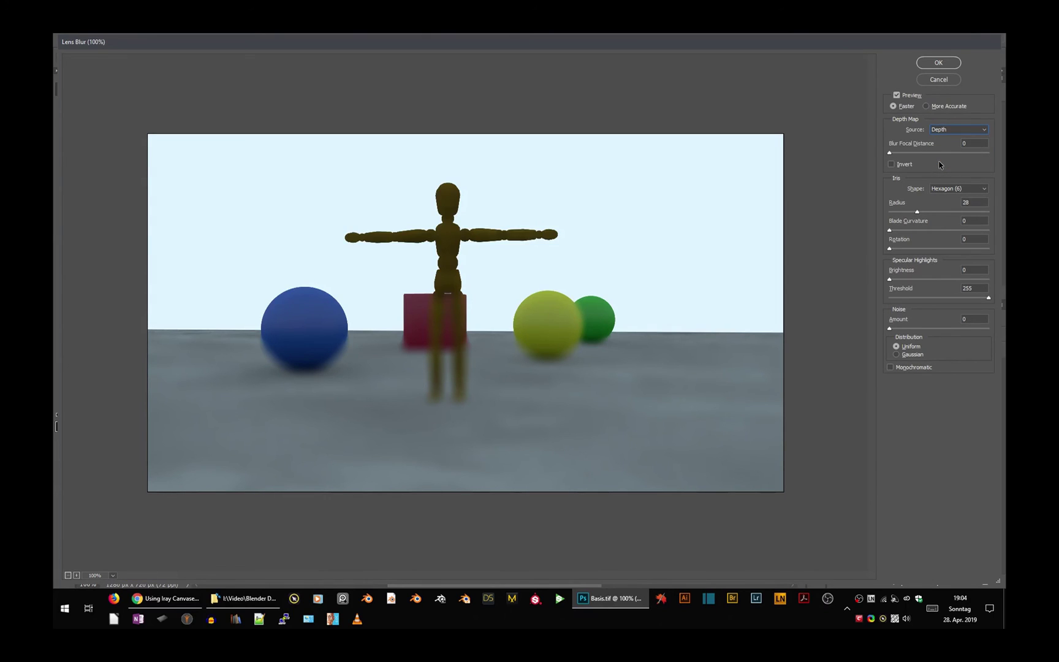
mouse_move(727, 204)
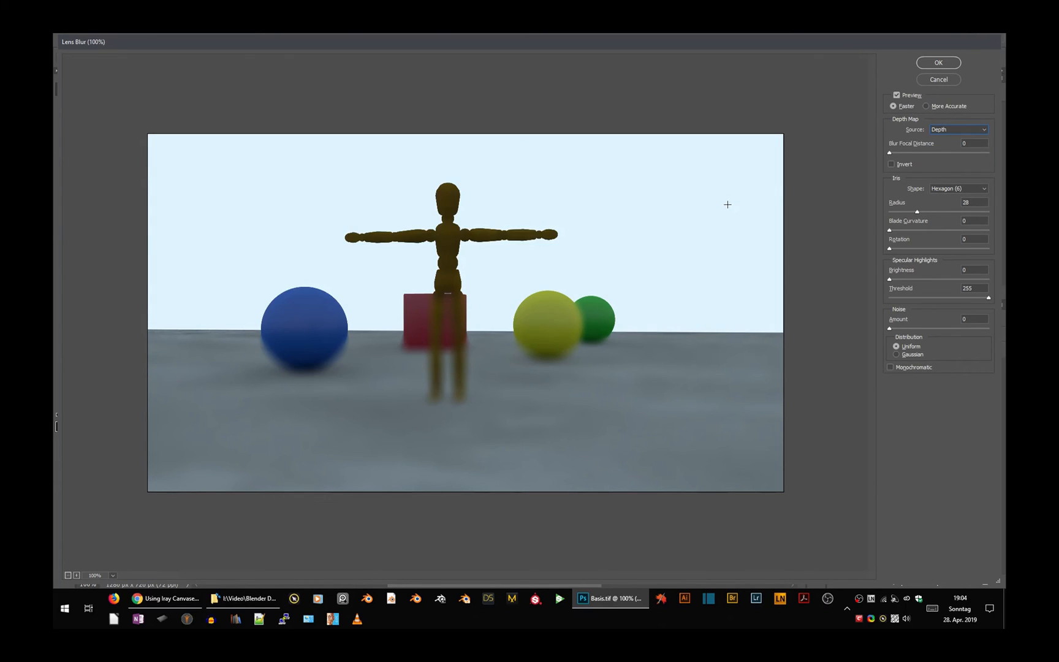
mouse_move(607, 317)
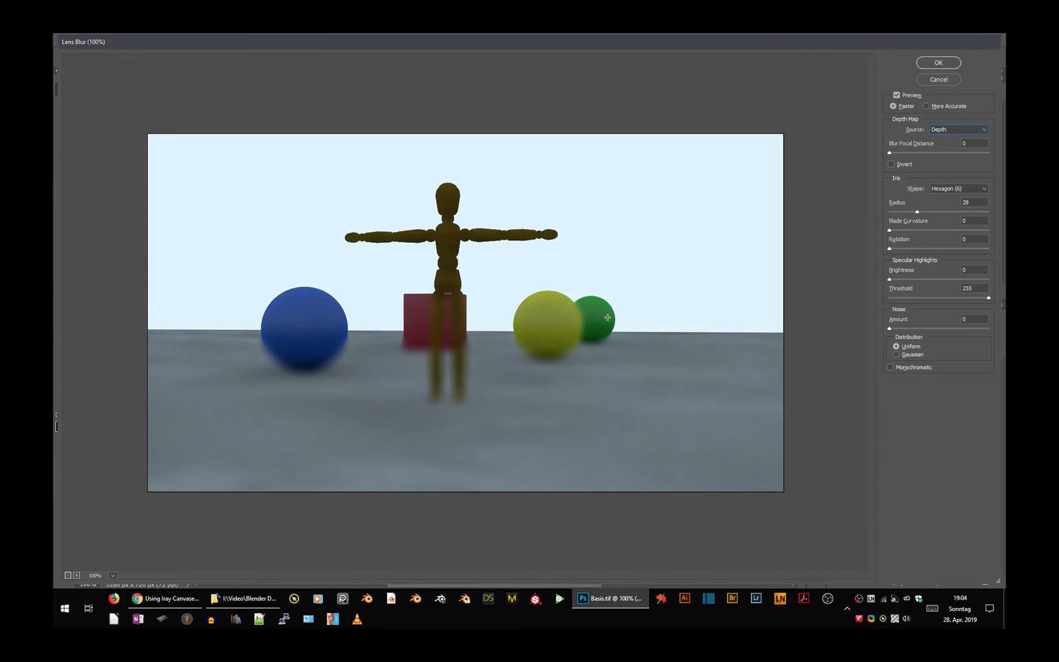
mouse_move(901, 153)
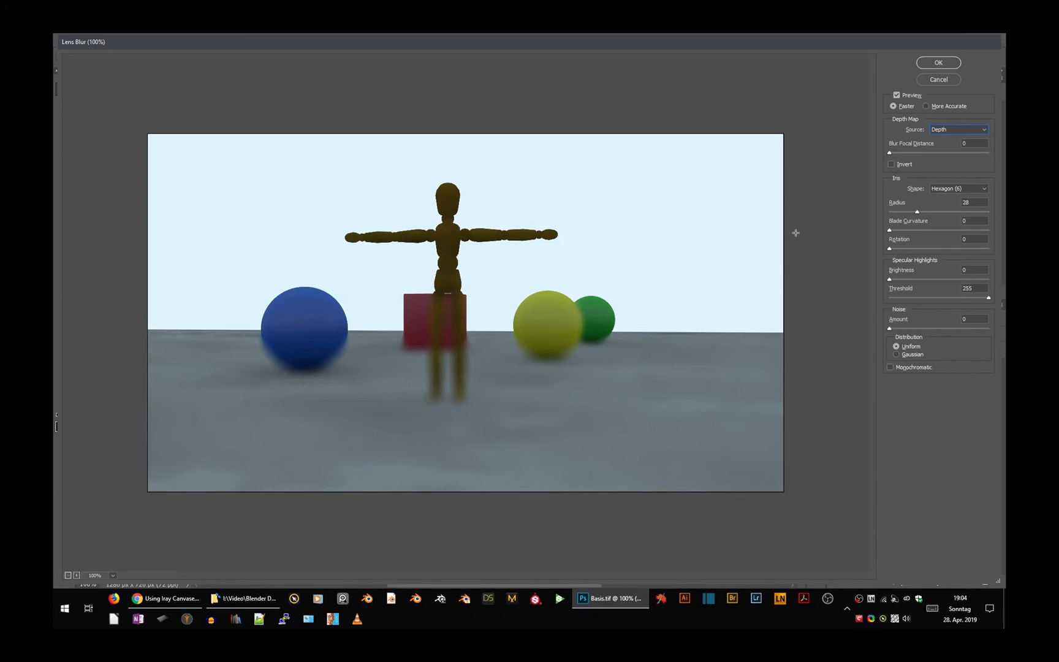
mouse_move(980, 143)
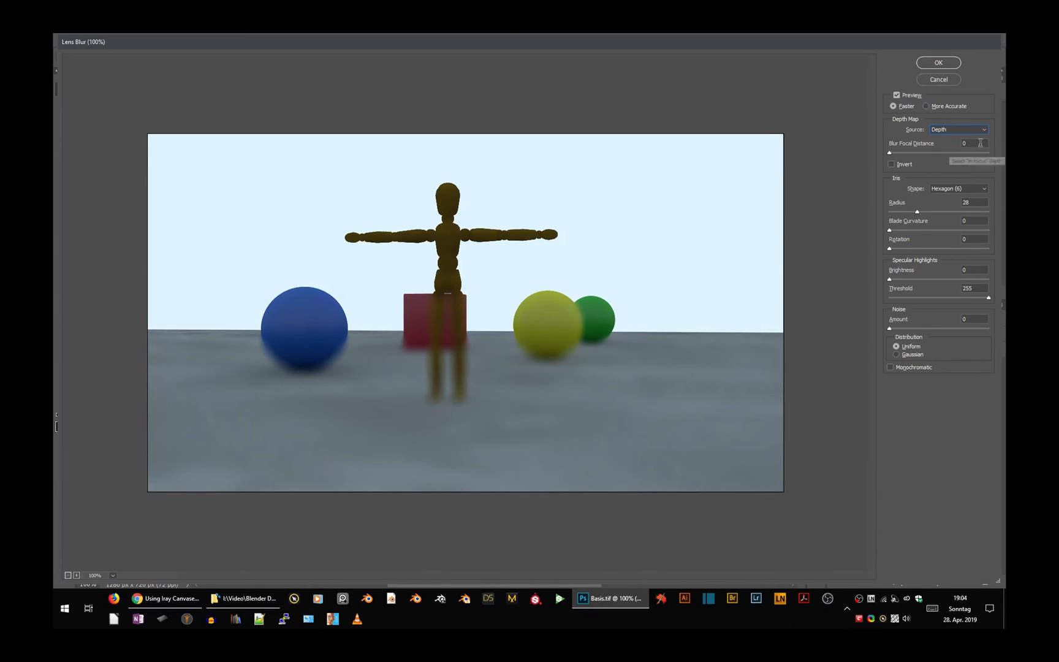
mouse_move(654, 214)
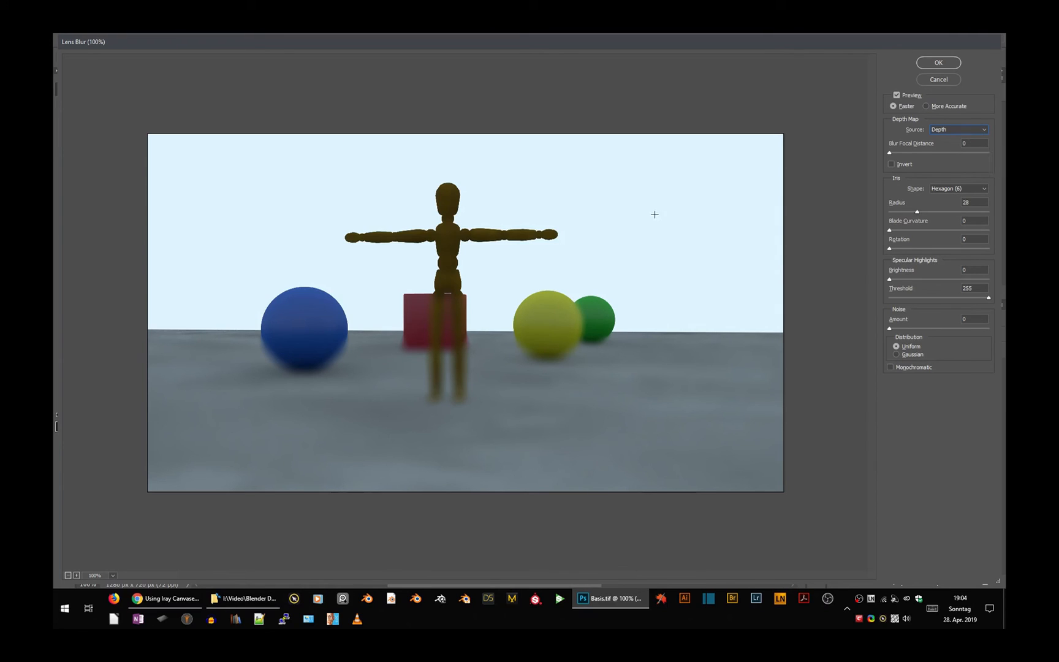
mouse_move(239, 206)
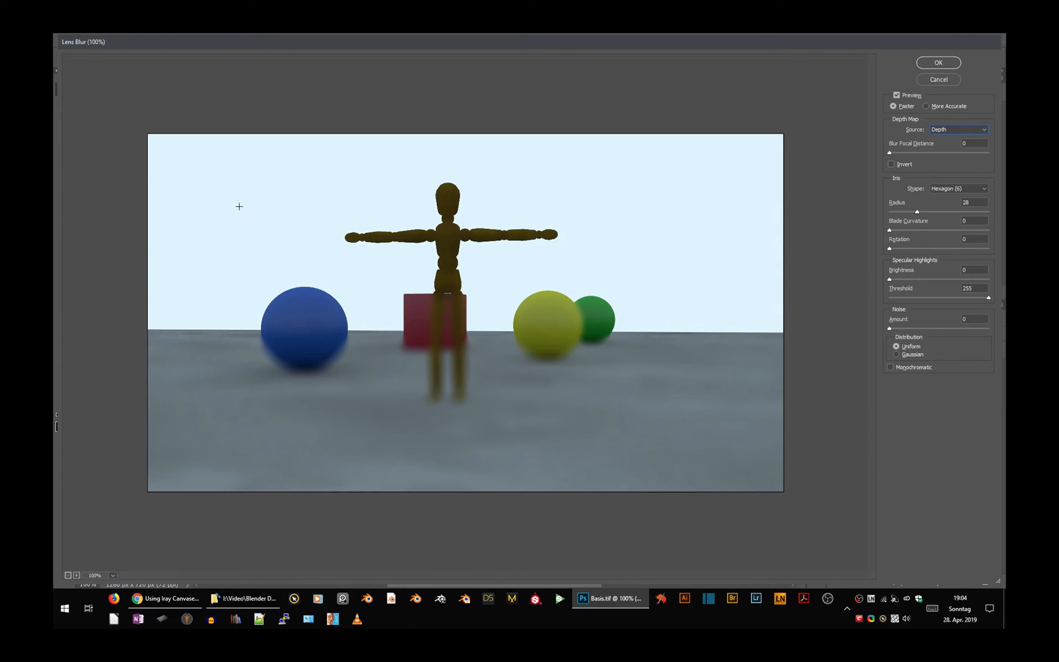
mouse_move(226, 192)
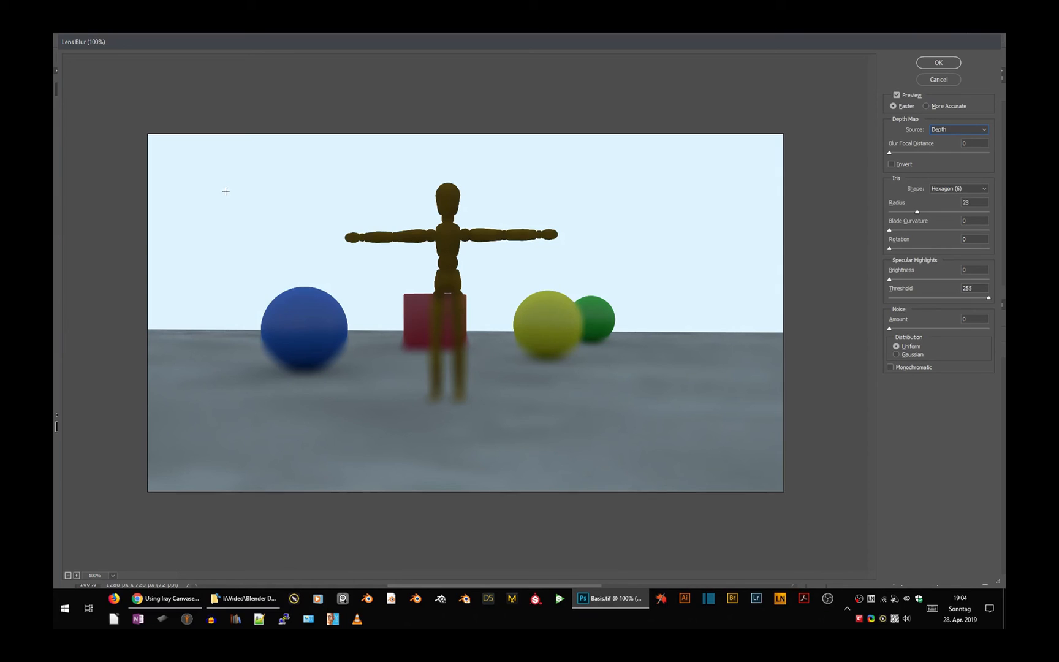
mouse_move(260, 252)
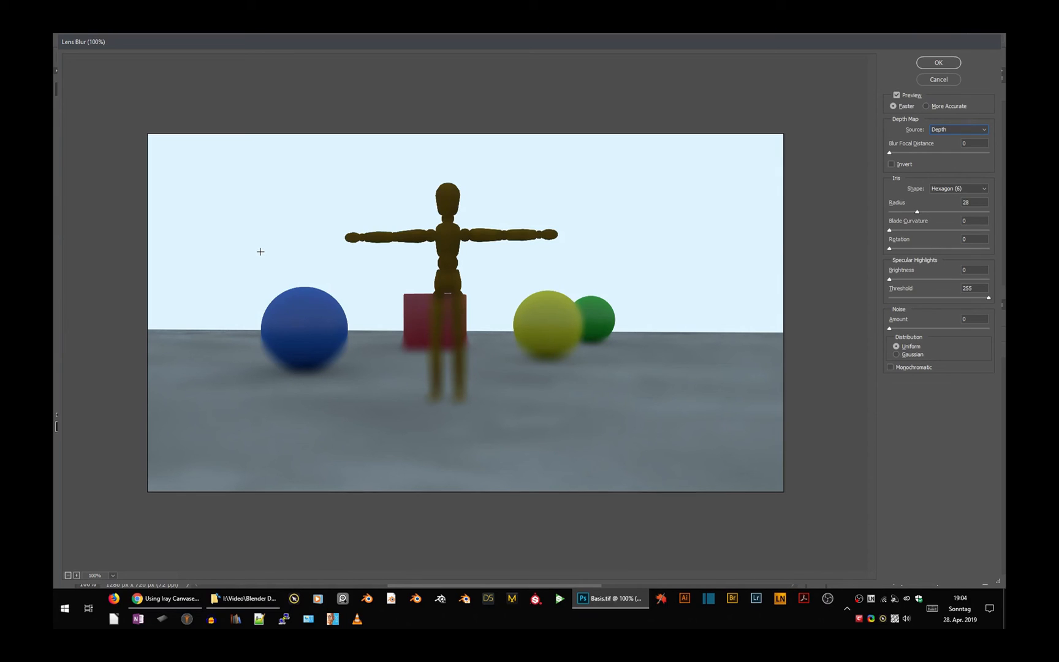
mouse_move(329, 259)
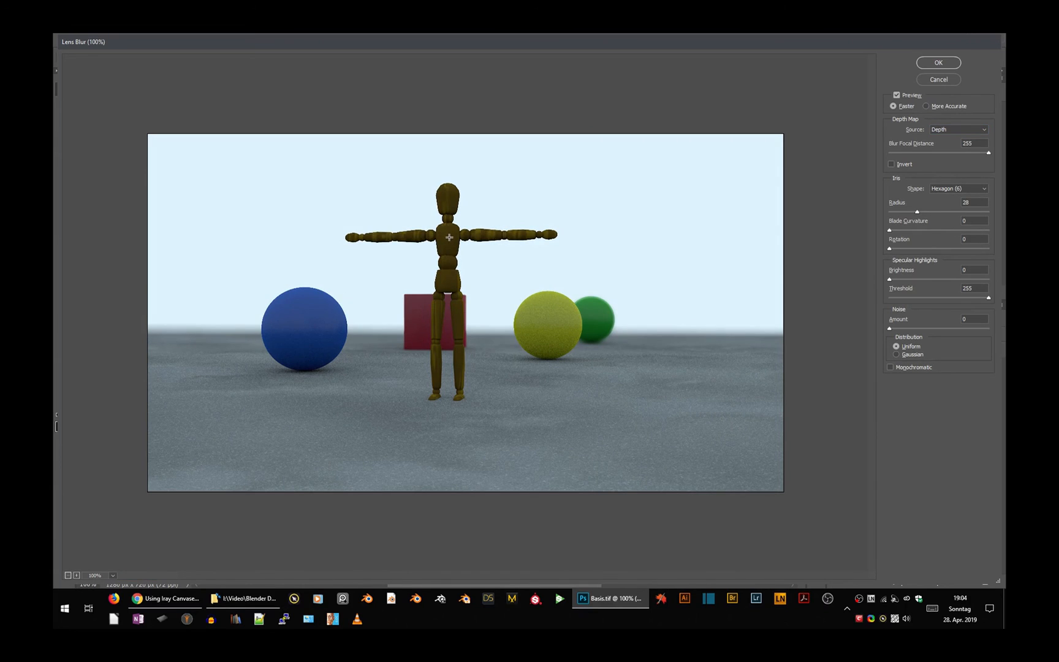
mouse_move(829, 258)
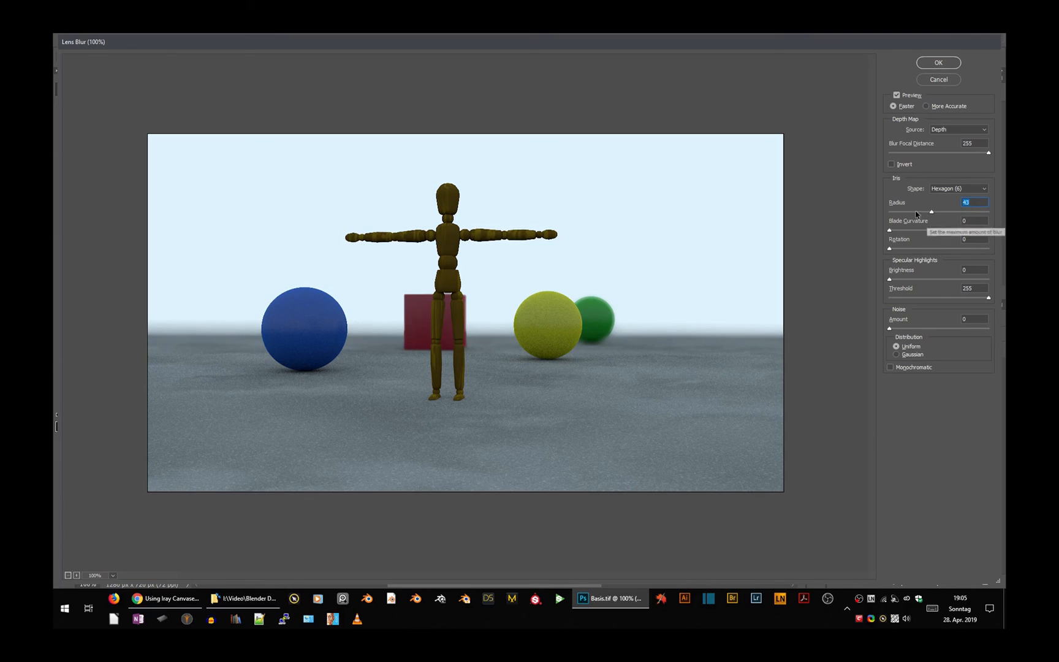
mouse_move(800, 230)
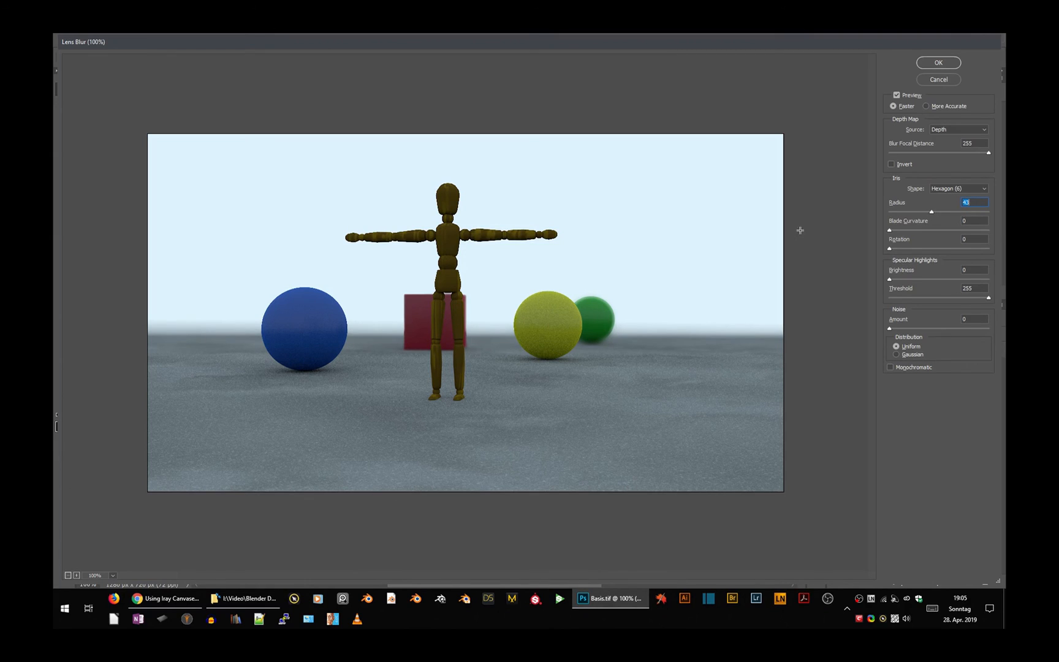
mouse_move(832, 353)
text(40)
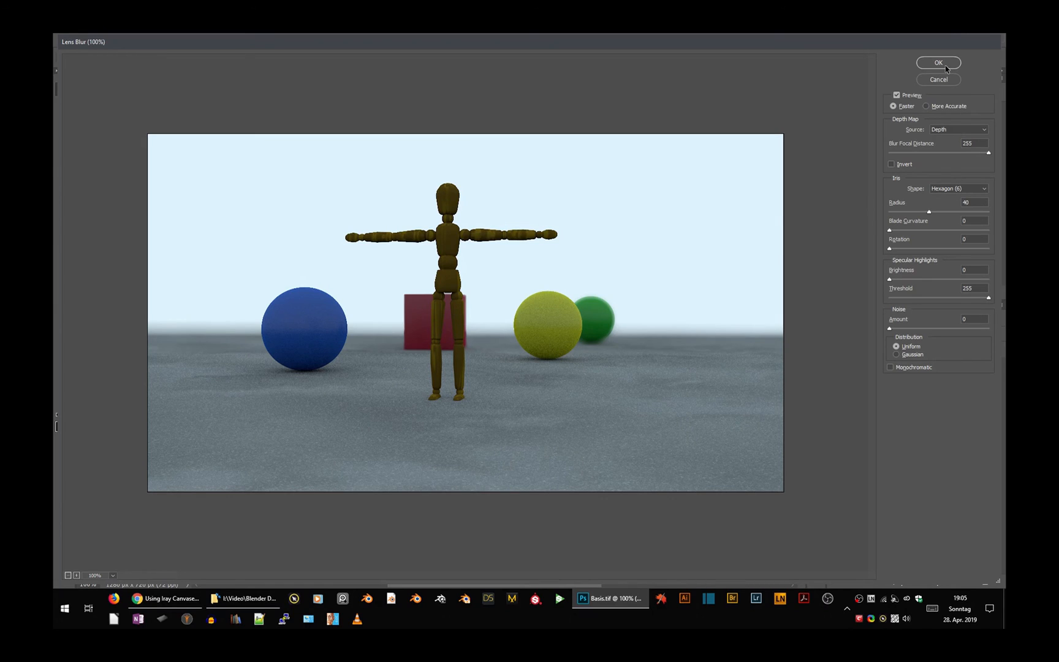
- Confirm the depth-based Lens Blur and select the blurred Background copy layer
click(939, 62)
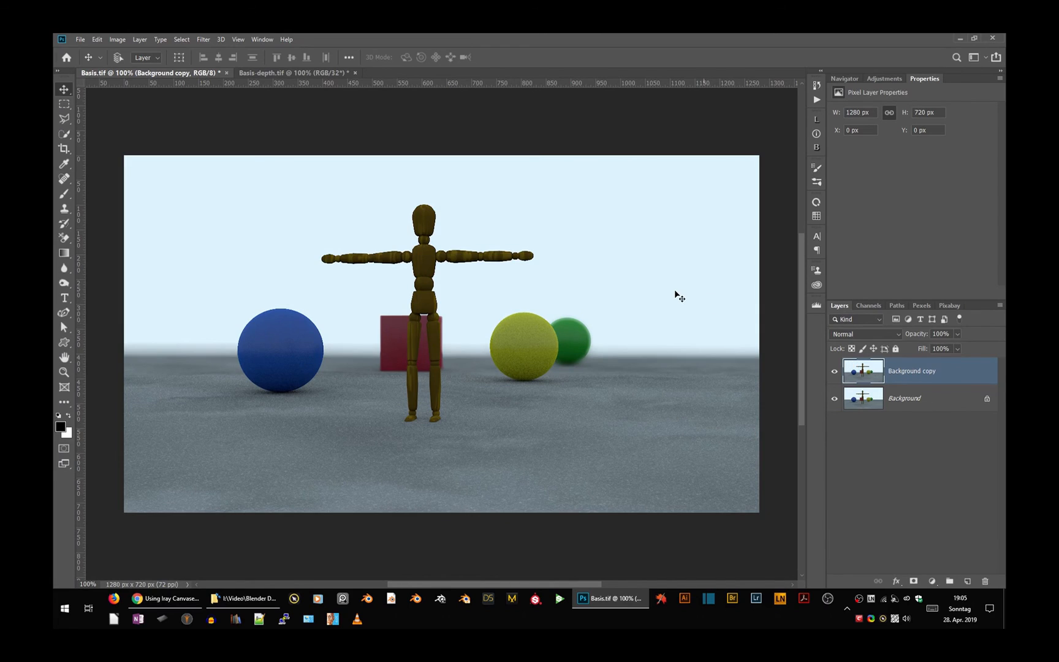
mouse_move(522, 238)
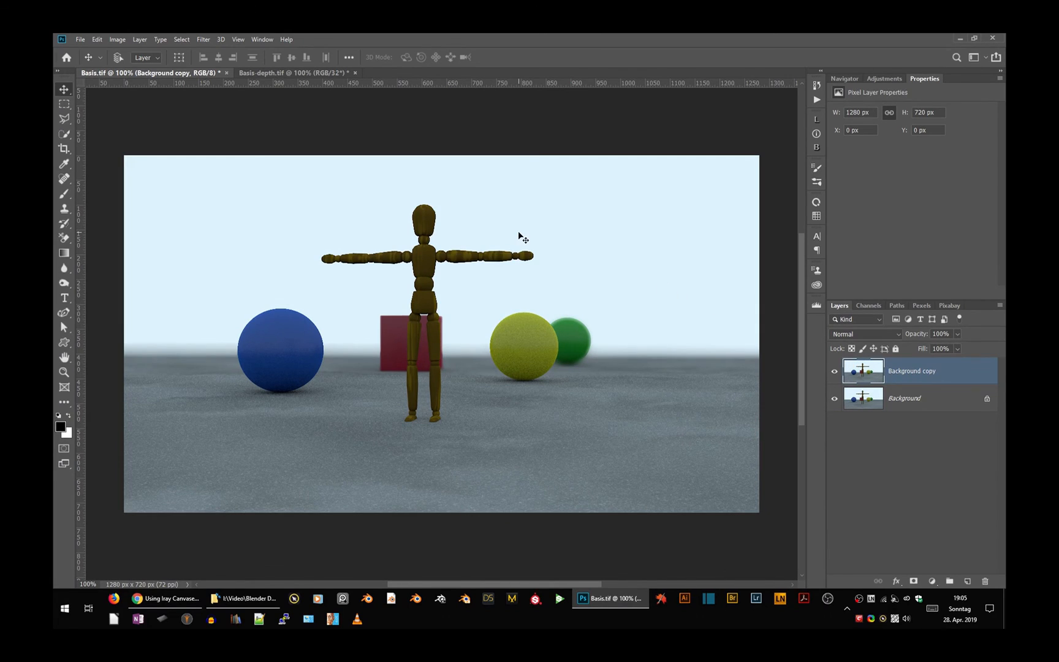
mouse_move(629, 309)
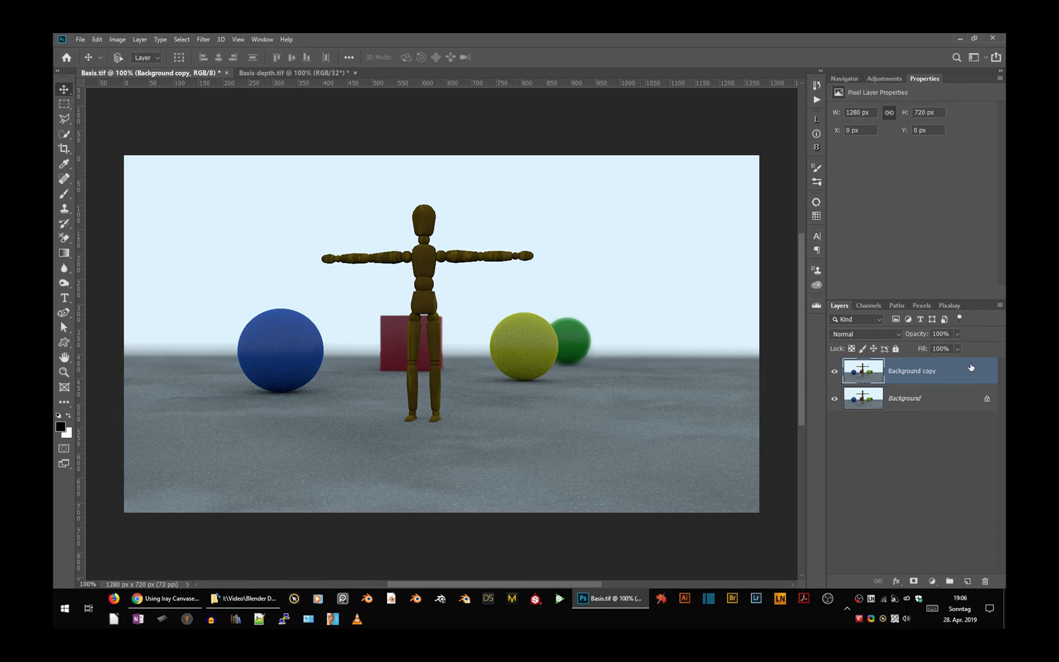
mouse_move(899, 375)
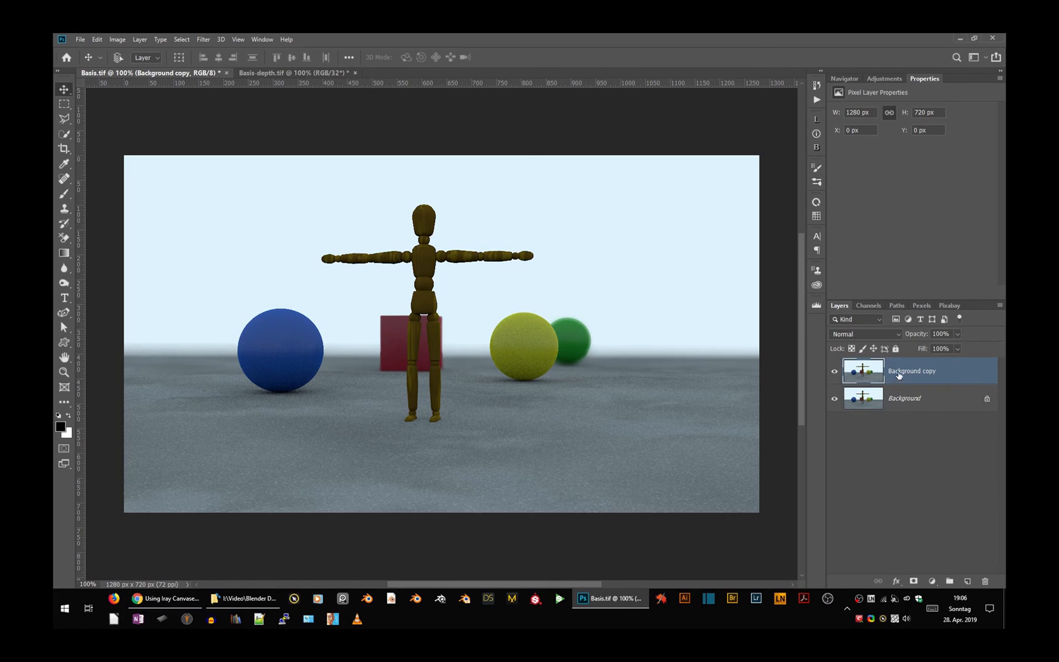
click(834, 371)
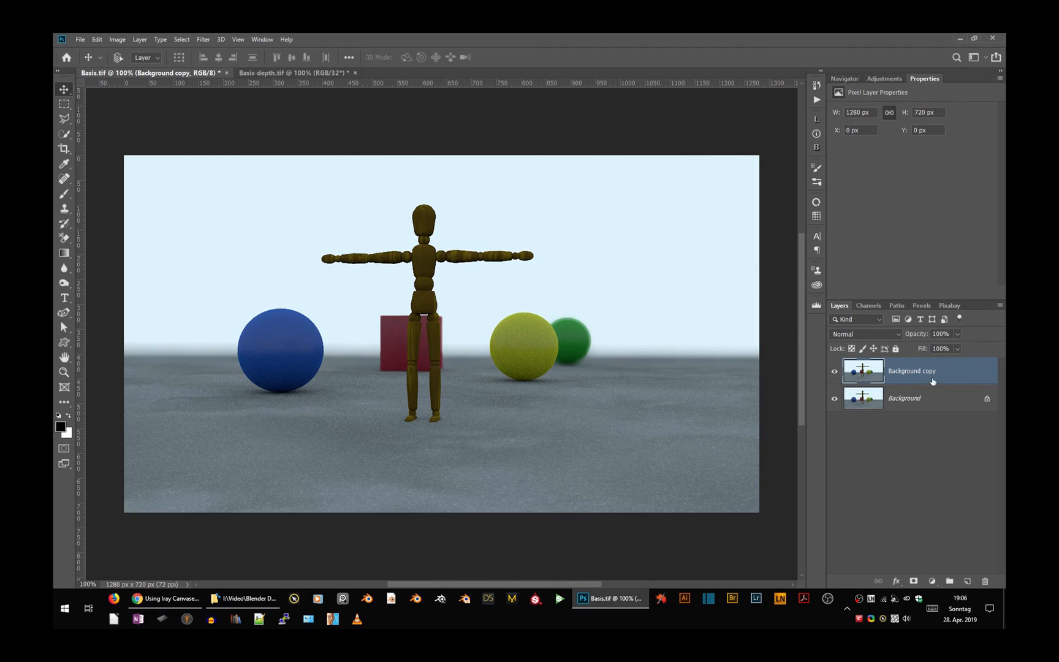
mouse_move(933, 377)
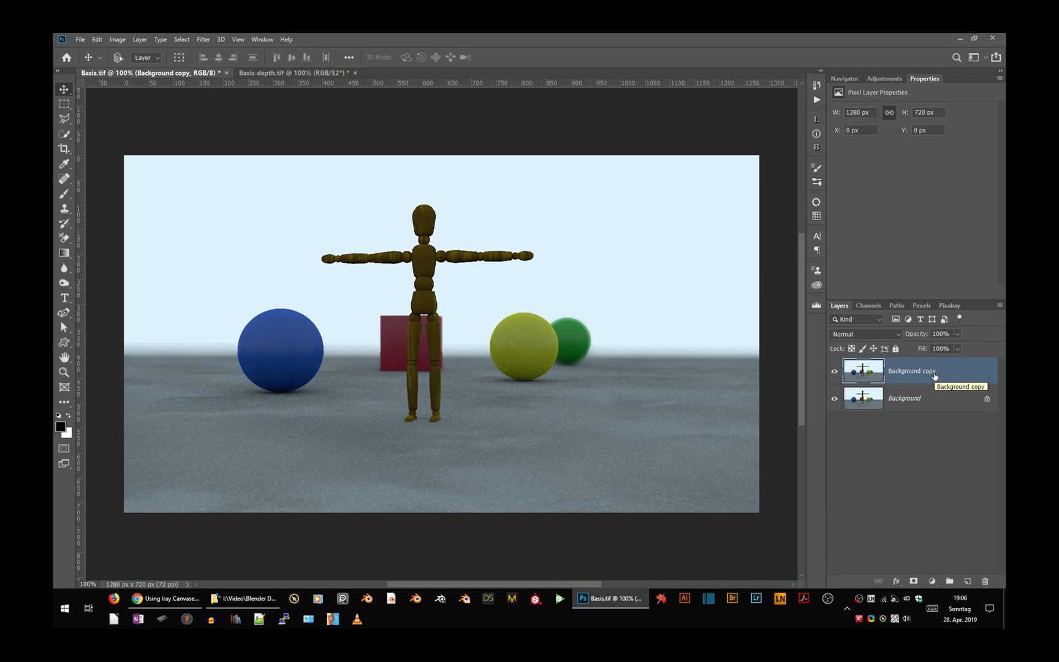
mouse_move(935, 377)
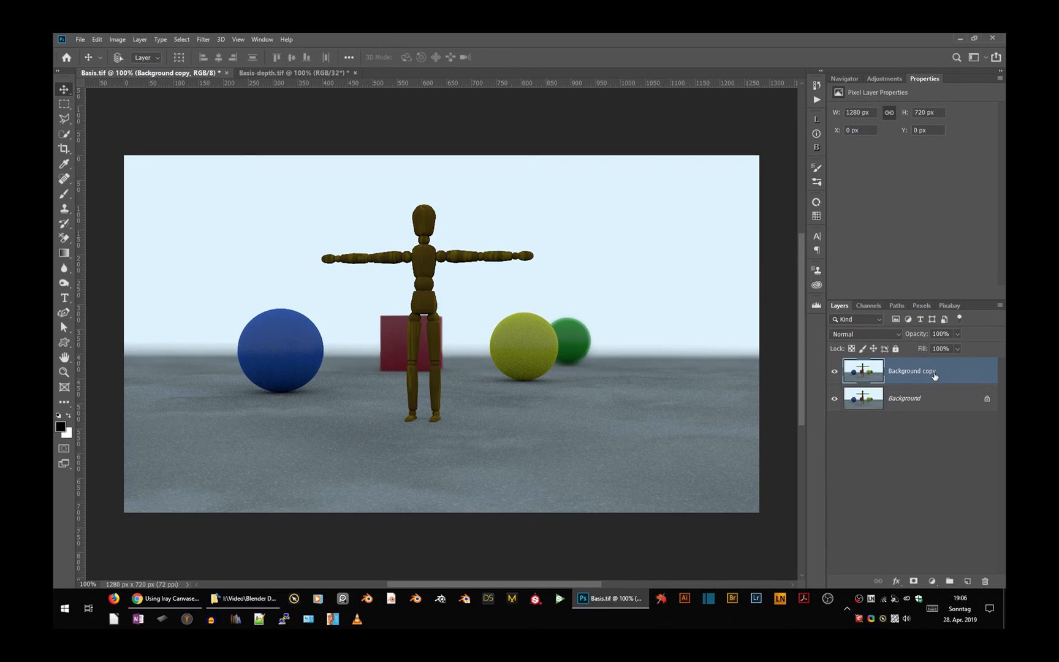